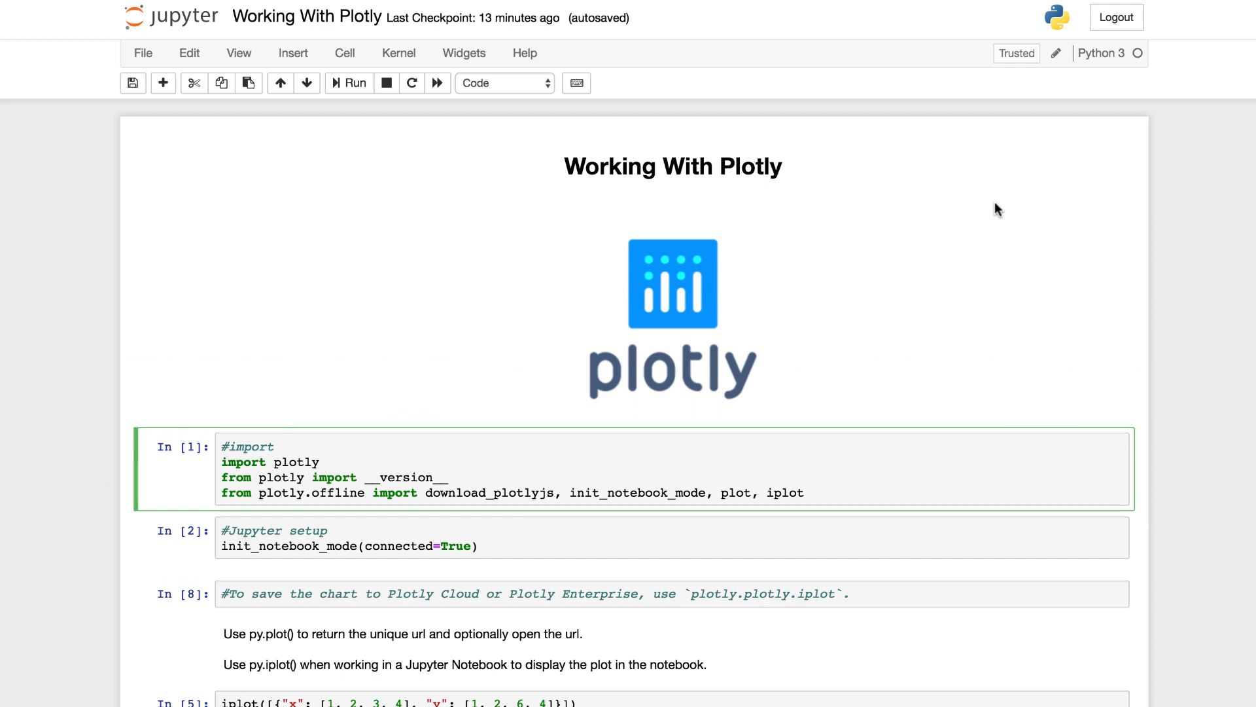
Step: Bring up a new Terminal bash window
{"action": "left_click", "coordinate": [321, 461]}
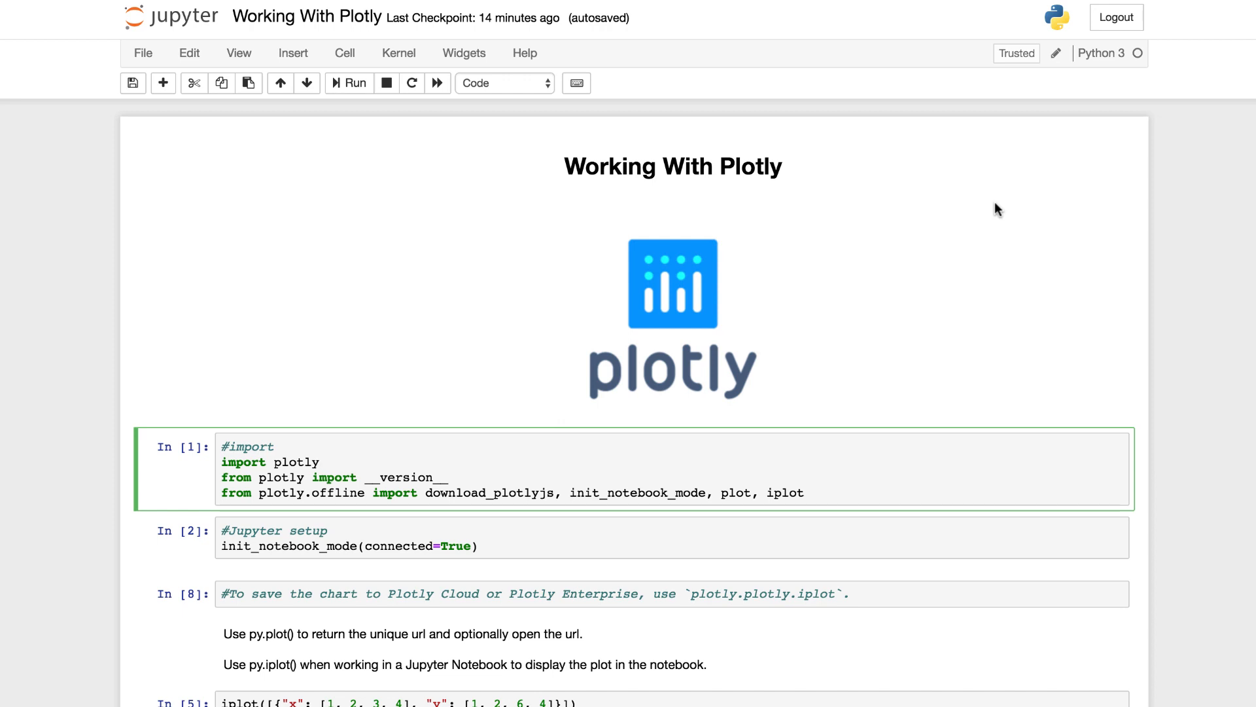
{"action": "left_click", "coordinate": [322, 461]}
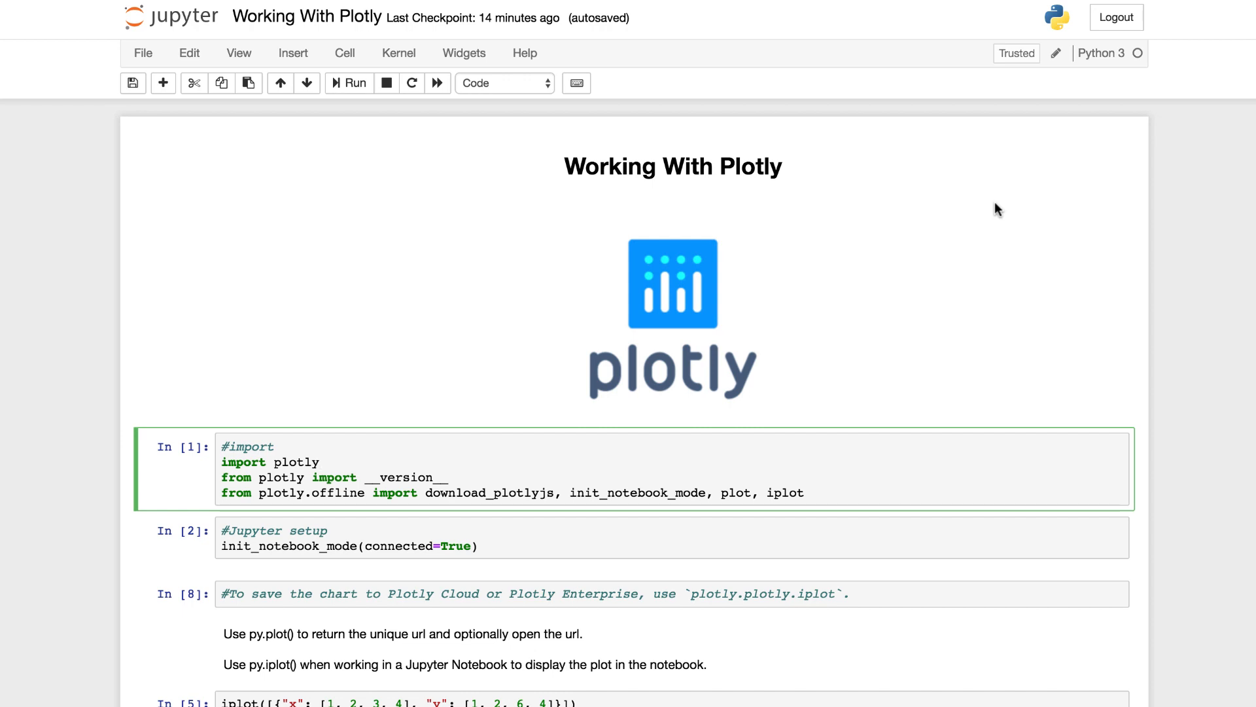
{"action": "left_click", "coordinate": [321, 461]}
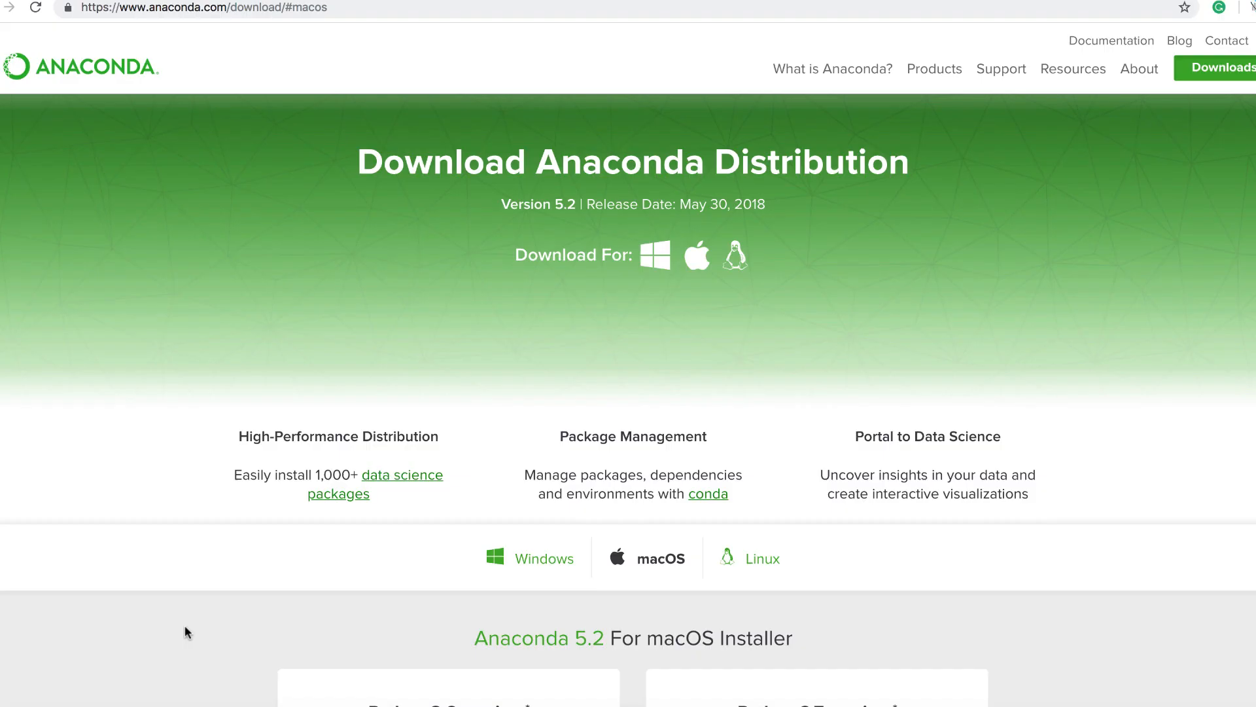
{"action": "mouse_move", "coordinate": [186, 632]}
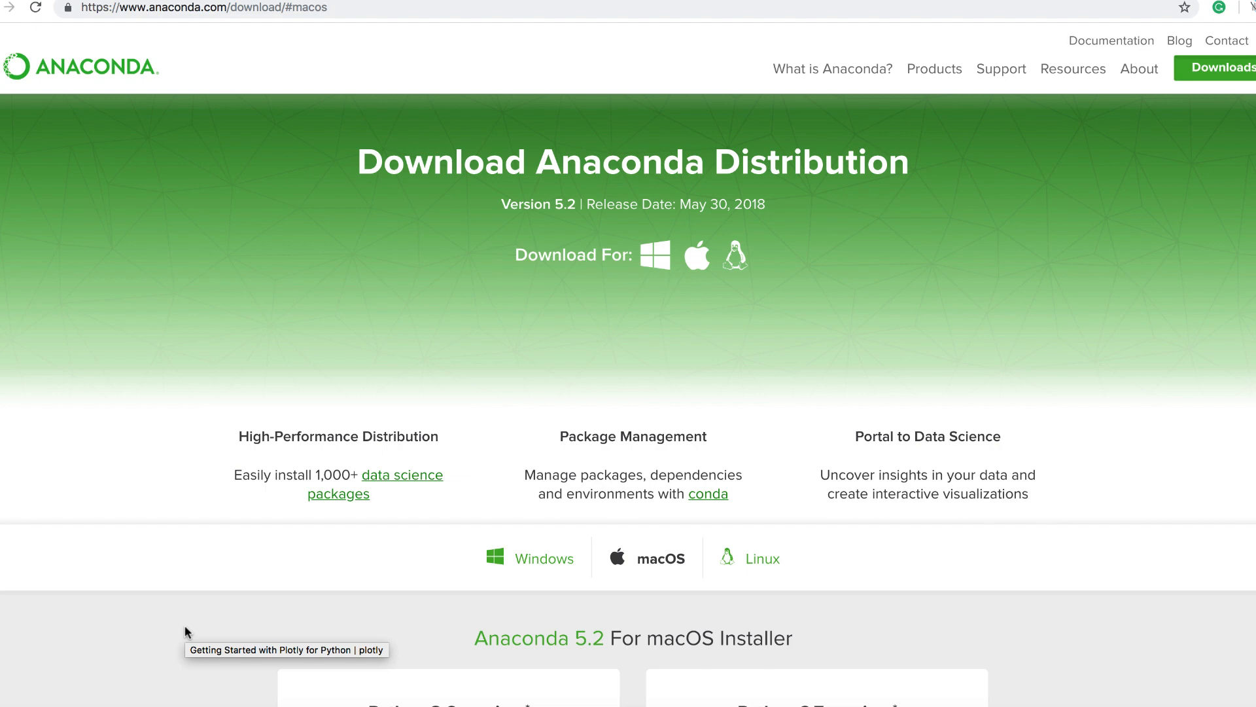
{"action": "mouse_move", "coordinate": [464, 180]}
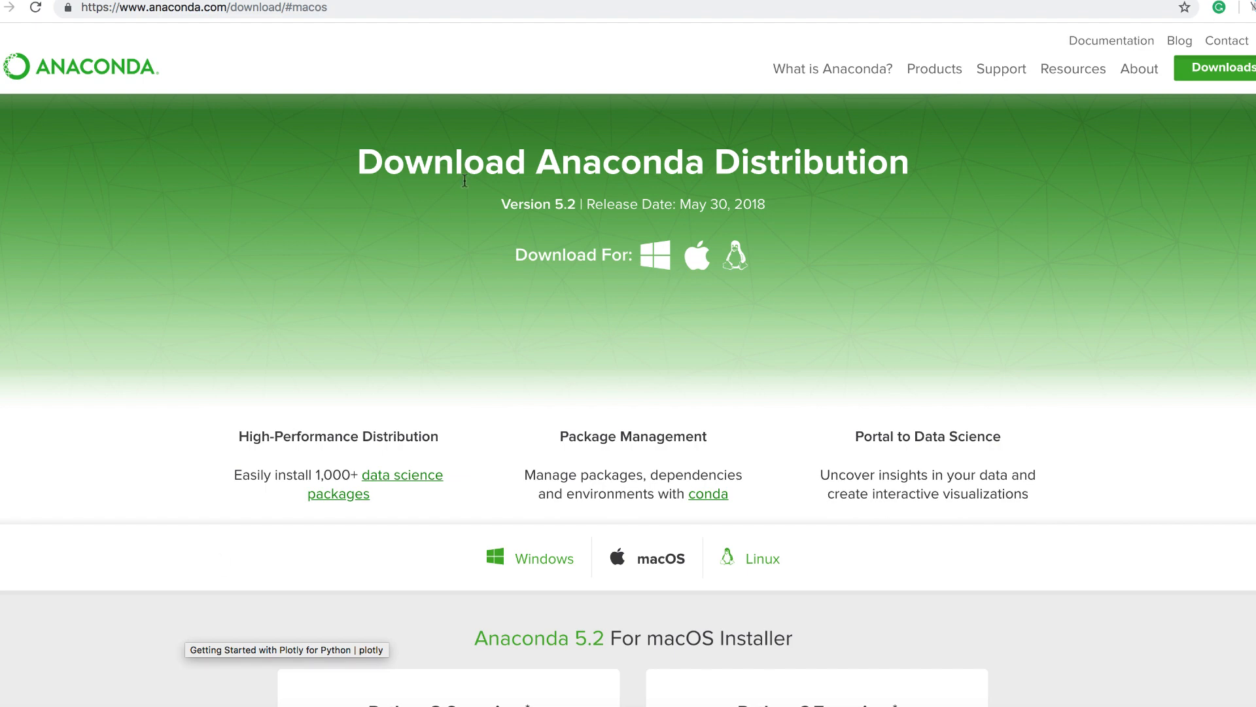
{"action": "mouse_move", "coordinate": [421, 317]}
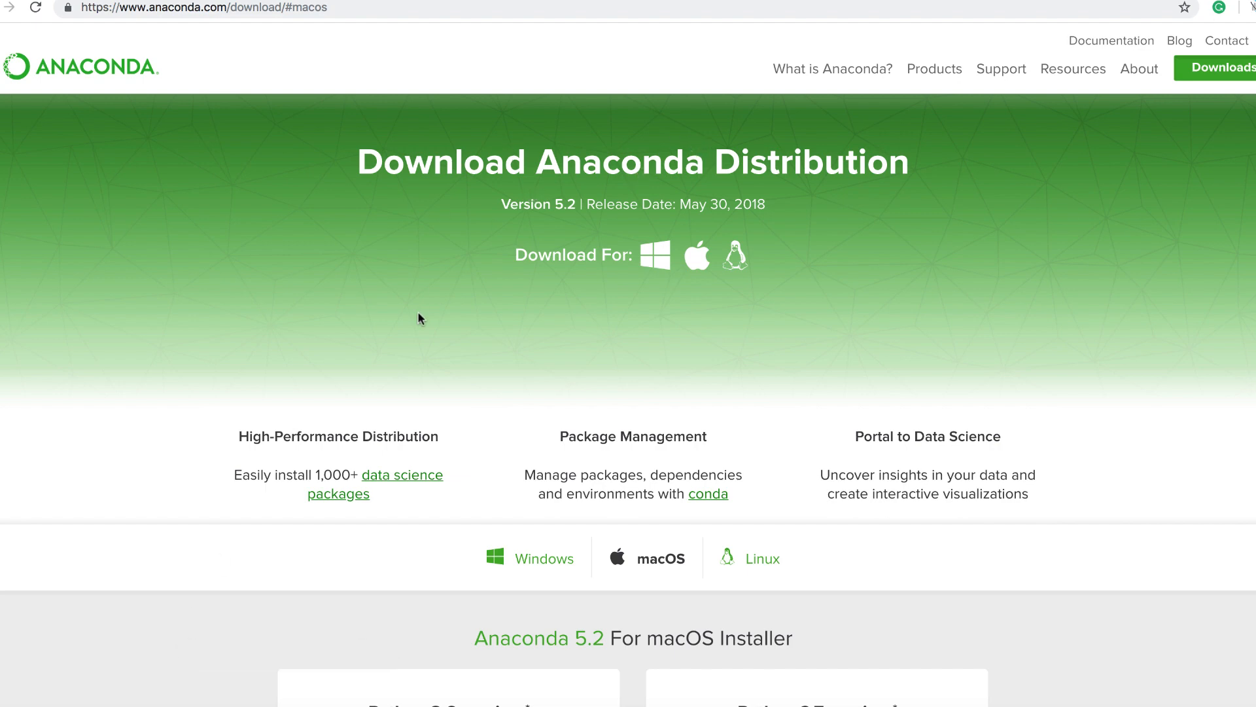
{"action": "mouse_move", "coordinate": [585, 342]}
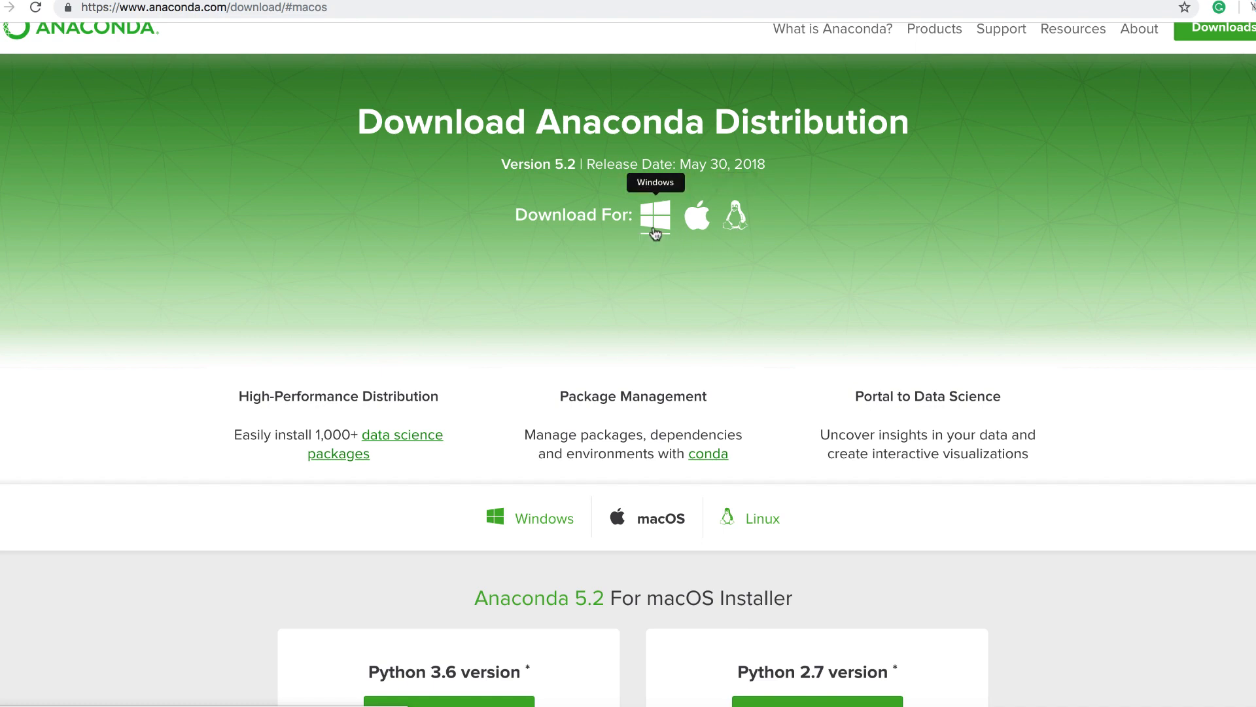
{"action": "scroll", "scroll_direction": "down", "scroll_amount": 3}
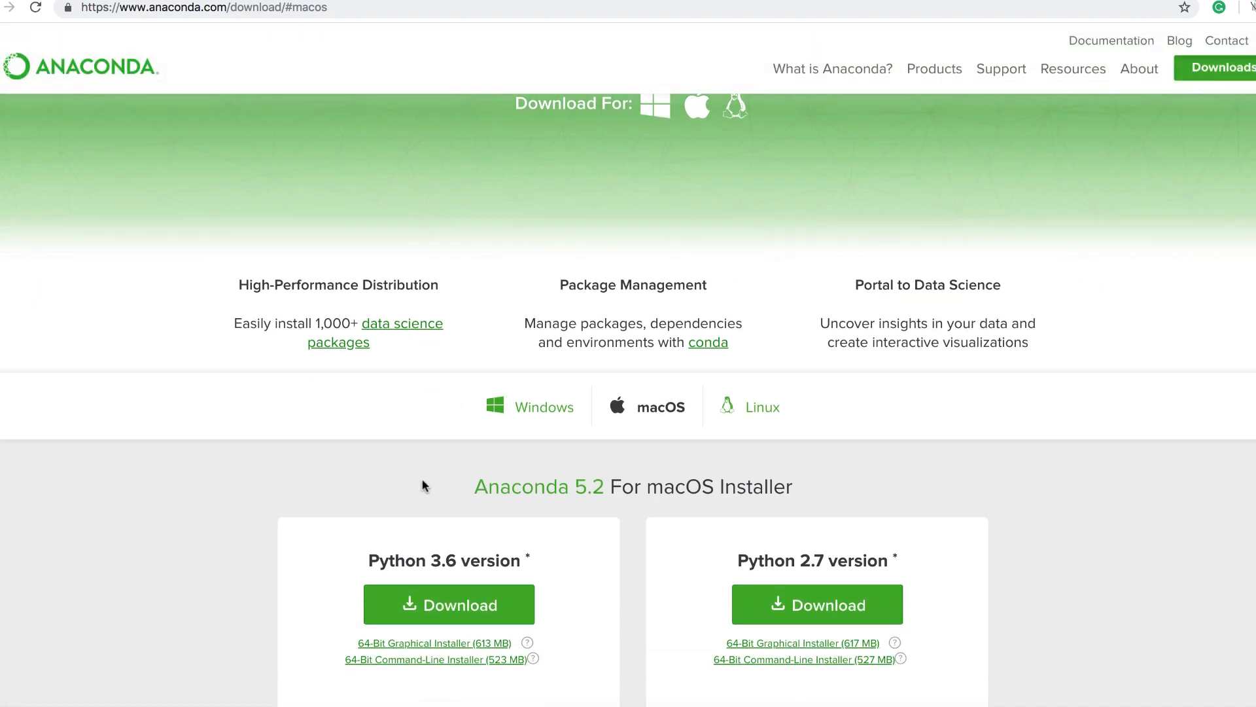
{"action": "mouse_move", "coordinate": [449, 604]}
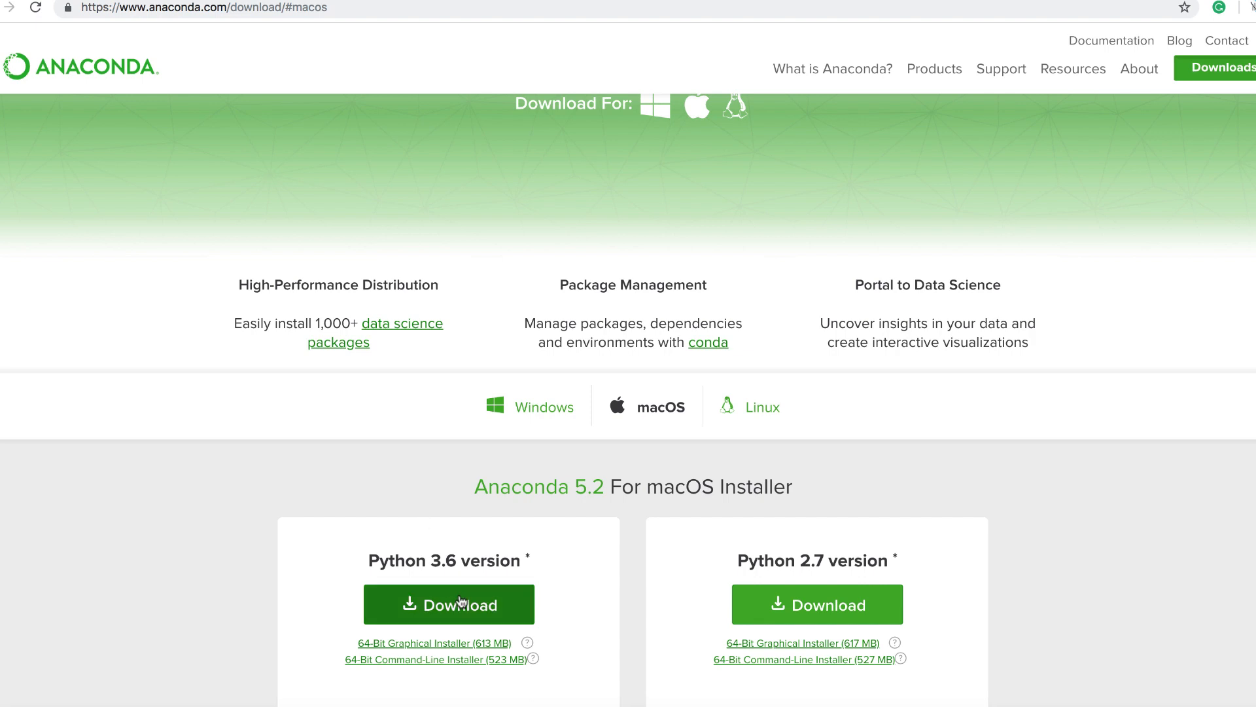
{"action": "scroll", "scroll_direction": "down", "scroll_amount": 3}
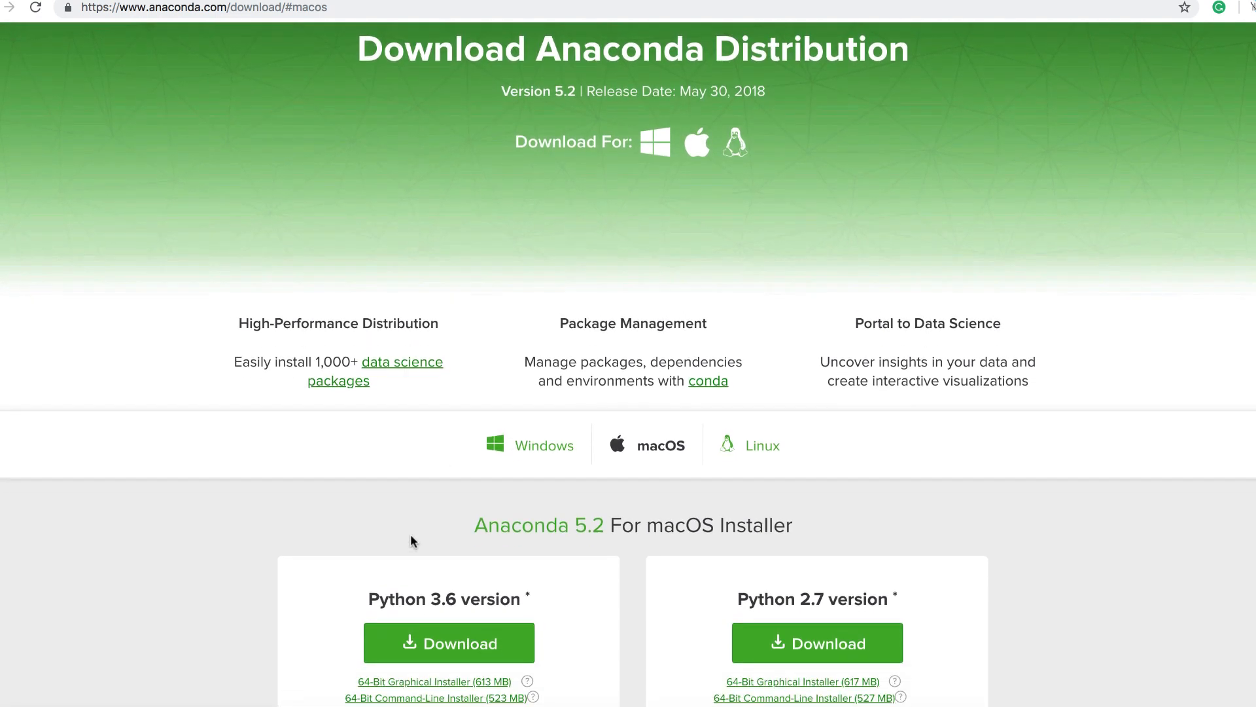
{"action": "scroll", "scroll_direction": "down", "scroll_amount": 3}
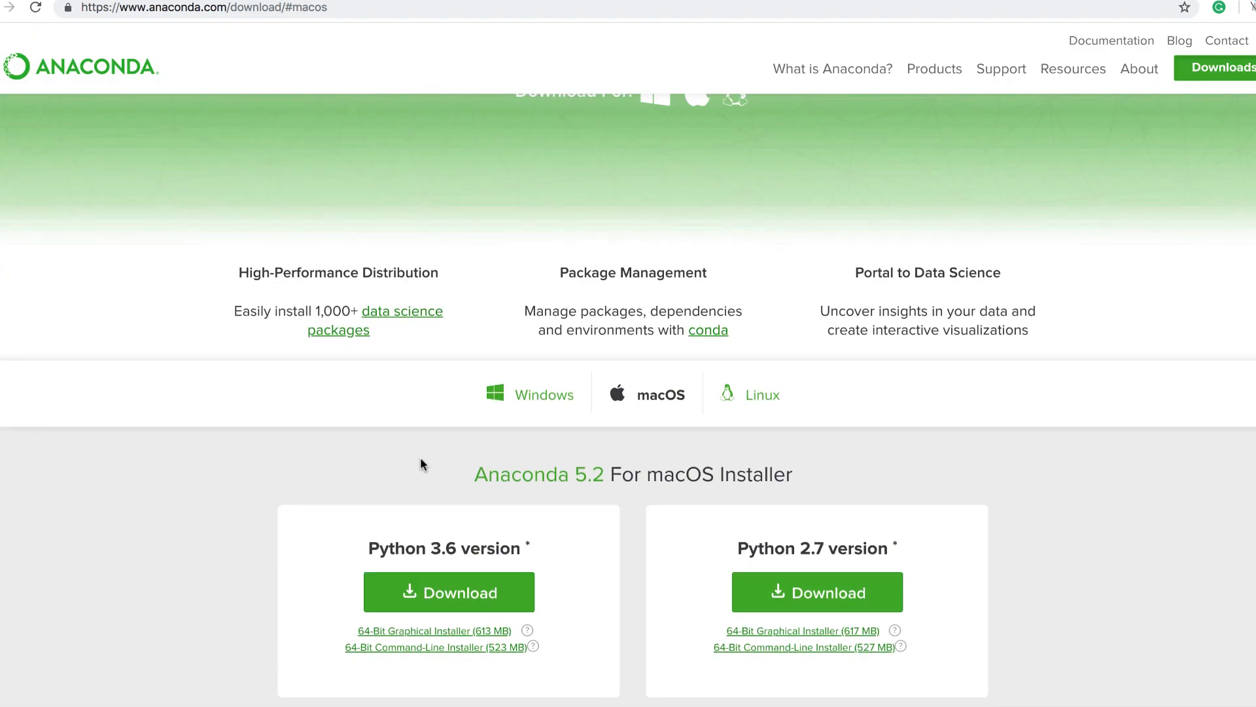
{"action": "scroll", "scroll_direction": "up", "scroll_amount": 3}
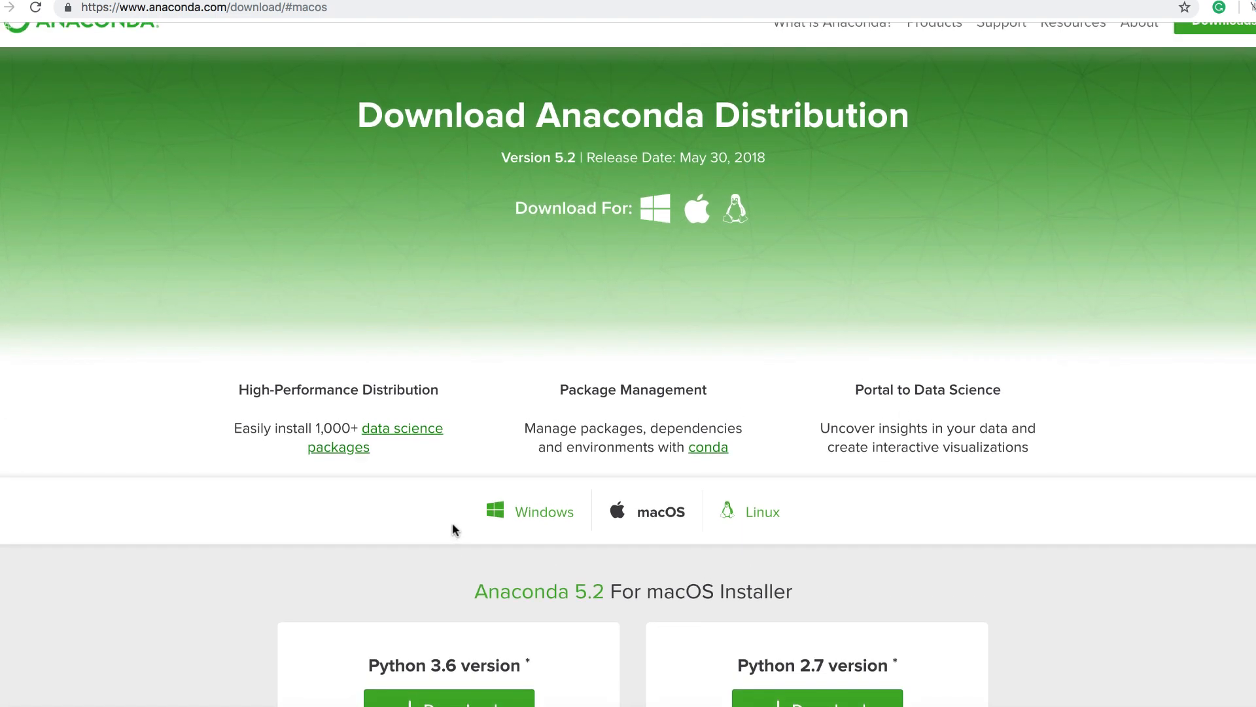
{"action": "mouse_move", "coordinate": [436, 562]}
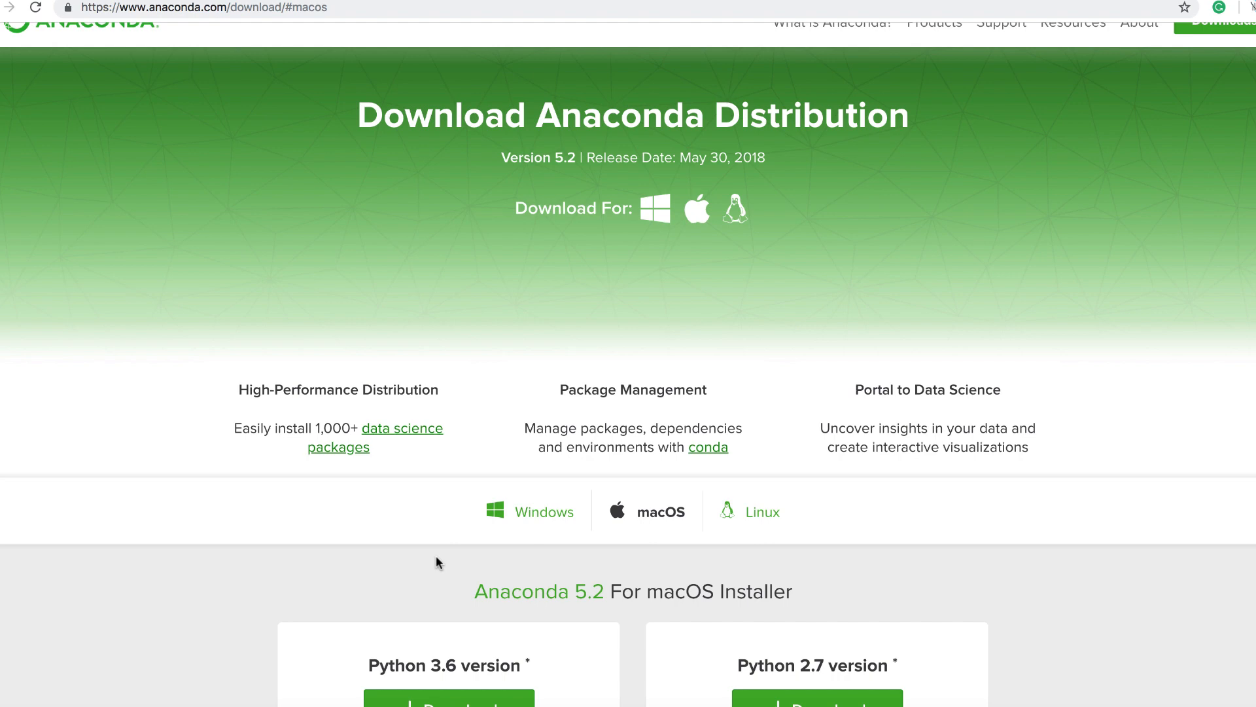
{"action": "mouse_move", "coordinate": [528, 568]}
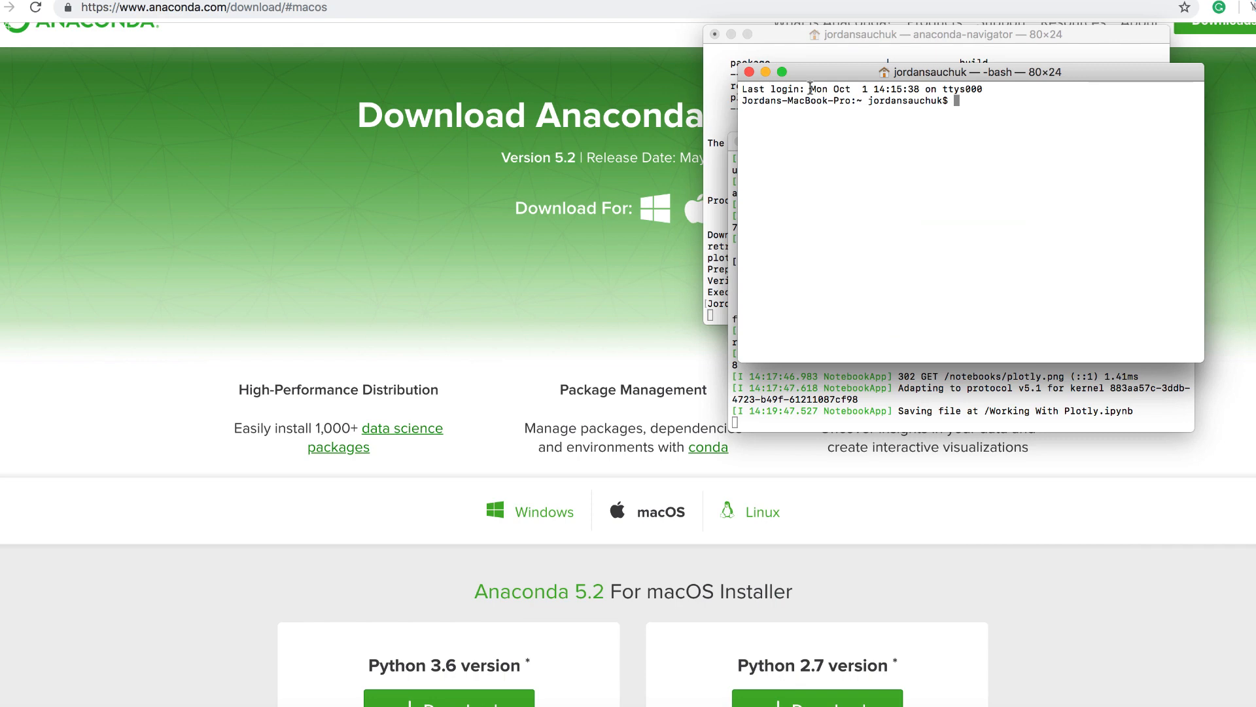
Step: Type 'anaconda-navigator' at the bash prompt
{"action": "type", "text": "a"}
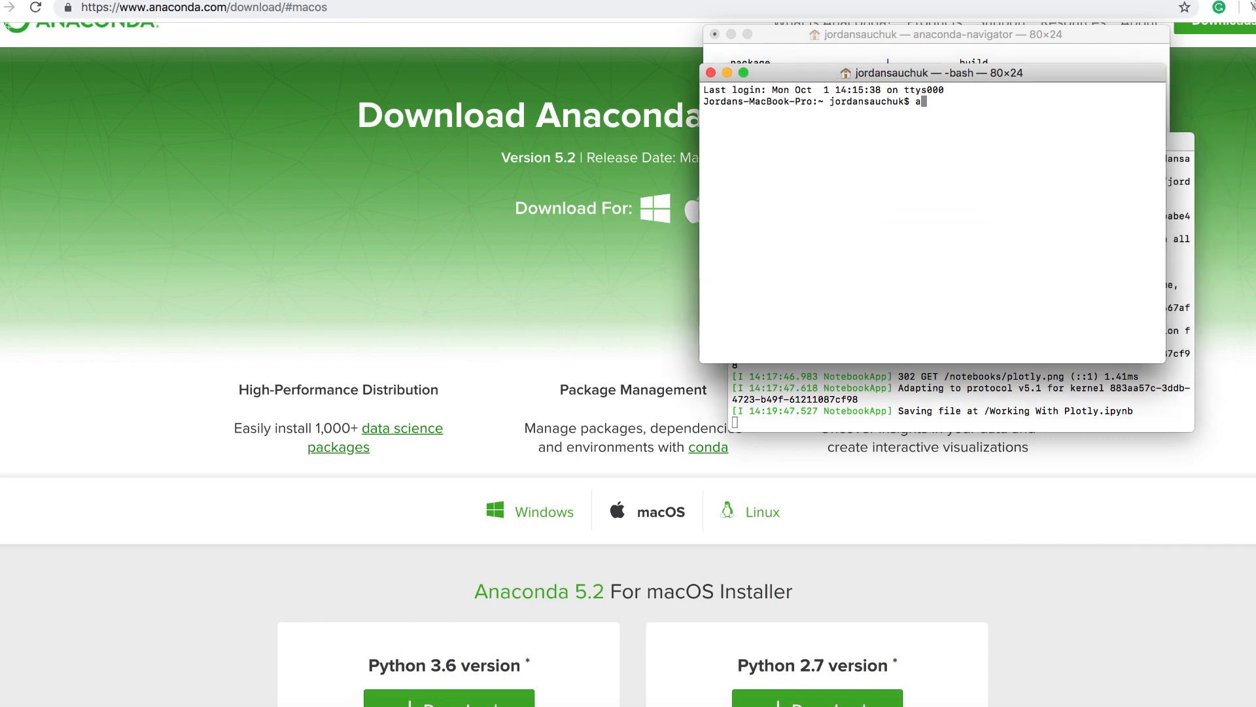
{"action": "type", "text": "naconda"}
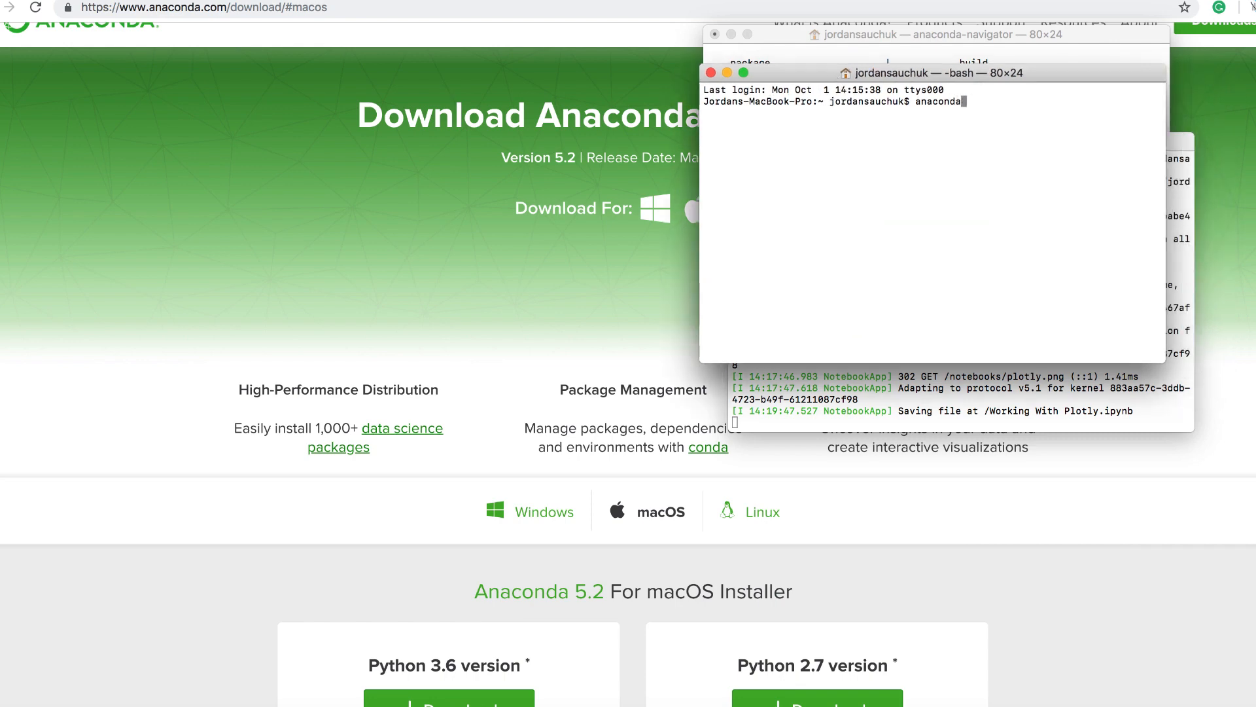
{"action": "type", "text": "-navigato"}
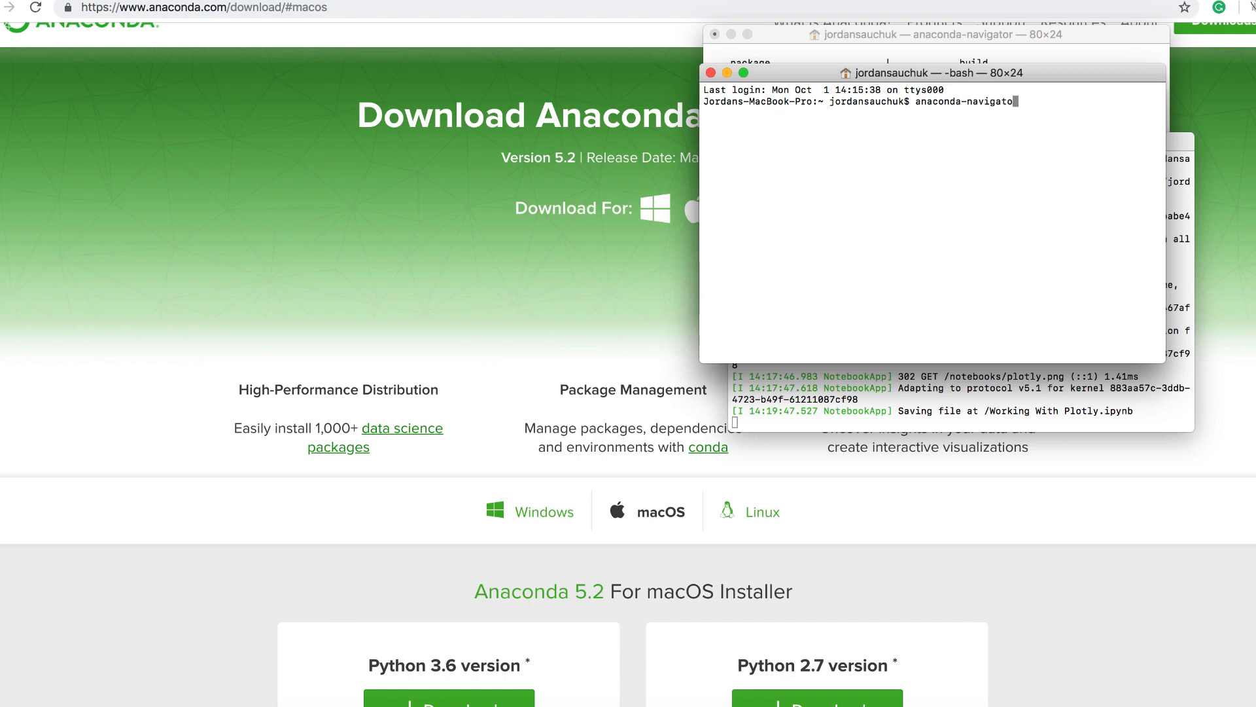
{"action": "type", "text": "r"}
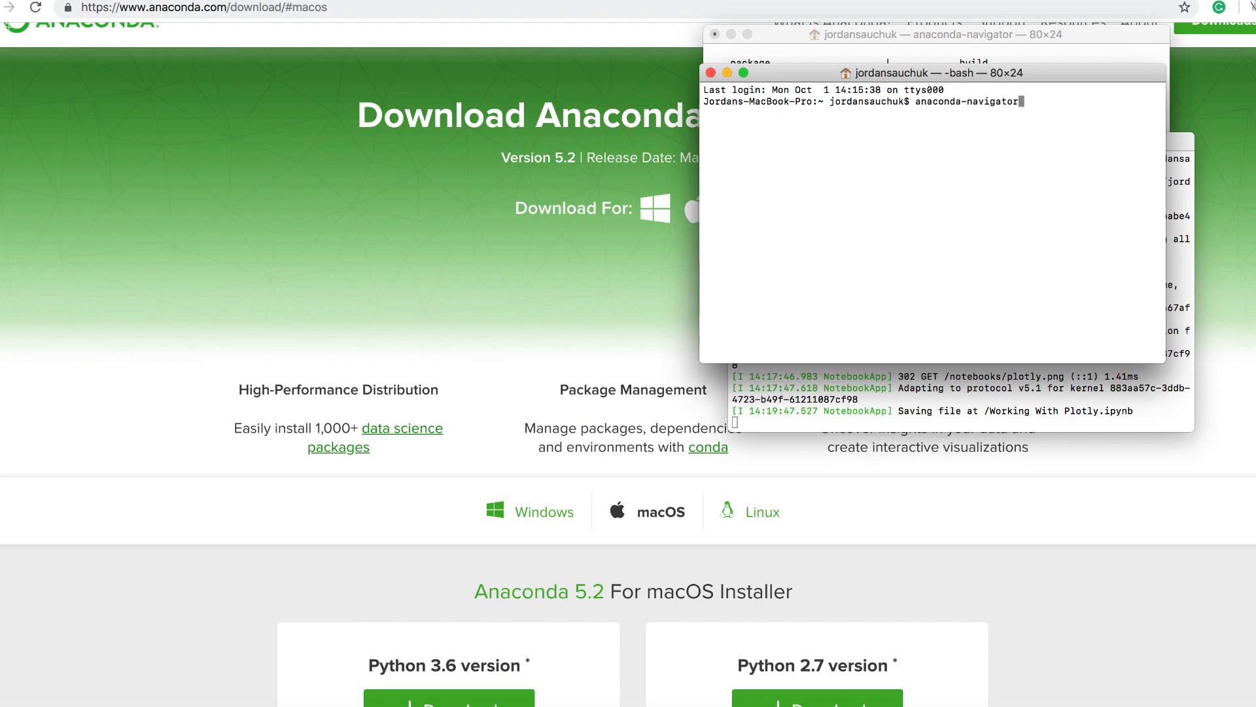
{"action": "mouse_move", "coordinate": [991, 90]}
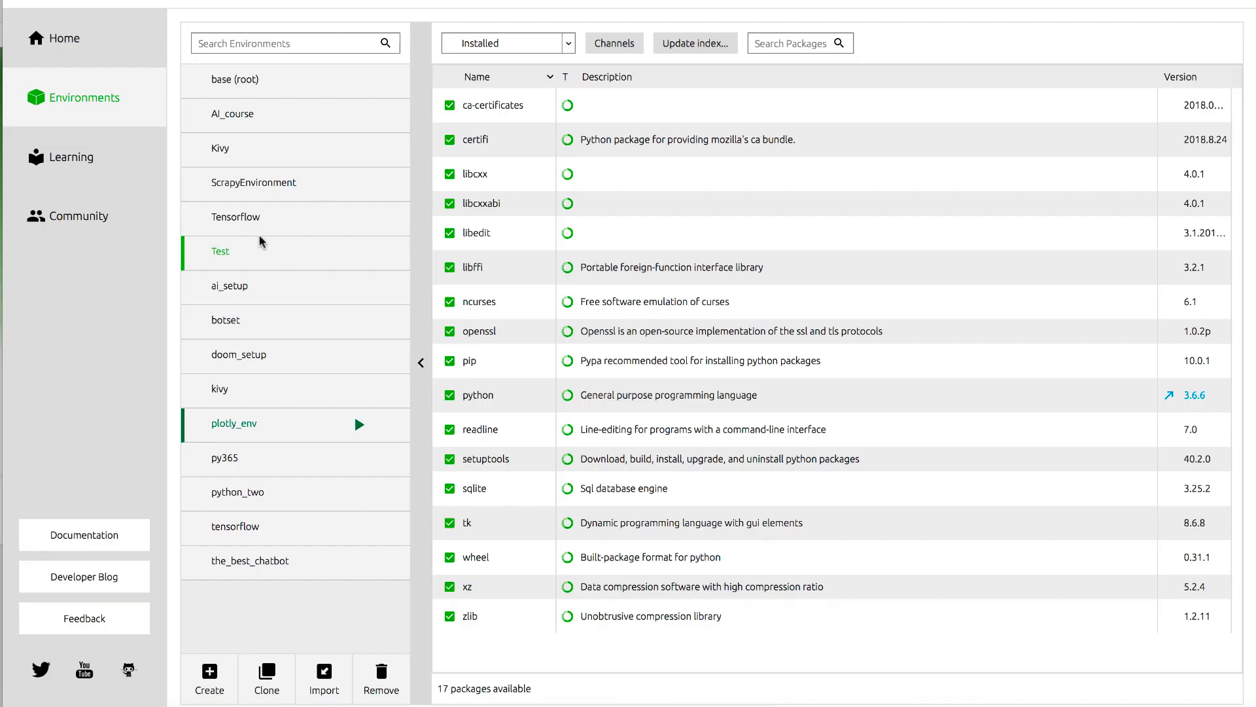
{"action": "left_click", "coordinate": [224, 320]}
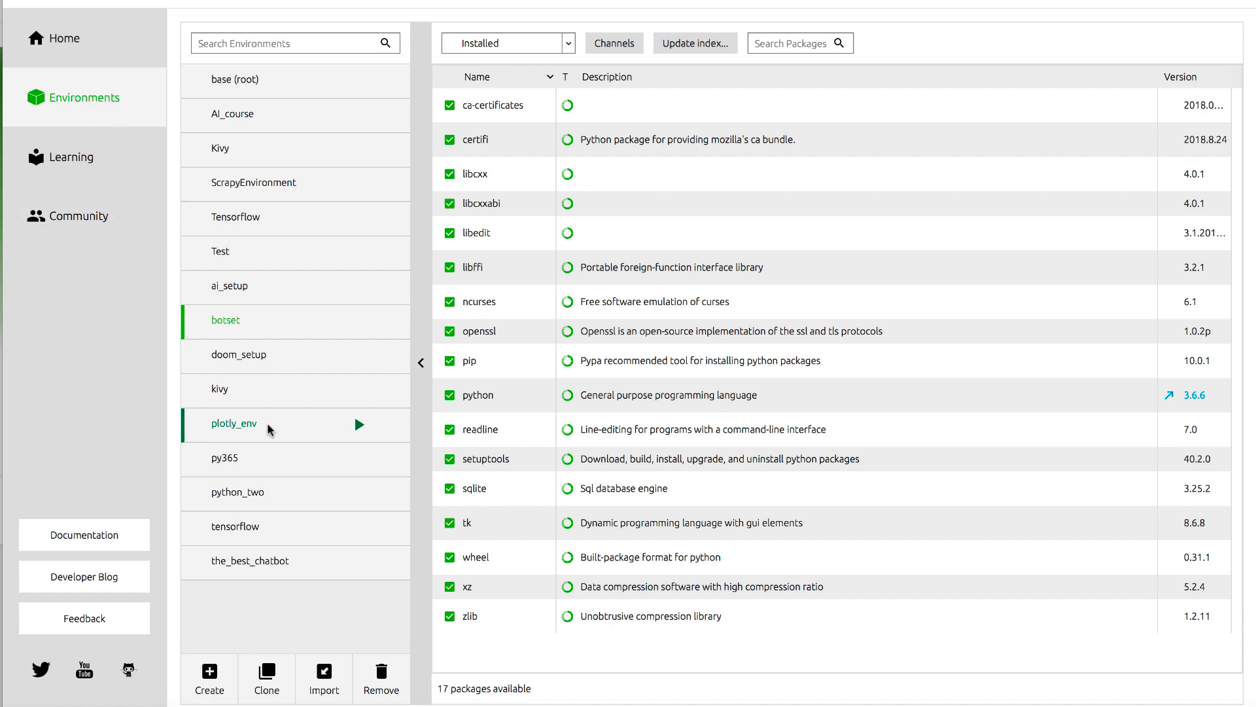
{"action": "mouse_move", "coordinate": [232, 423]}
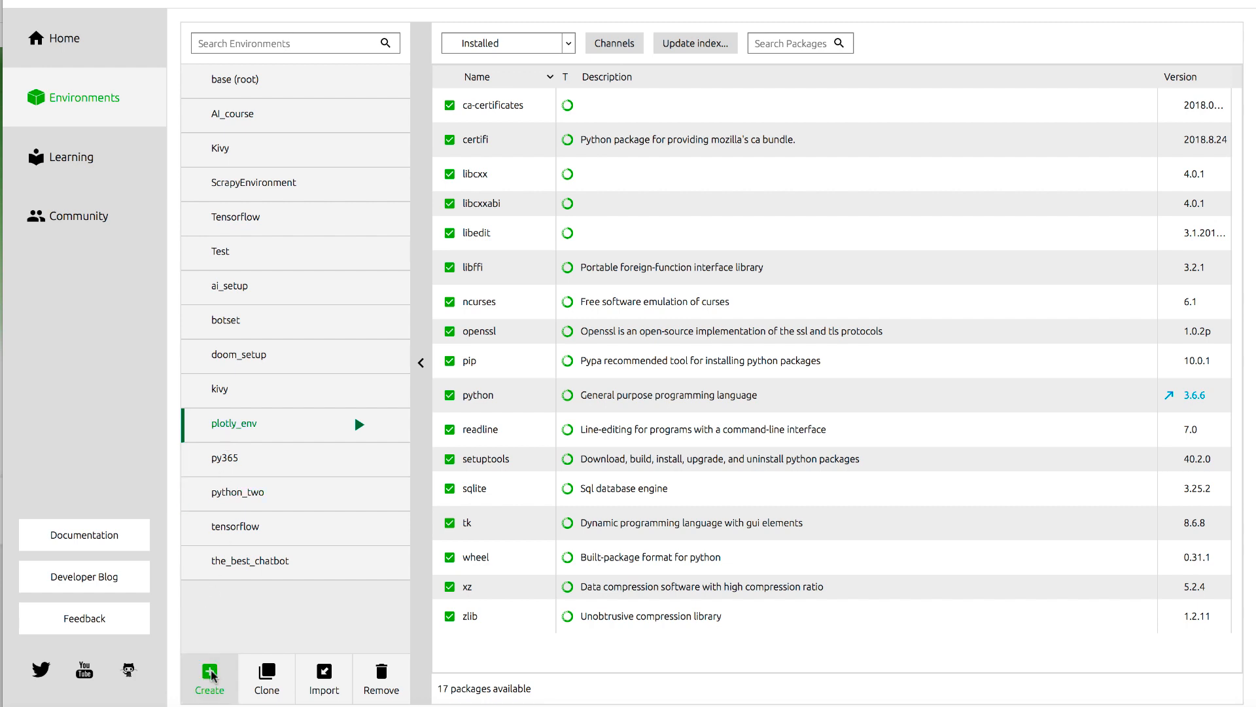
{"action": "left_click", "coordinate": [209, 677]}
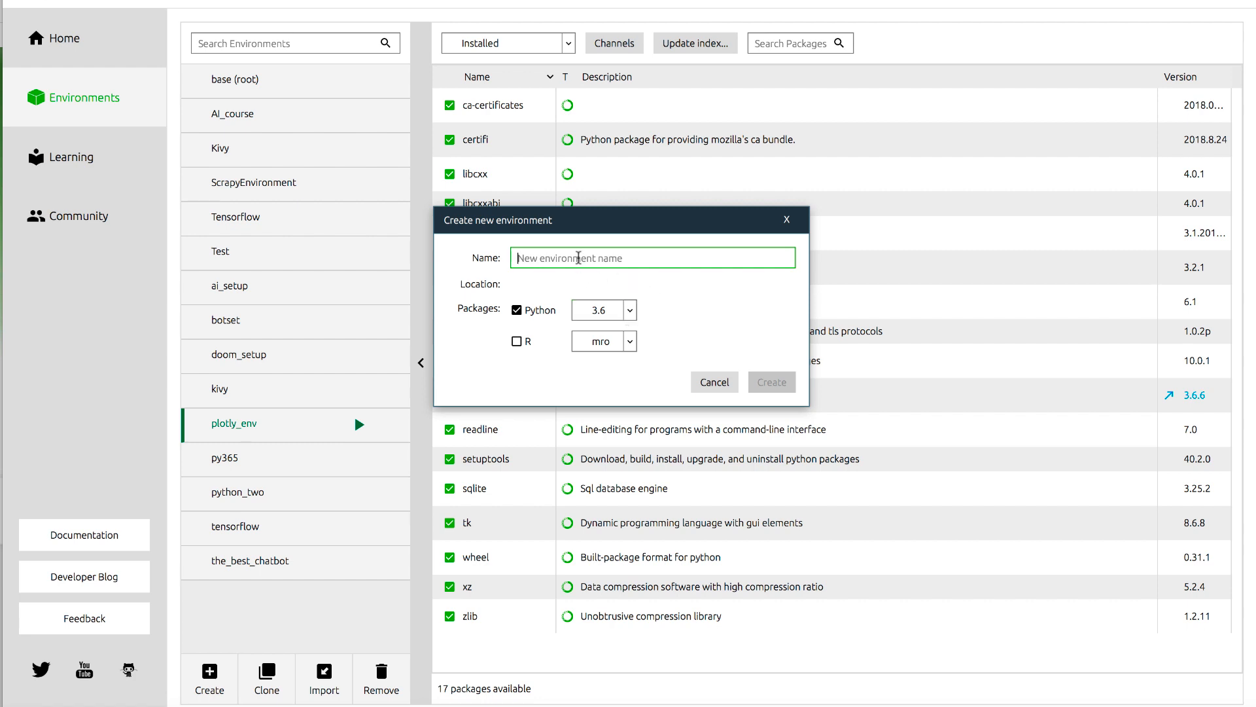
{"action": "mouse_move", "coordinate": [585, 254]}
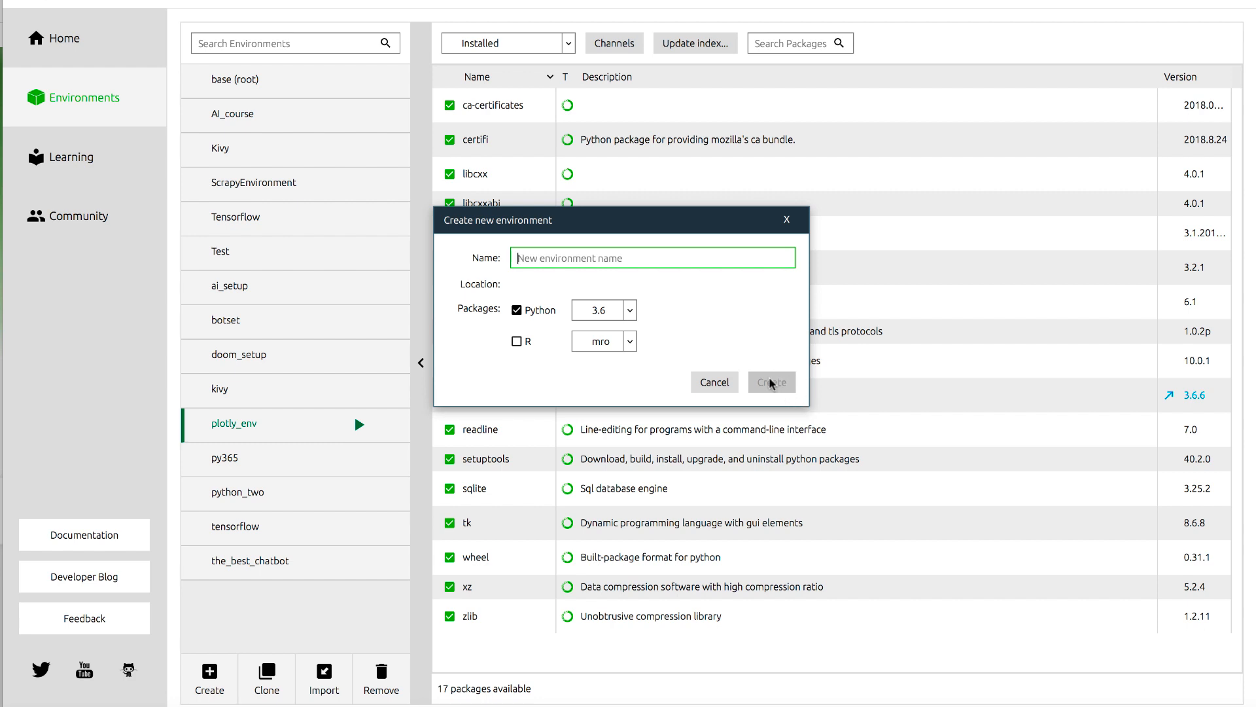
{"action": "left_click", "coordinate": [712, 382]}
{"action": "type", "text": "anaconda-navigator"}
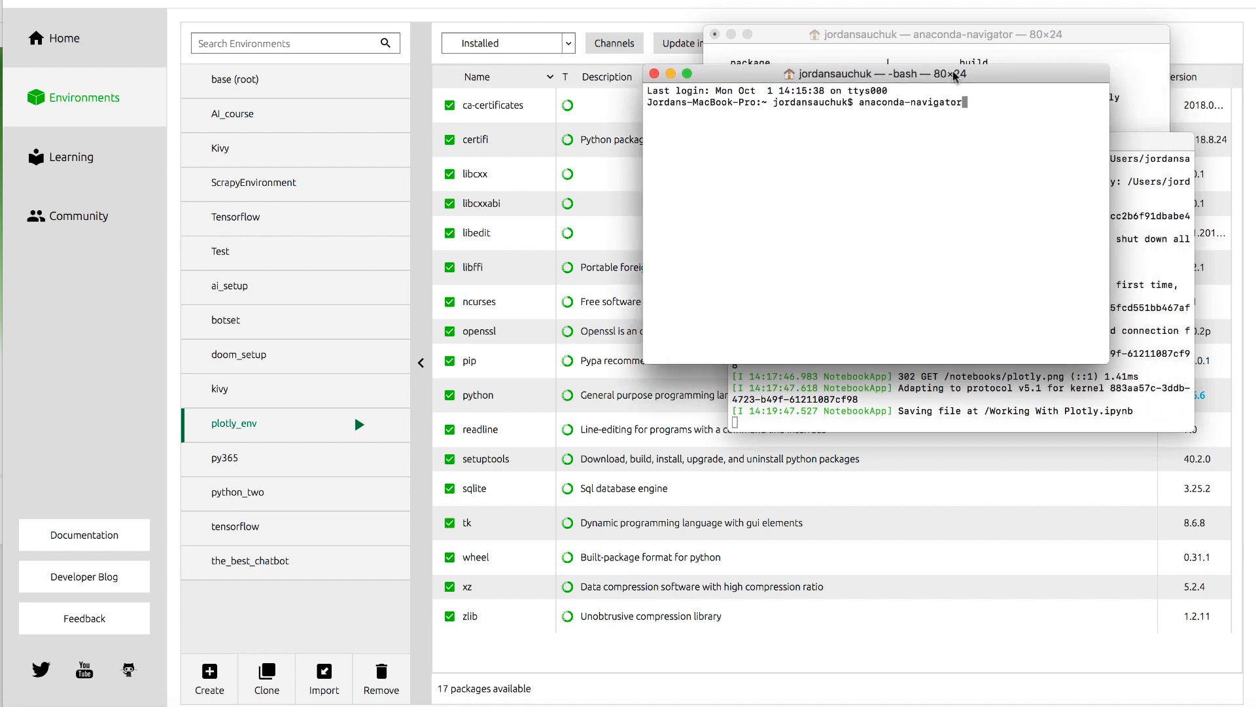
Step: Run 'source activate plotly_env' so the prompt shows plotly_env
{"action": "key", "text": "Backspace"}
{"action": "type", "text": "s"}
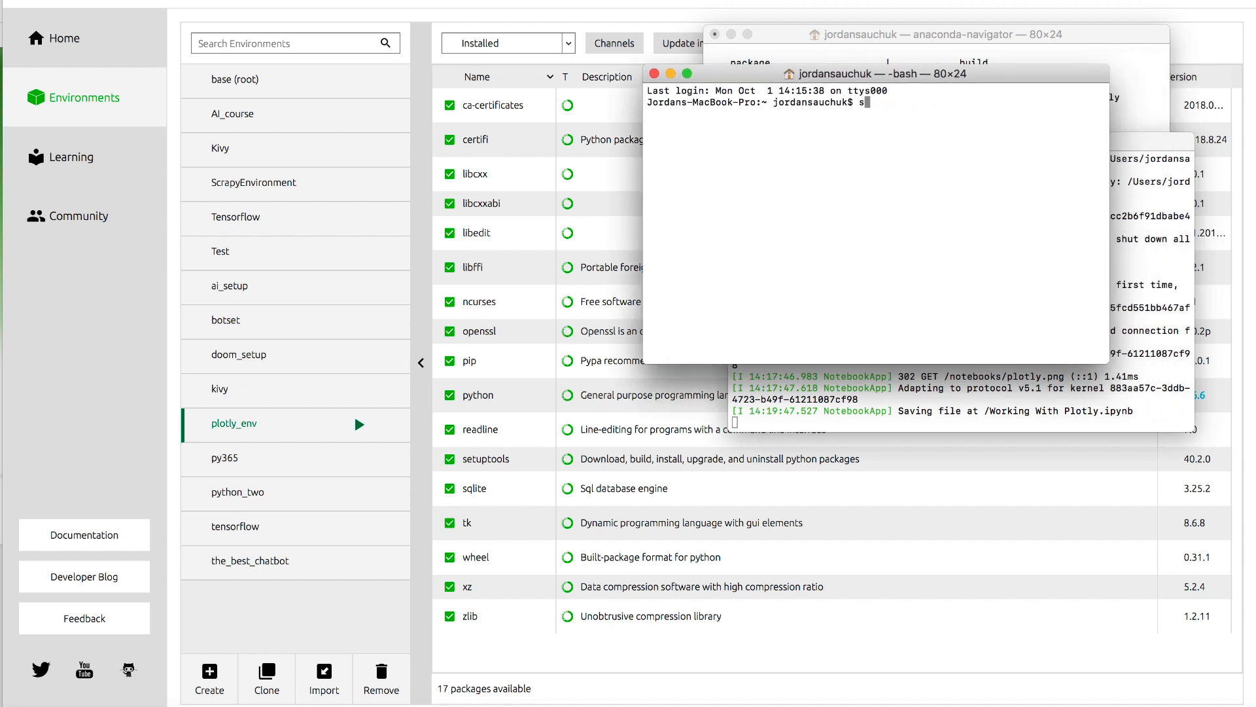
{"action": "type", "text": "ource activa"}
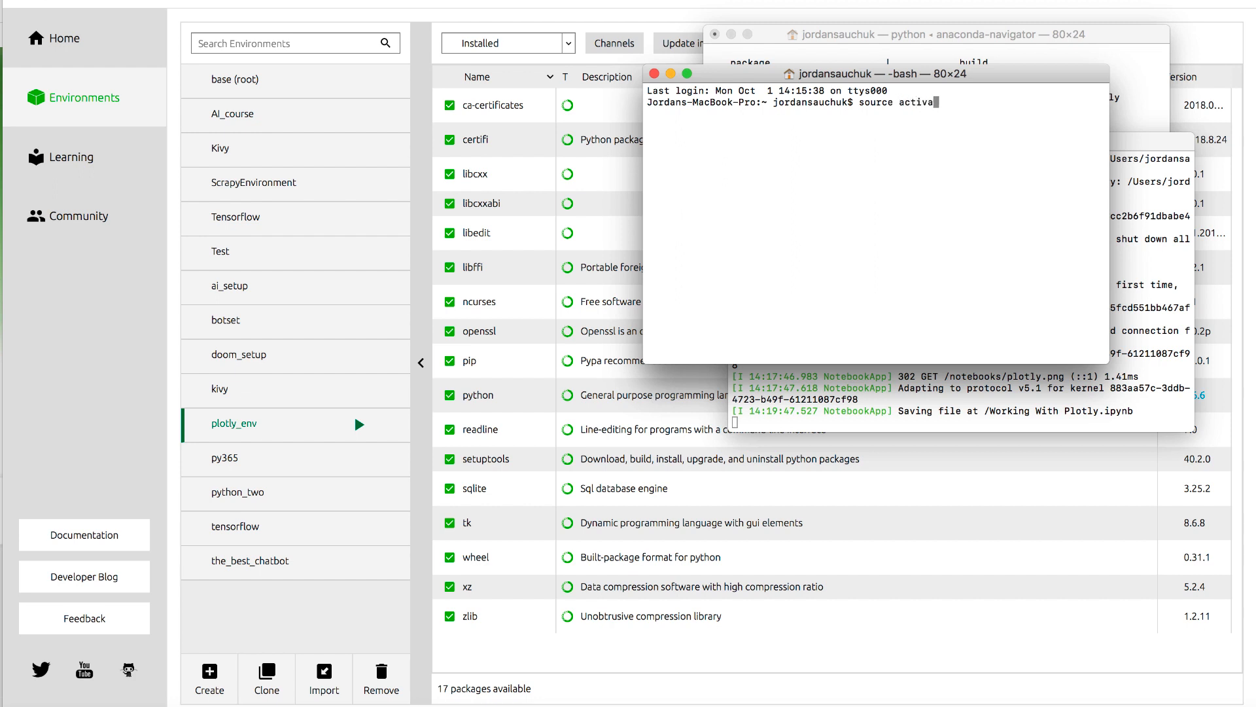
{"action": "type", "text": "te"}
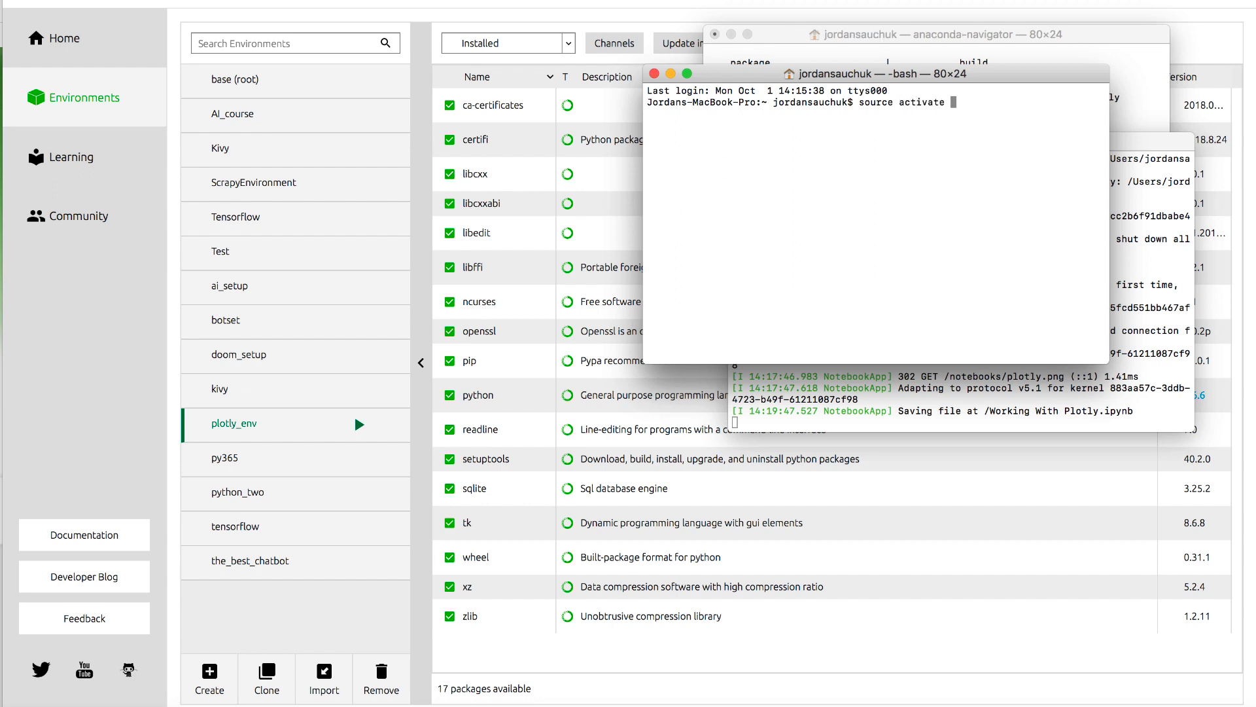
{"action": "type", "text": "plotly_env"}
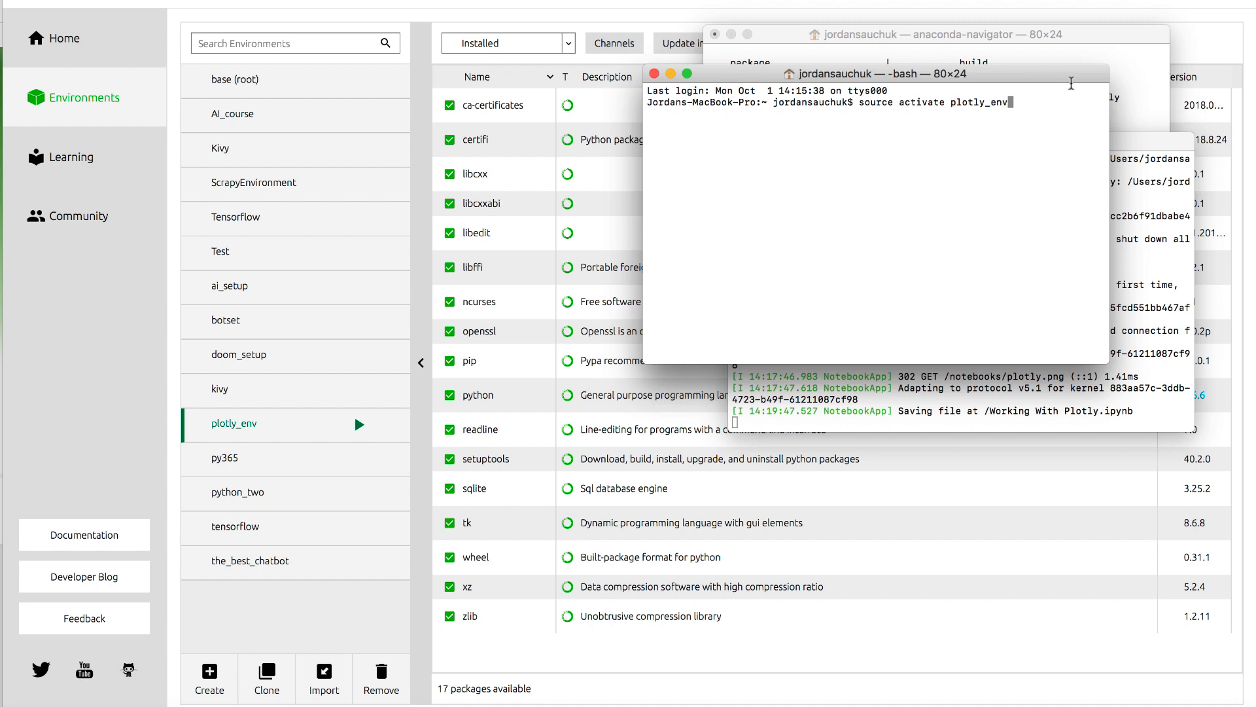
{"action": "double_click", "coordinate": [921, 103]}
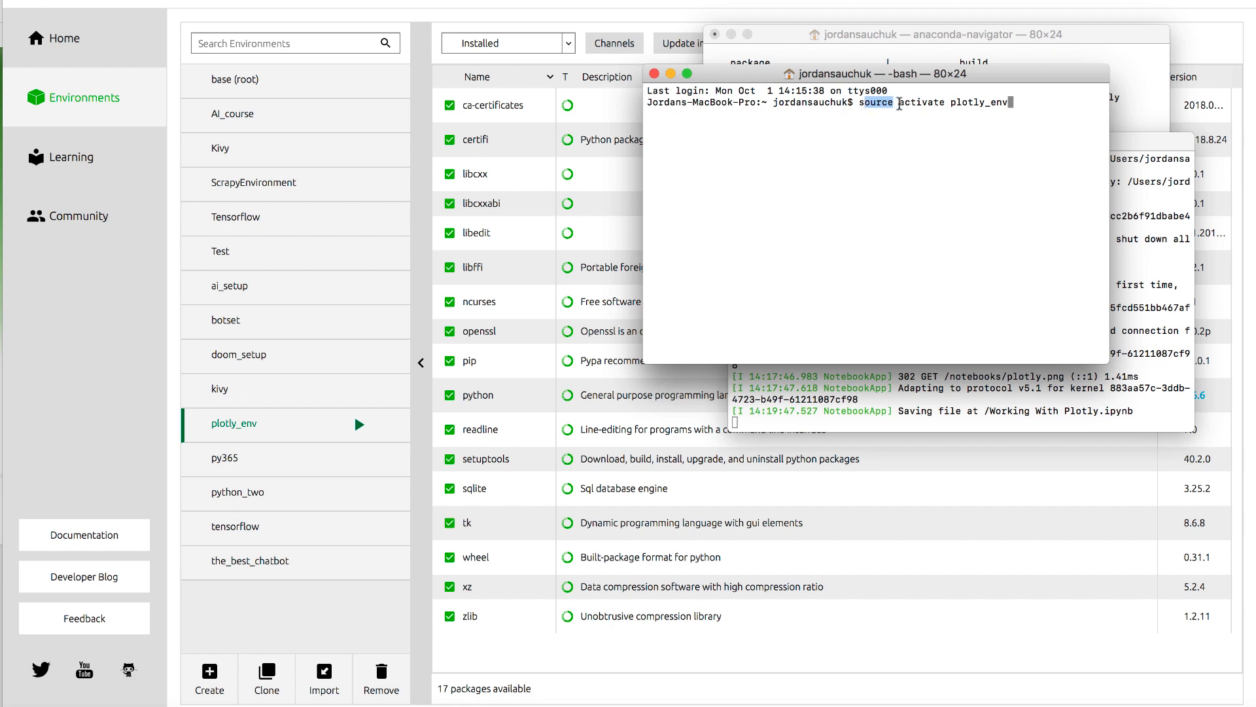
{"action": "double_click", "coordinate": [920, 102]}
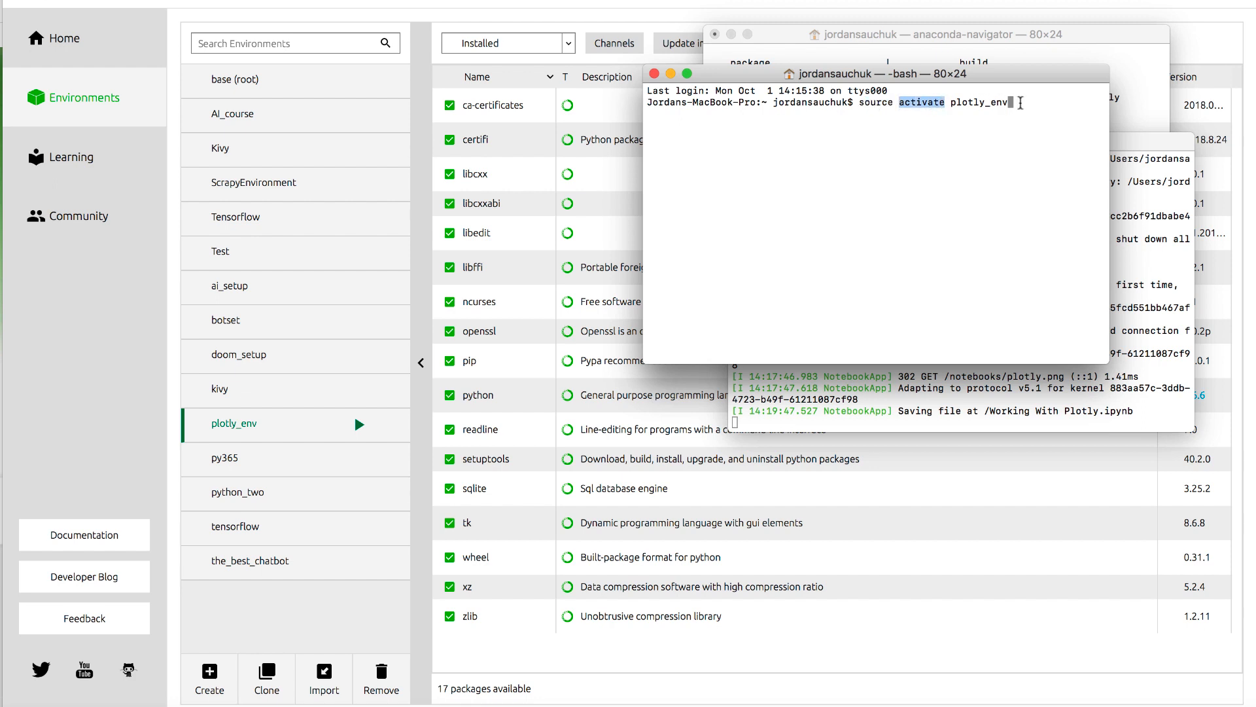
{"action": "key", "text": "enter"}
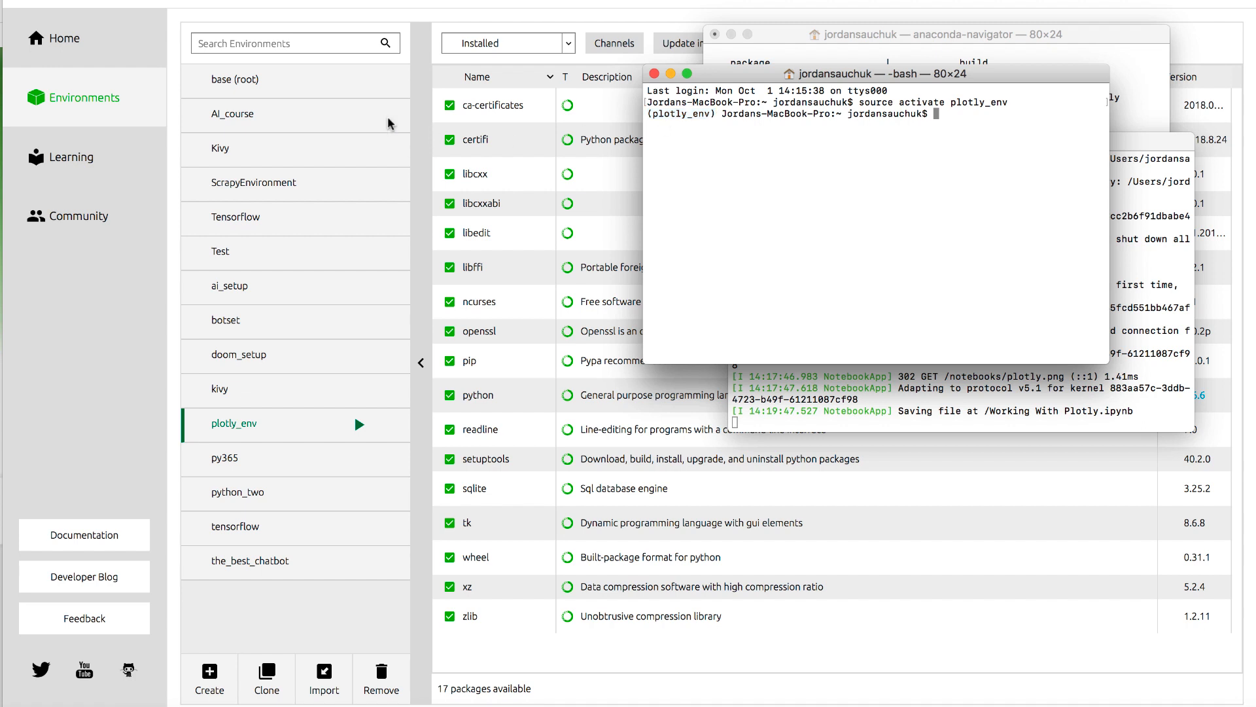
{"action": "mouse_move", "coordinate": [799, 142]}
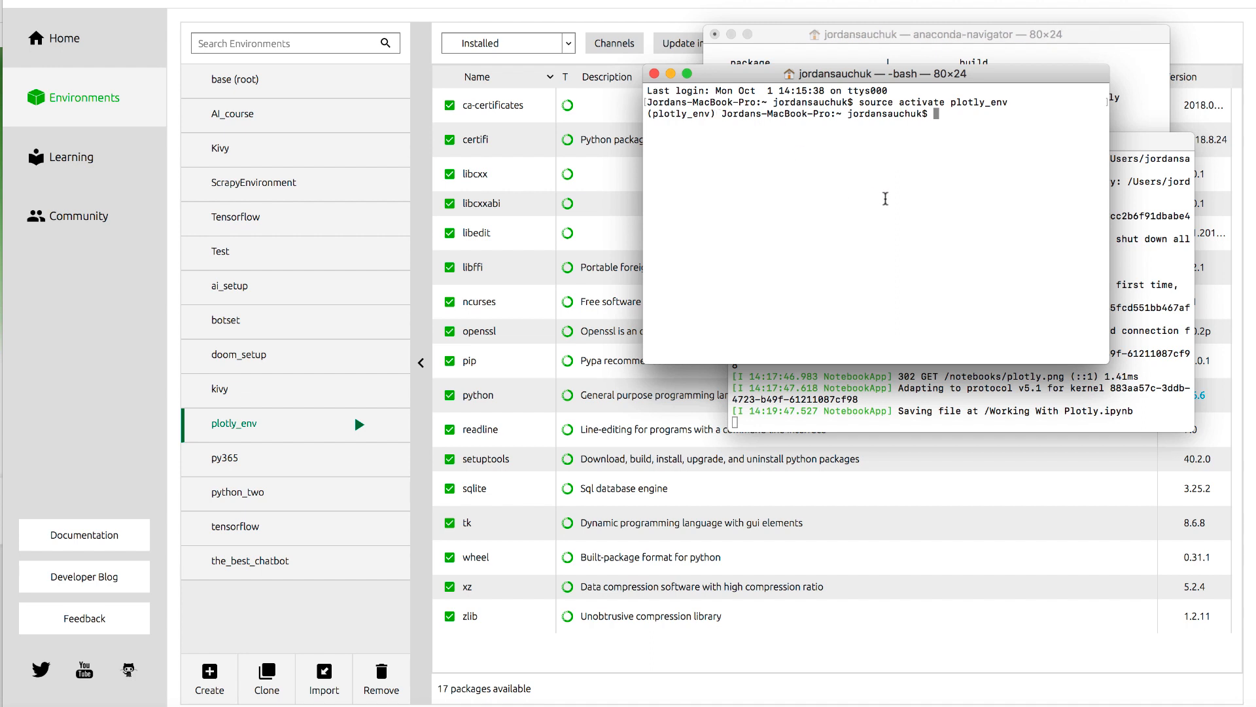
{"action": "mouse_move", "coordinate": [1076, 239]}
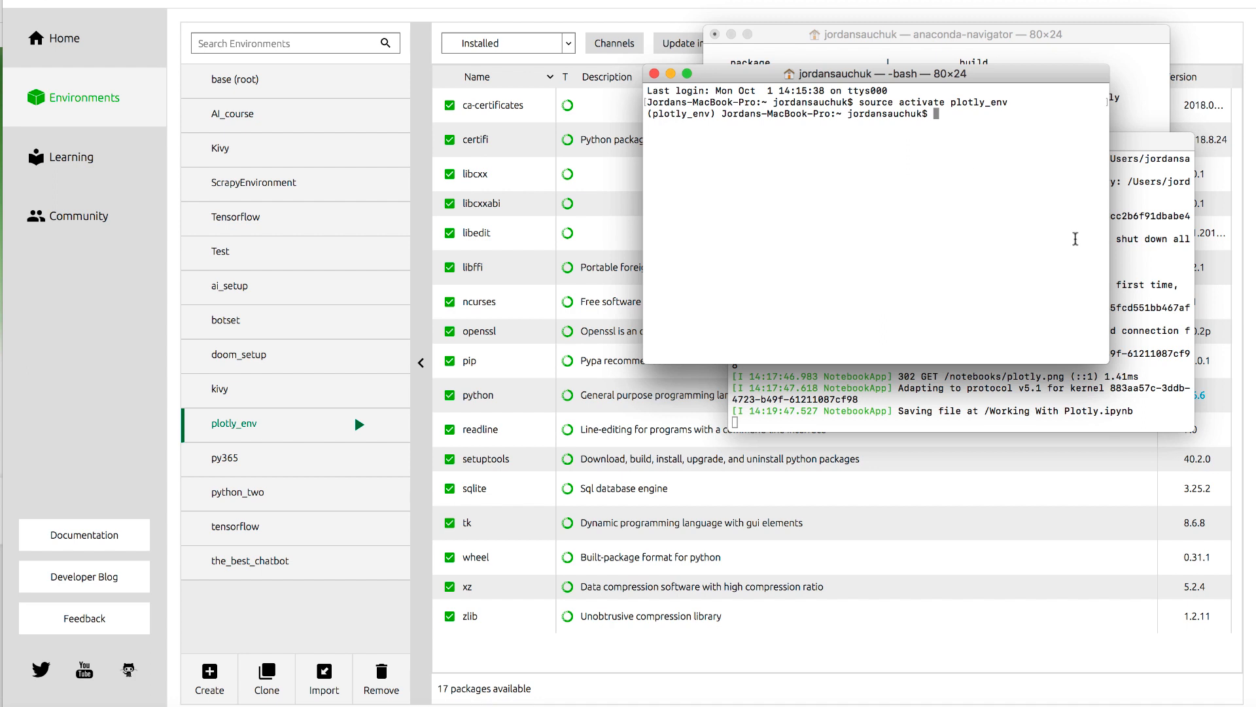
{"action": "mouse_move", "coordinate": [1046, 267]}
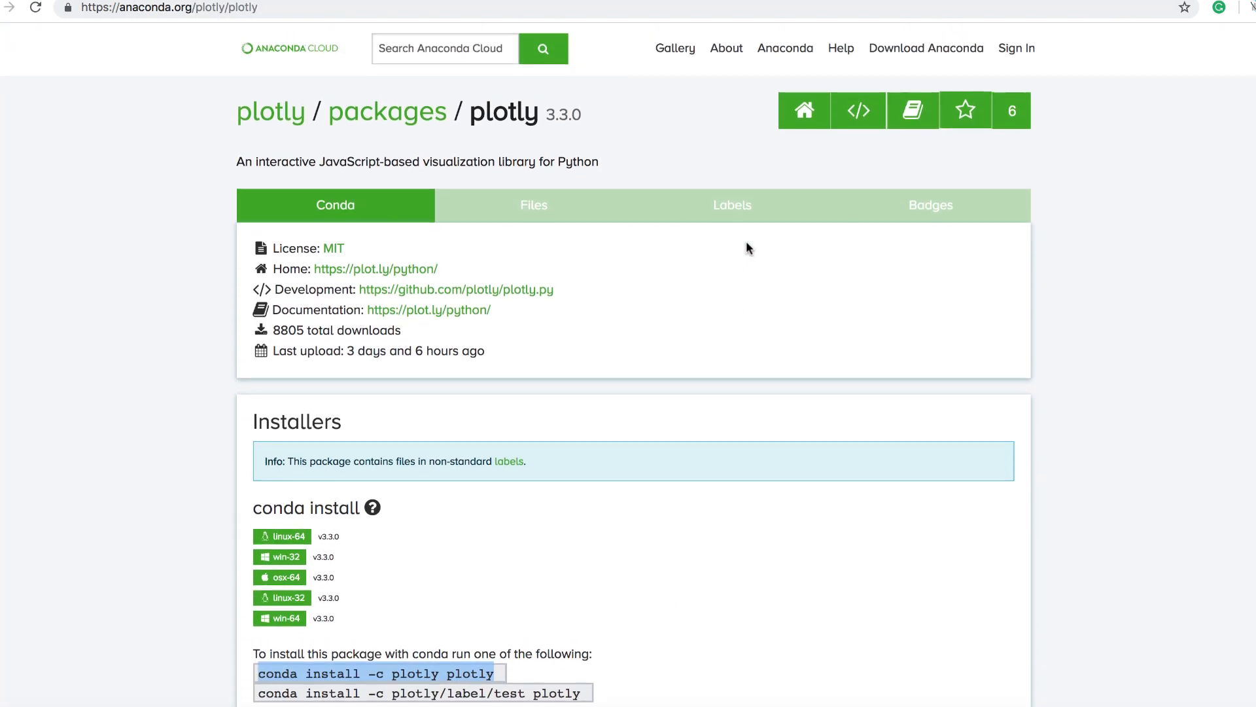
Step: Scroll the anaconda.org plotly page down to its Installers section
{"action": "scroll", "scroll_direction": "down", "scroll_amount": 3}
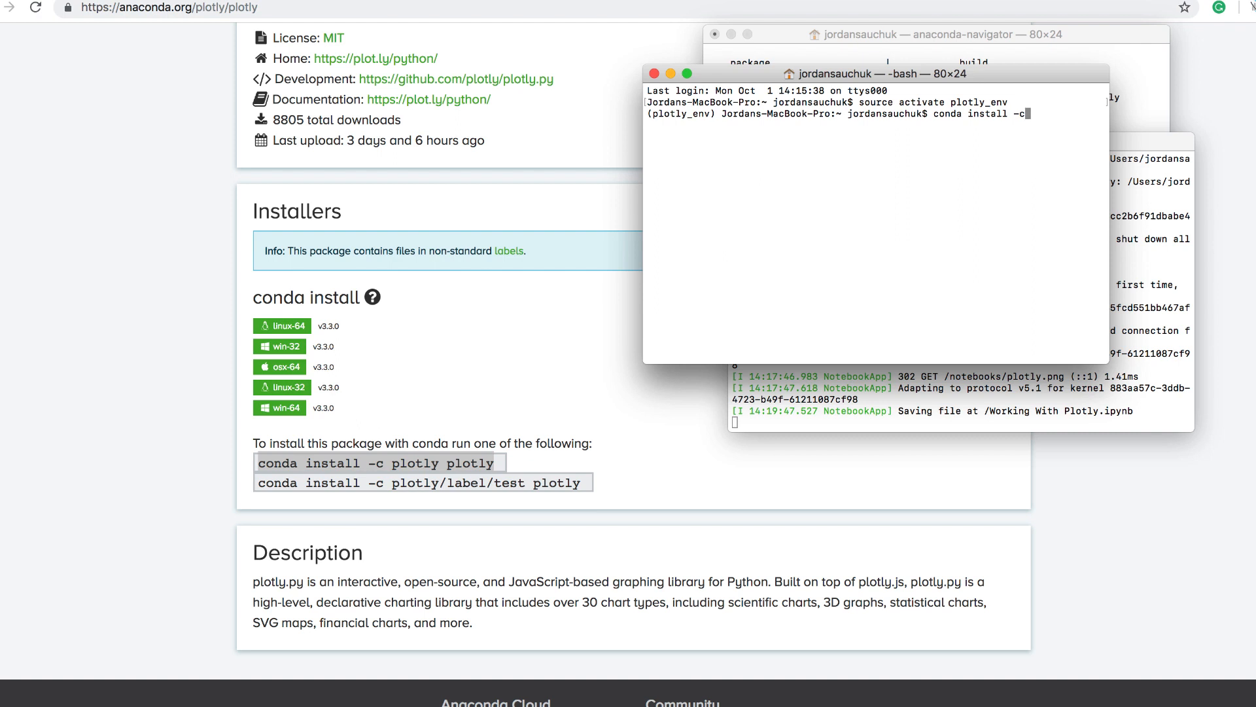
Step: Begin typing 'jupyter-notebook' in the bash window
{"action": "type", "text": "jupyter-noteboo"}
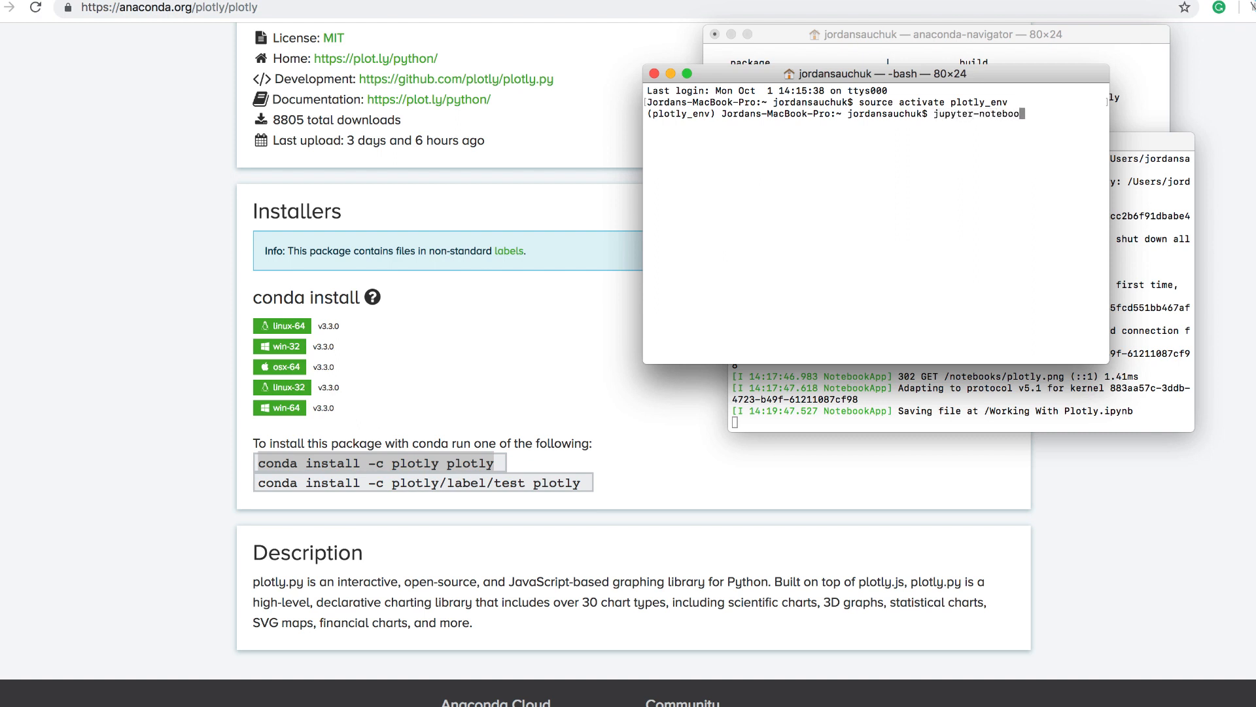
{"action": "type", "text": "k"}
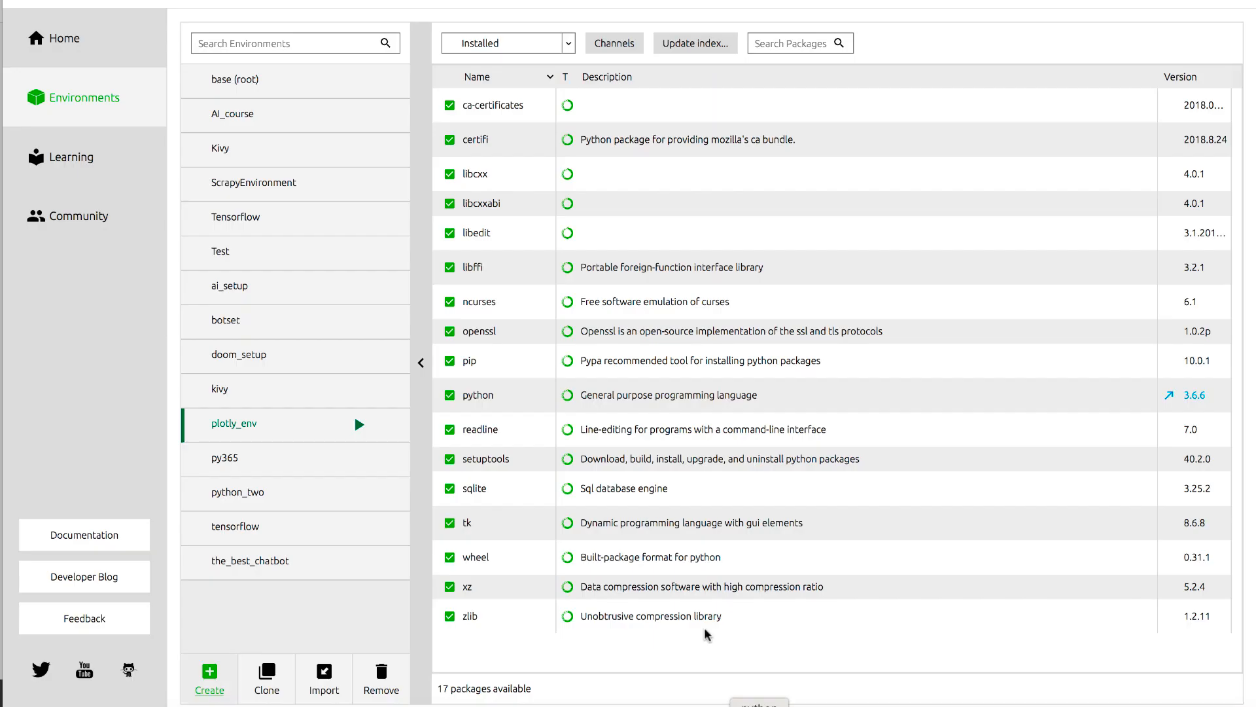
Step: Check plotly_env's installed packages in Navigator, then return to the notebook
{"action": "left_click", "coordinate": [64, 38]}
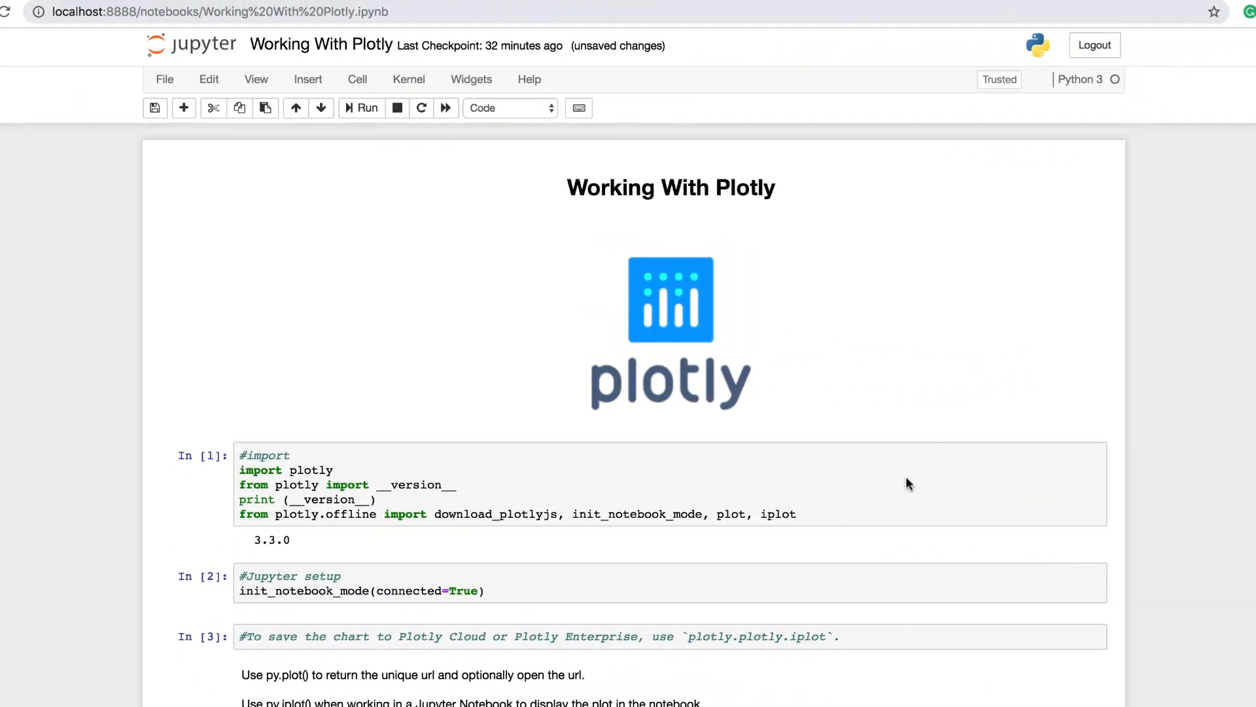
{"action": "mouse_move", "coordinate": [961, 354]}
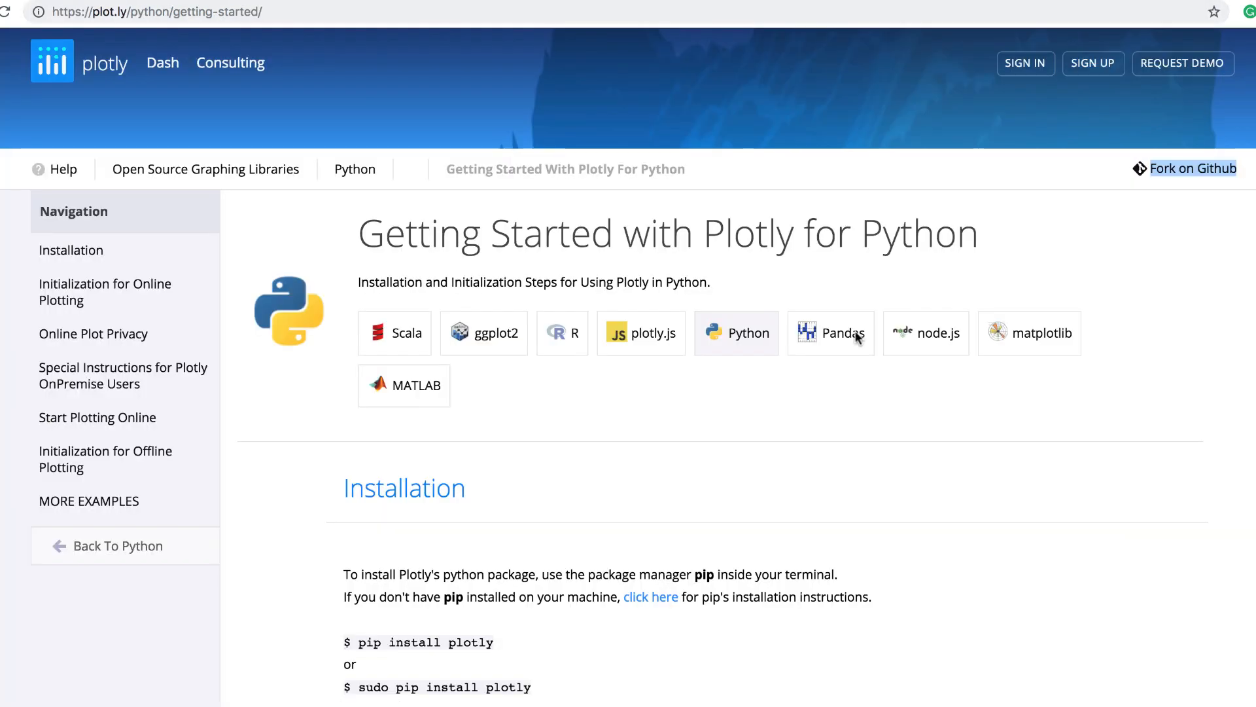
Step: Scroll through Installation, Initialization for Online Plotting and Online Plot Privacy
{"action": "scroll", "scroll_direction": "down", "scroll_amount": 3}
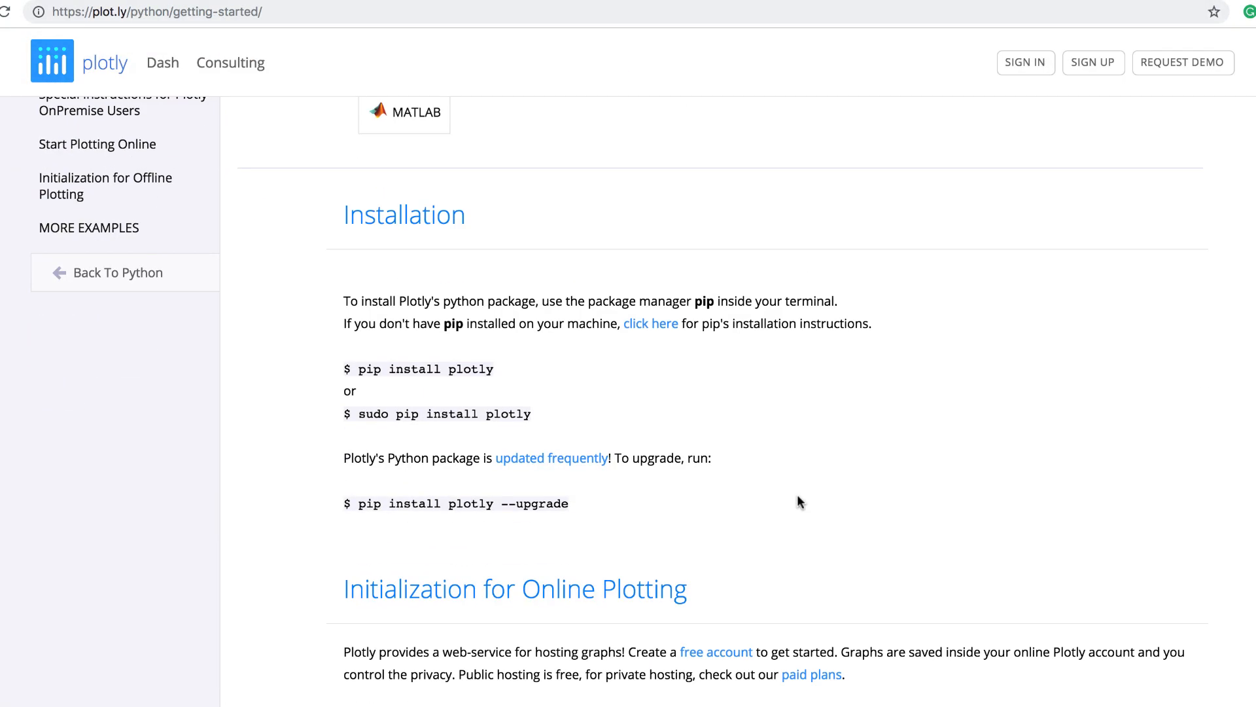
{"action": "scroll", "scroll_direction": "down", "scroll_amount": 3}
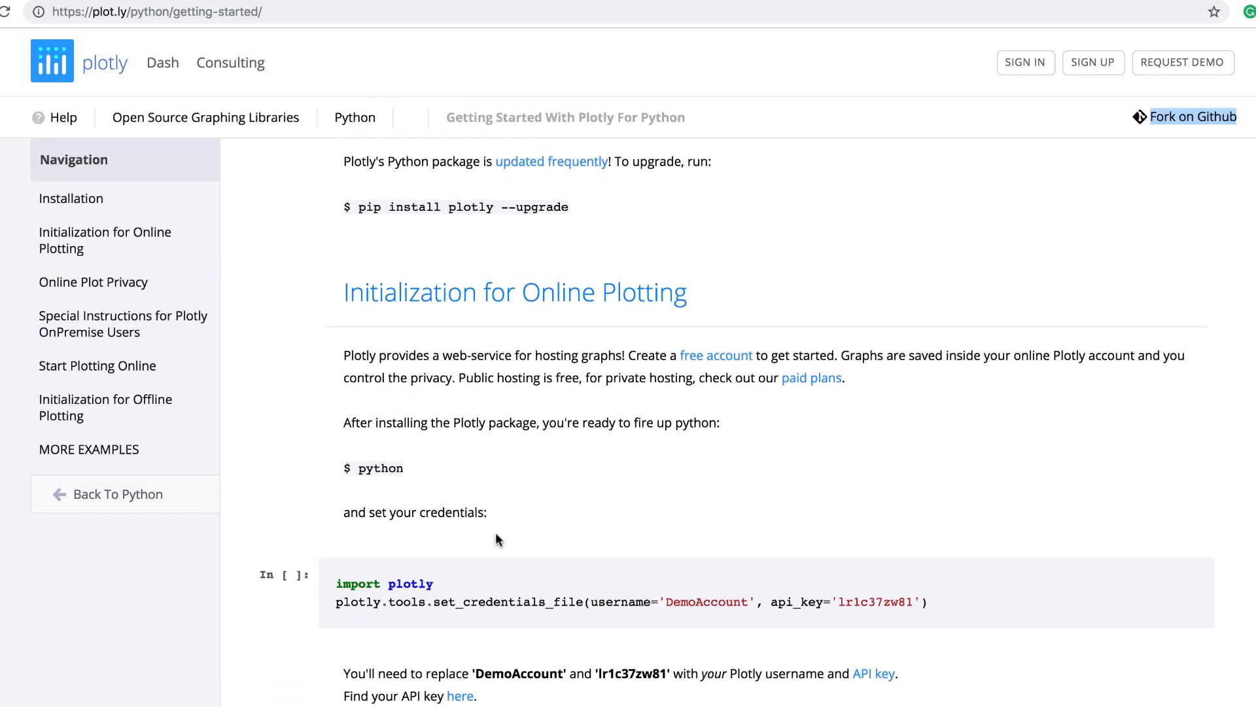
{"action": "scroll", "scroll_direction": "down", "scroll_amount": 3}
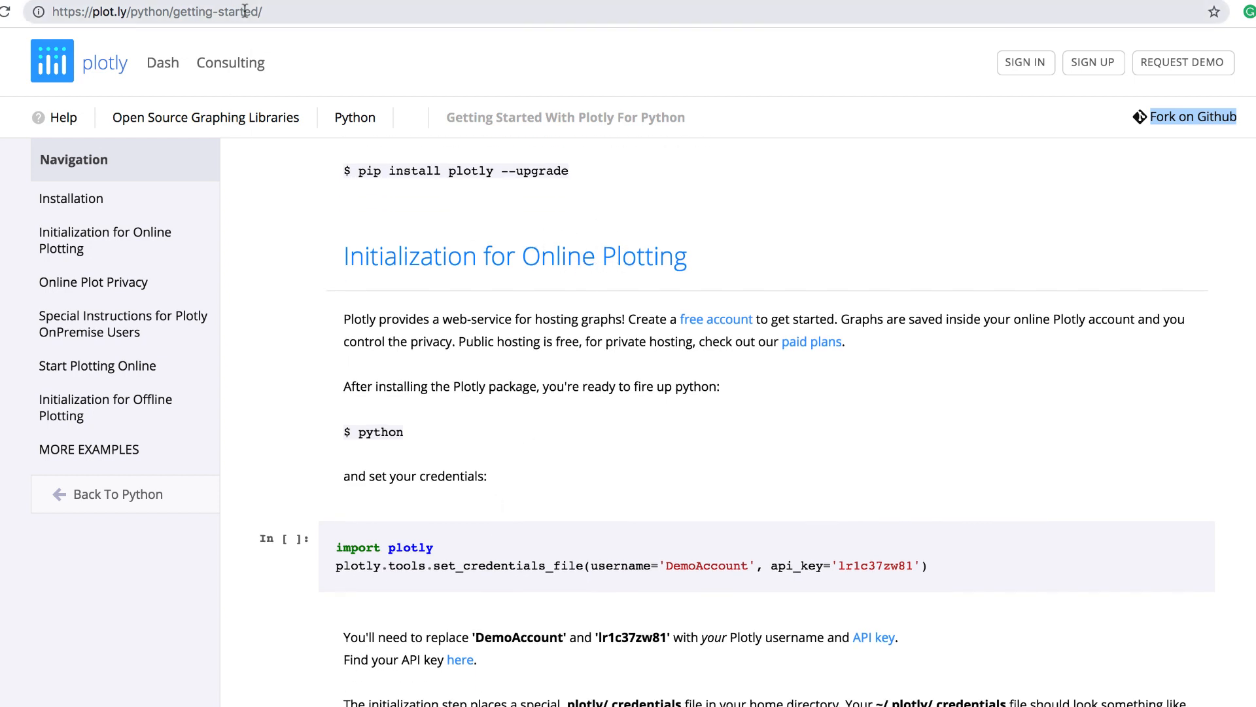
{"action": "scroll", "scroll_direction": "down", "scroll_amount": 3}
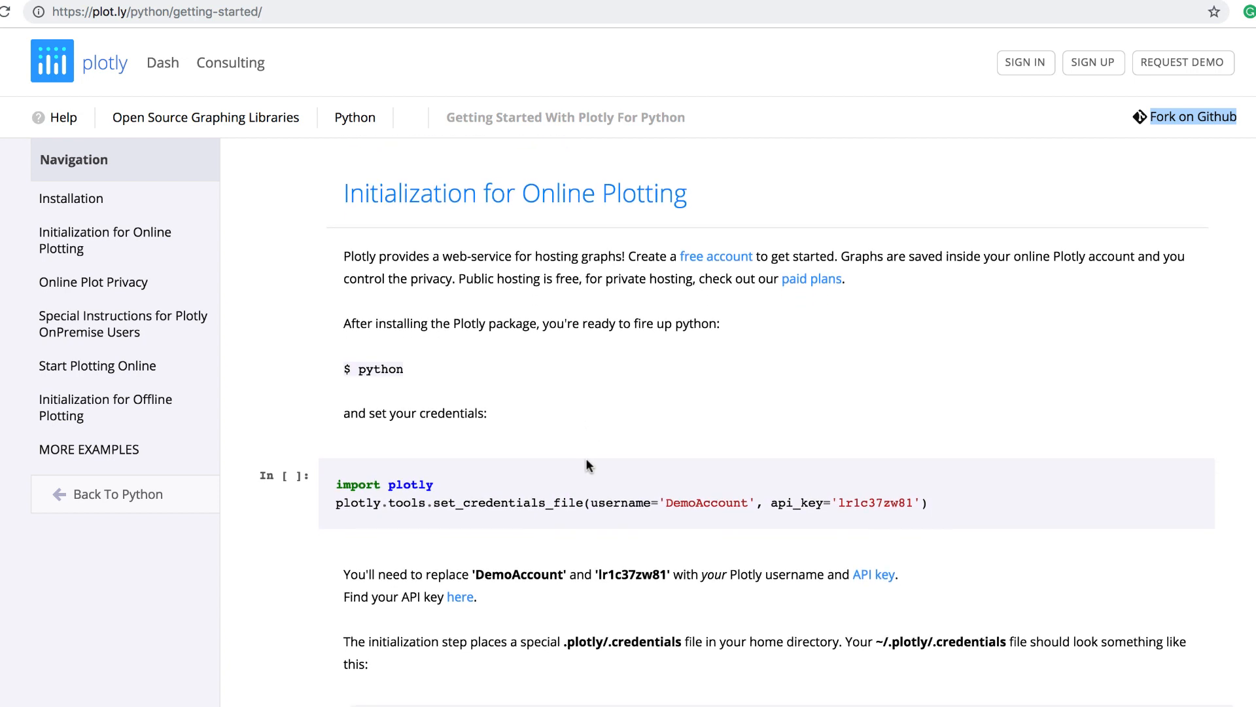
{"action": "scroll", "scroll_direction": "down", "scroll_amount": 3}
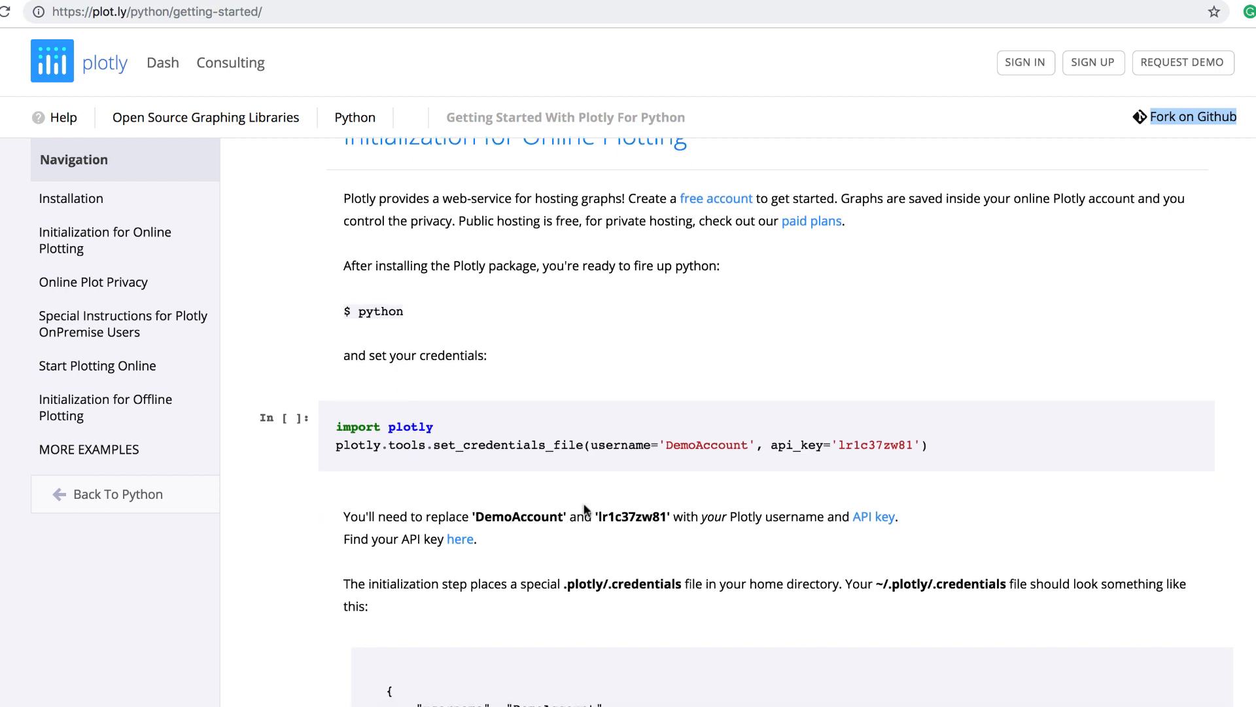
{"action": "mouse_move", "coordinate": [647, 478]}
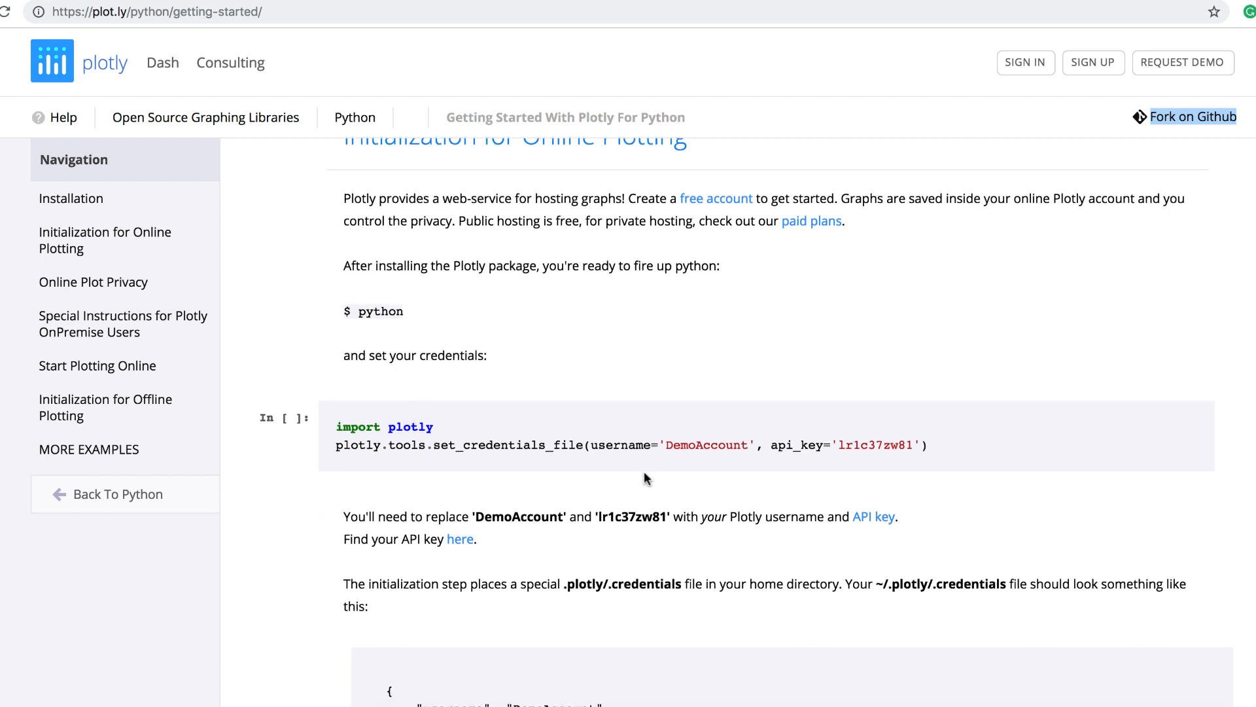
{"action": "mouse_move", "coordinate": [808, 472]}
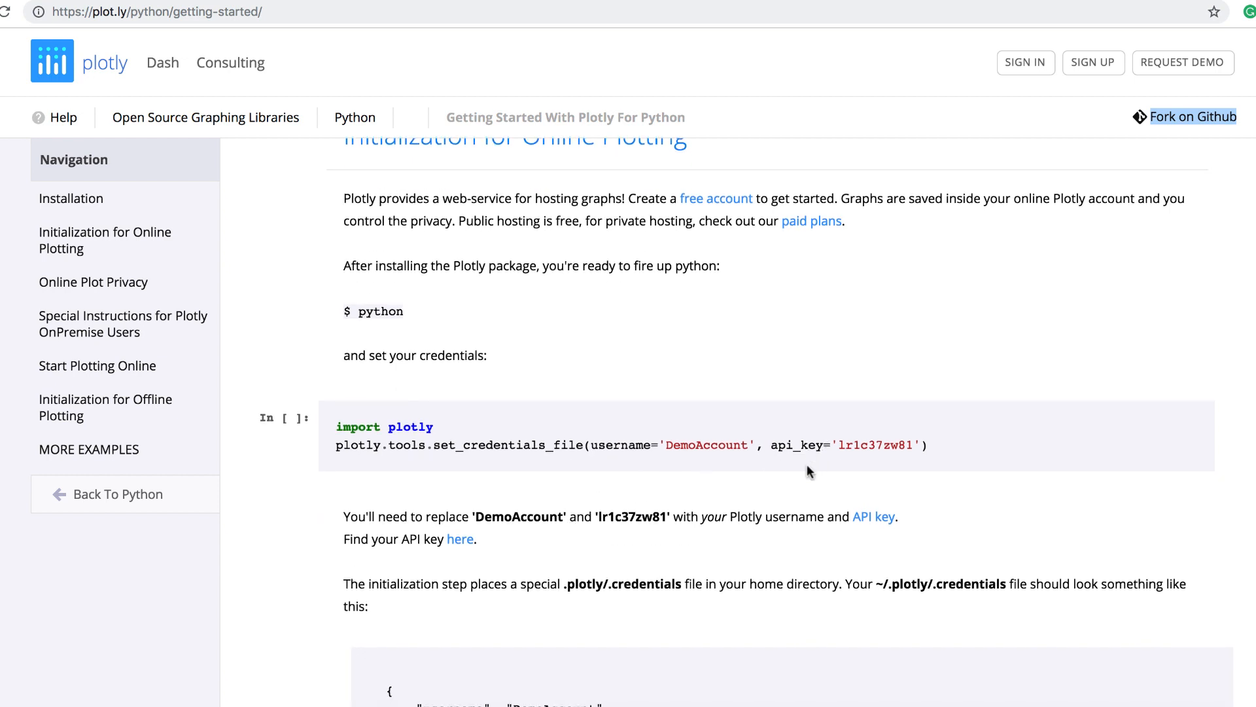
{"action": "scroll", "scroll_direction": "down", "scroll_amount": 3}
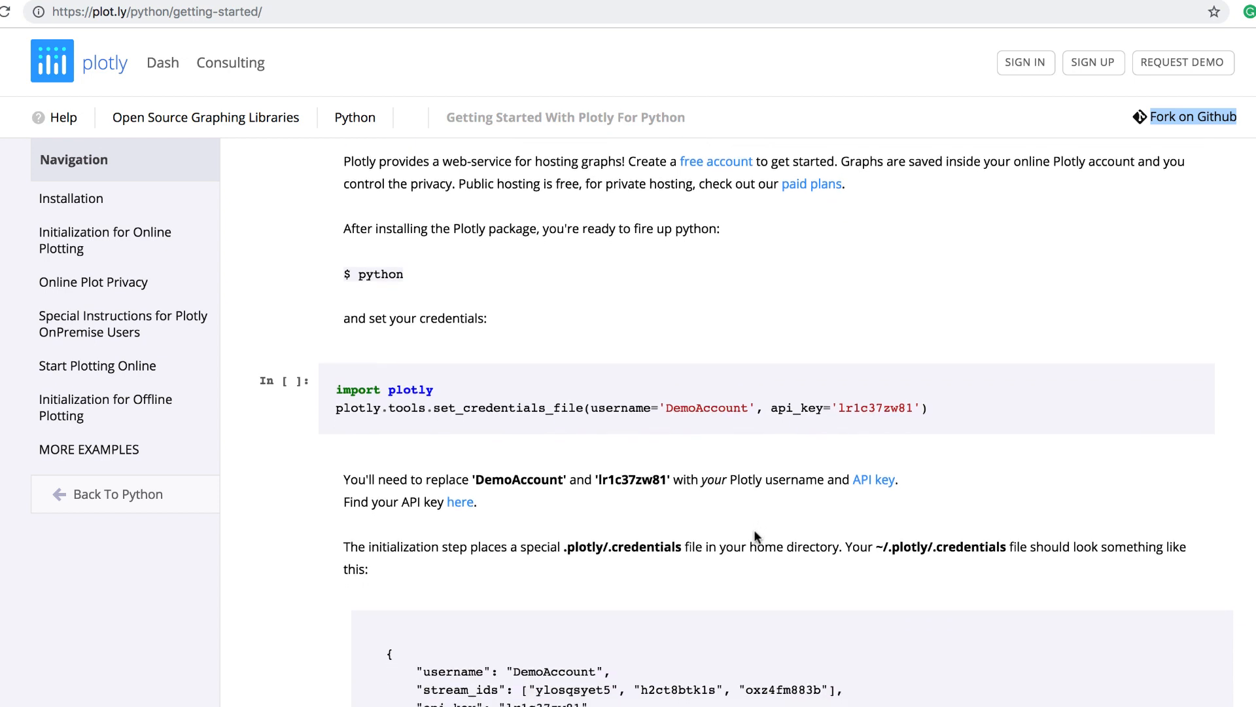
{"action": "scroll", "scroll_direction": "down", "scroll_amount": 3}
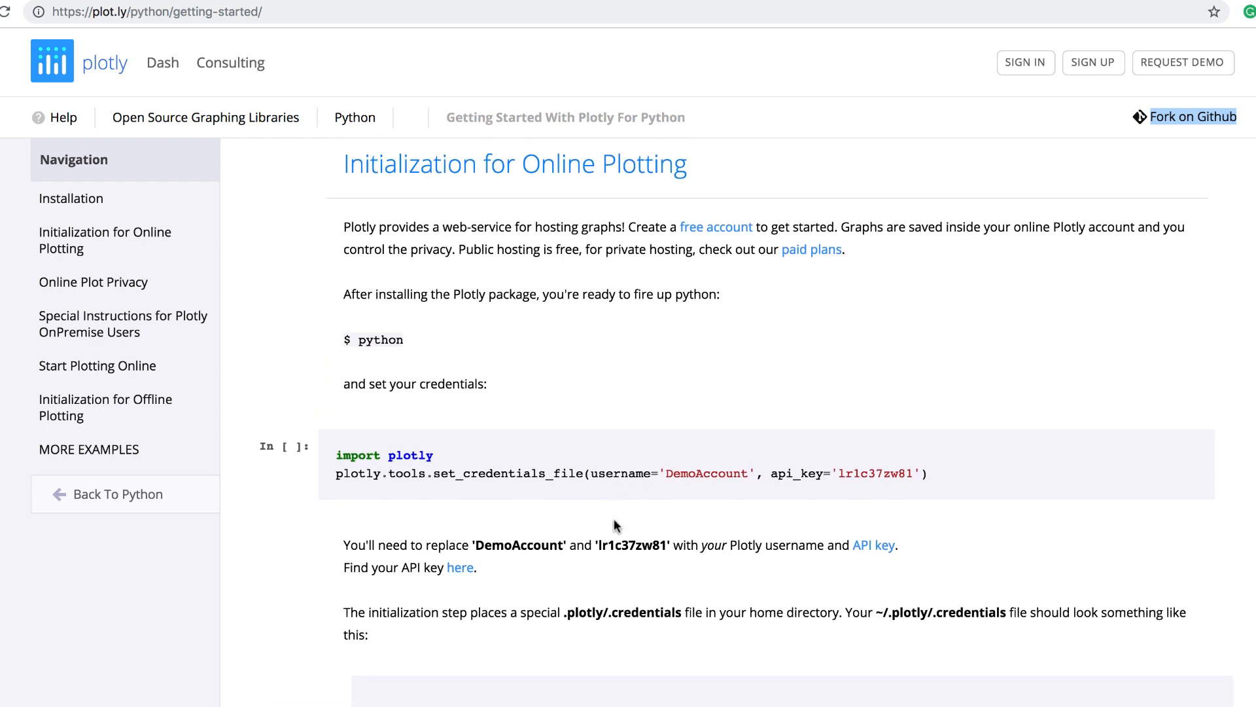
{"action": "scroll", "scroll_direction": "down", "scroll_amount": 3}
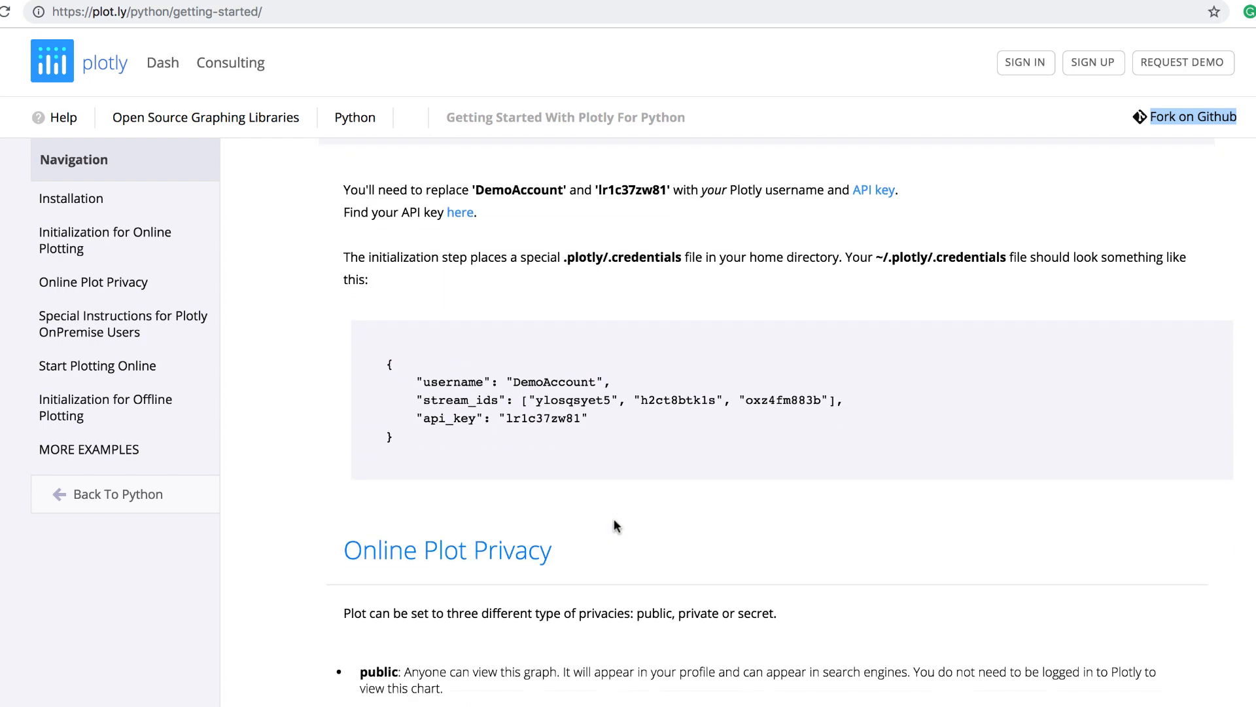
{"action": "scroll", "scroll_direction": "down", "scroll_amount": 3}
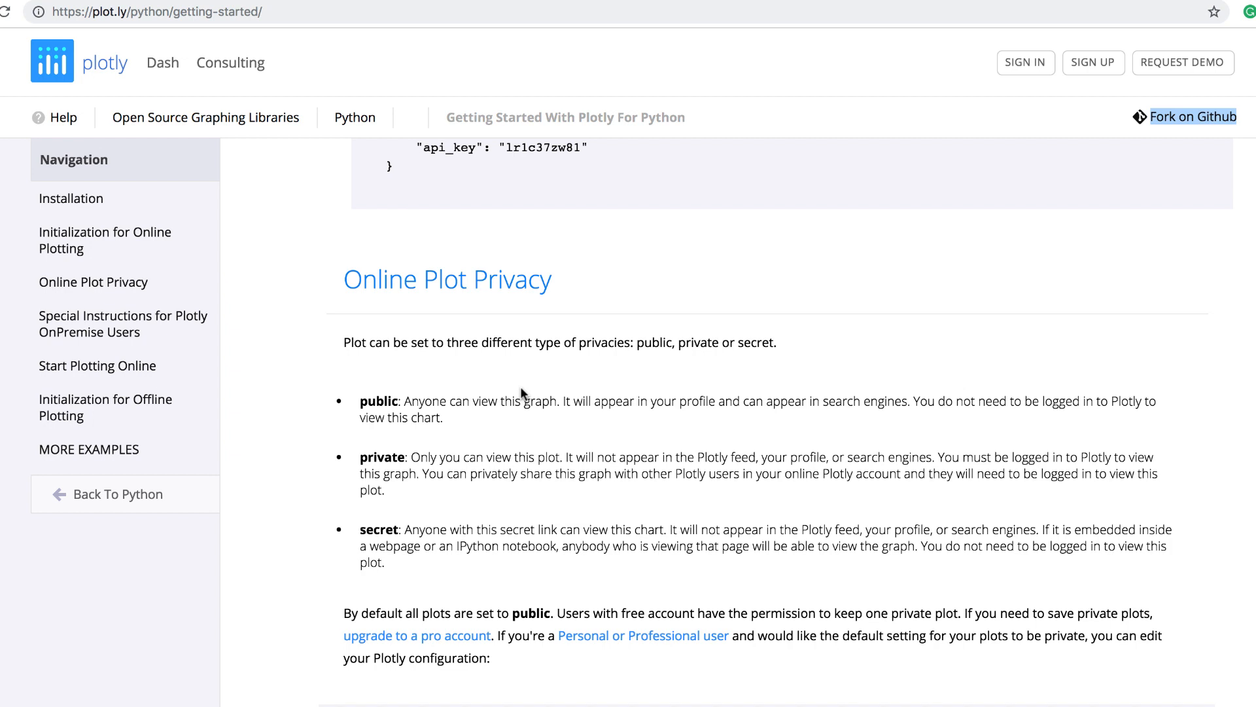
{"action": "mouse_move", "coordinate": [428, 401]}
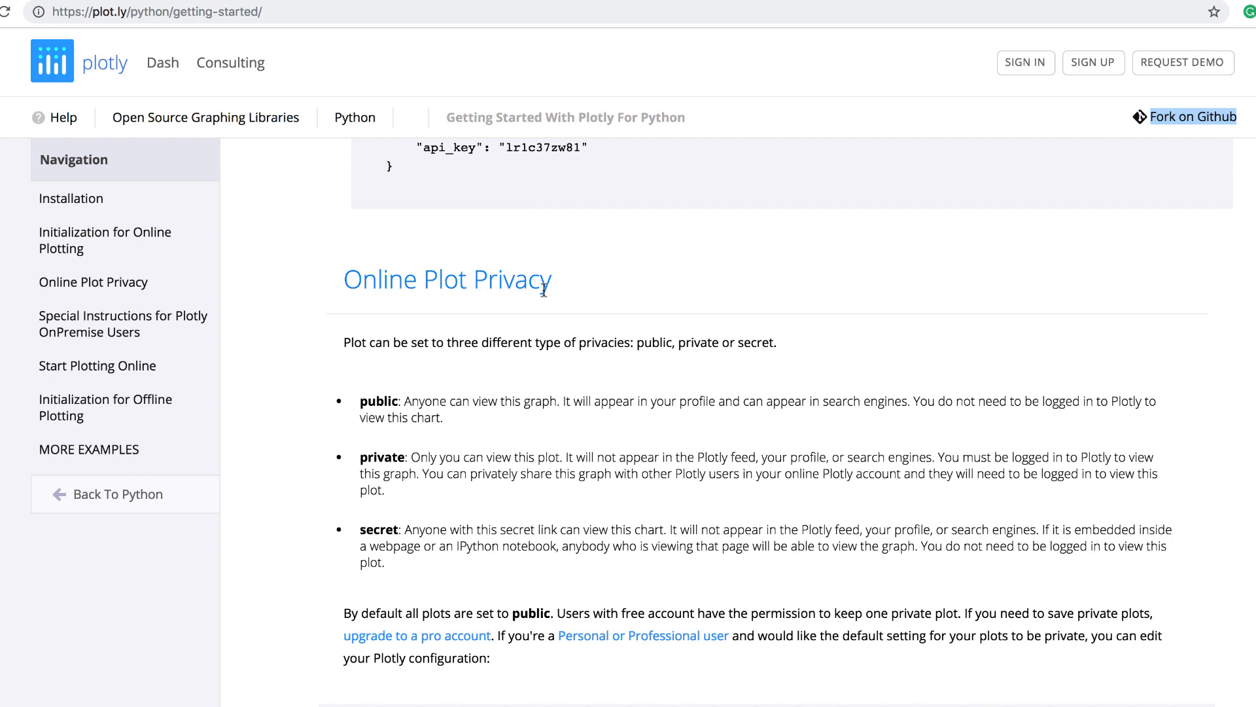
{"action": "mouse_move", "coordinate": [408, 230]}
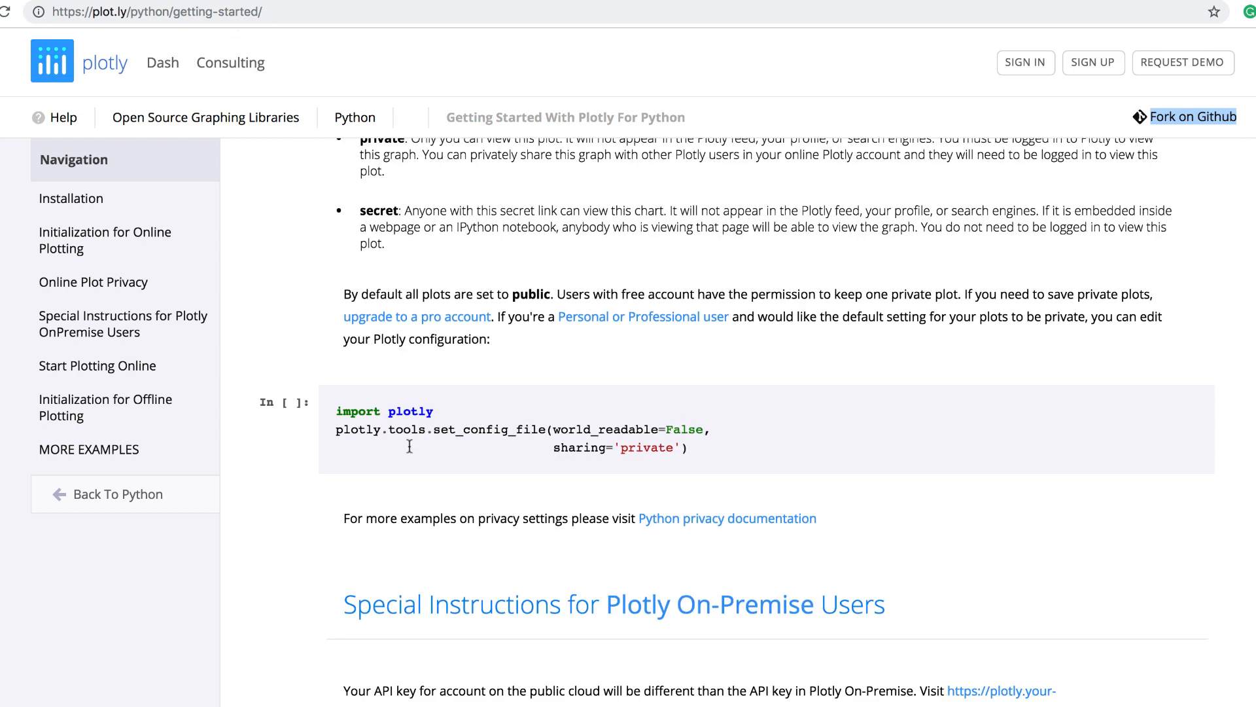
{"action": "scroll", "scroll_direction": "down", "scroll_amount": 3}
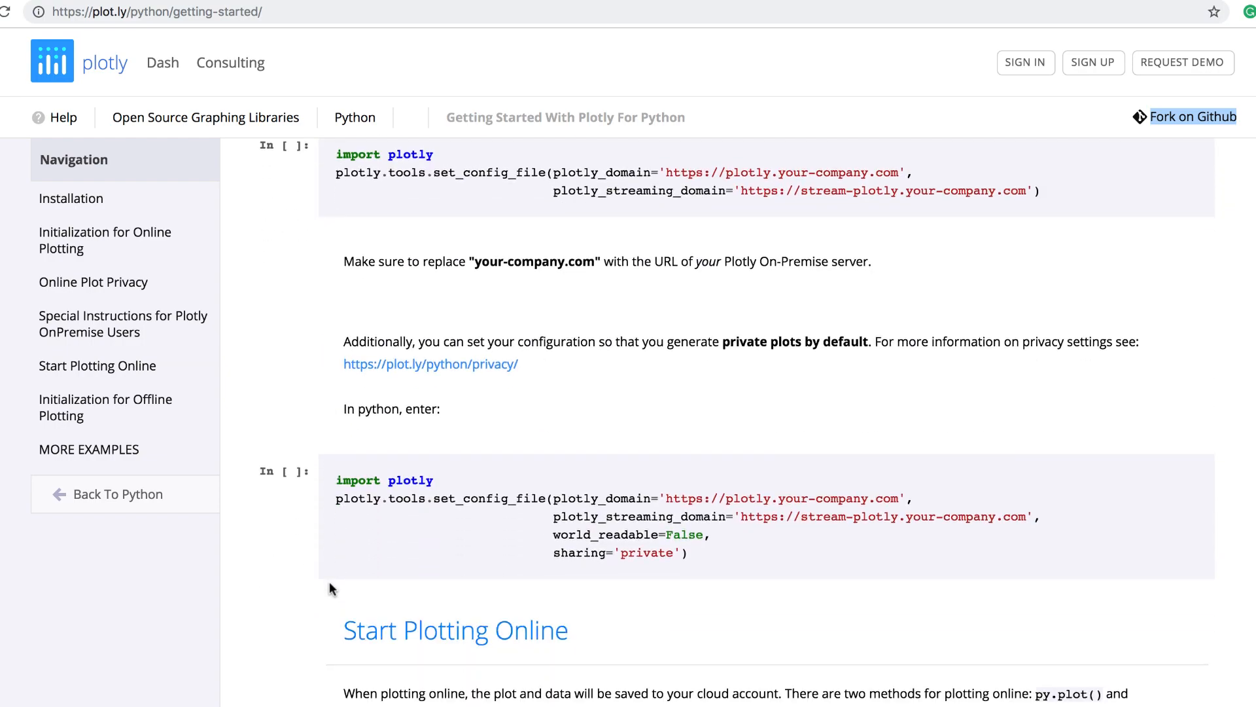
{"action": "scroll", "scroll_direction": "up", "scroll_amount": 3}
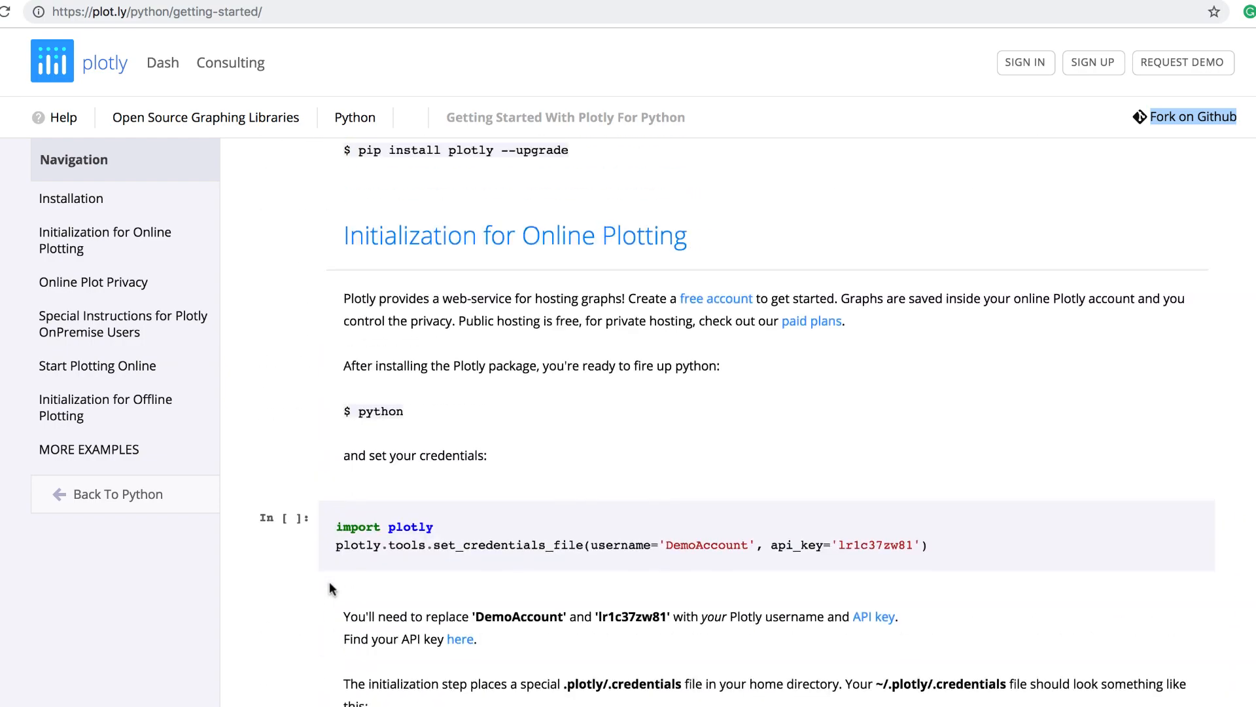
{"action": "scroll", "scroll_direction": "down", "scroll_amount": 3}
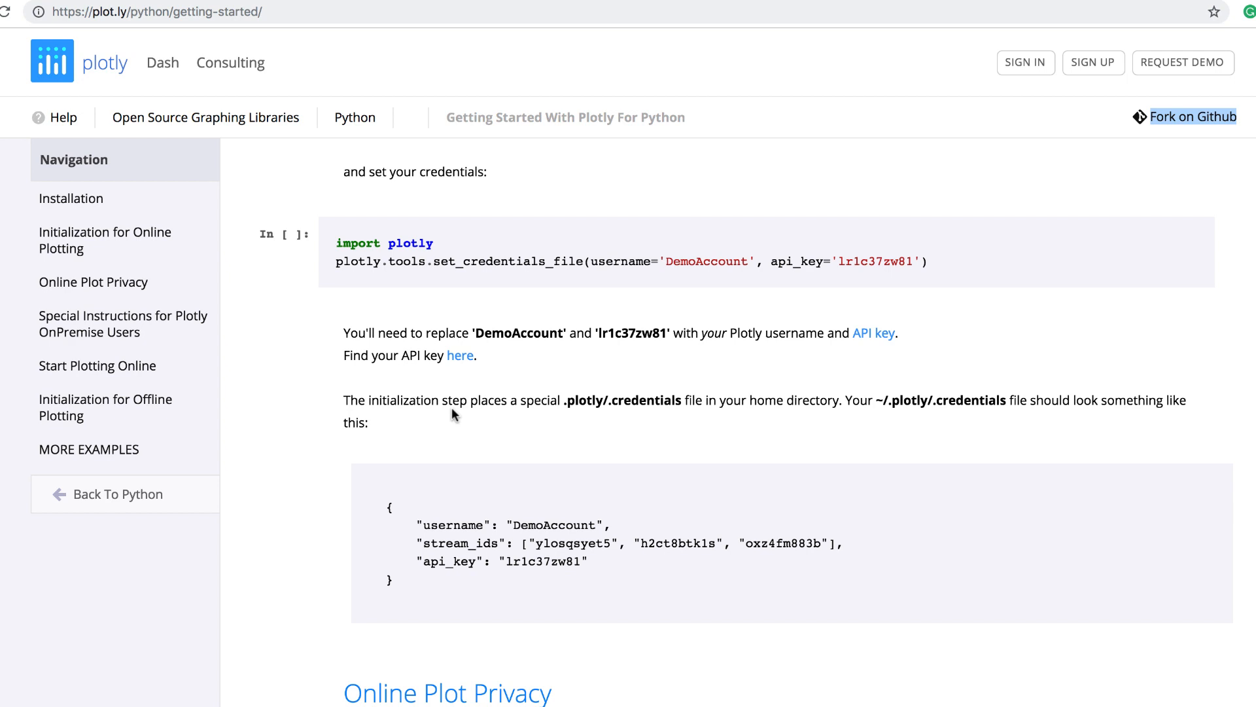
{"action": "mouse_move", "coordinate": [519, 446]}
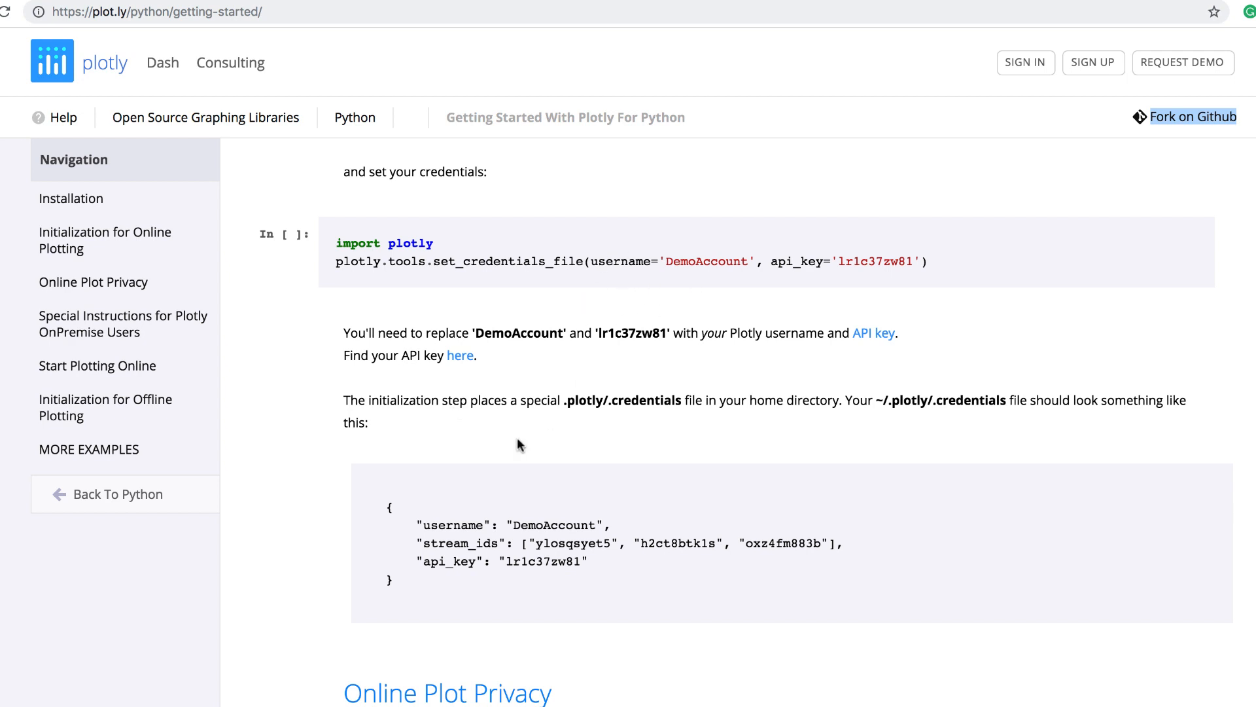
{"action": "mouse_move", "coordinate": [244, 566]}
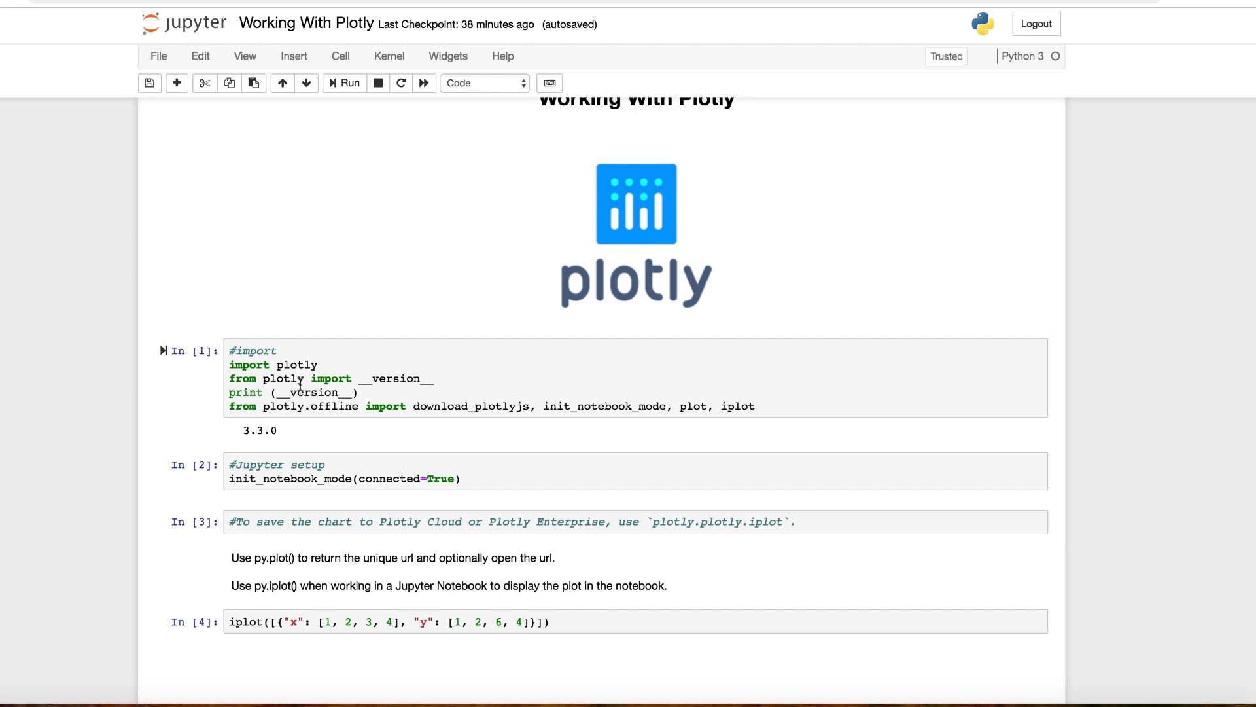
{"action": "mouse_move", "coordinate": [478, 449]}
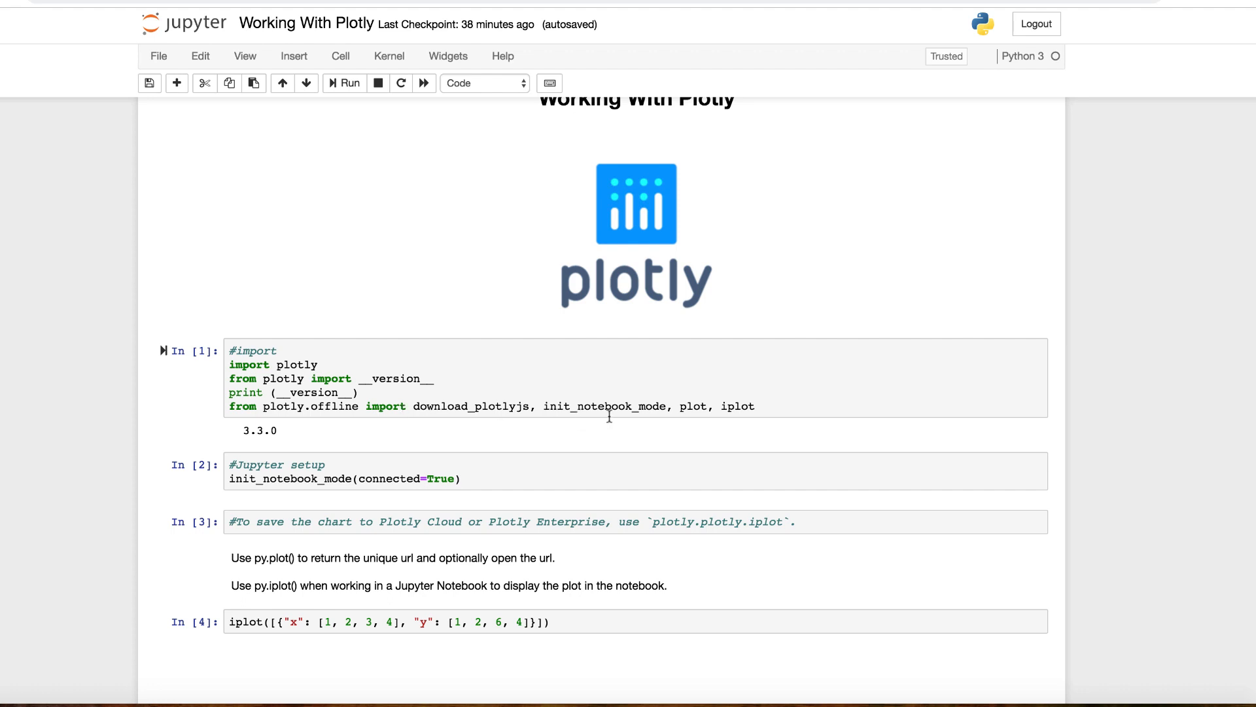
{"action": "mouse_move", "coordinate": [454, 402]}
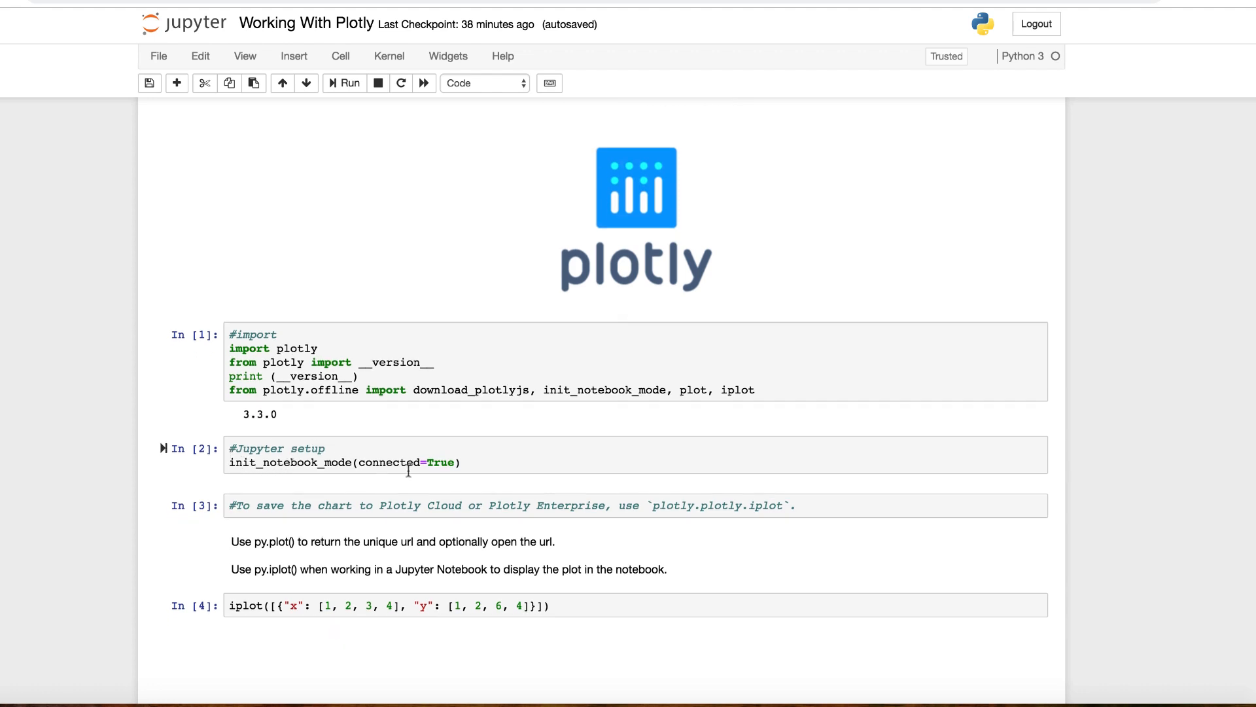
{"action": "scroll", "scroll_direction": "down", "scroll_amount": 3}
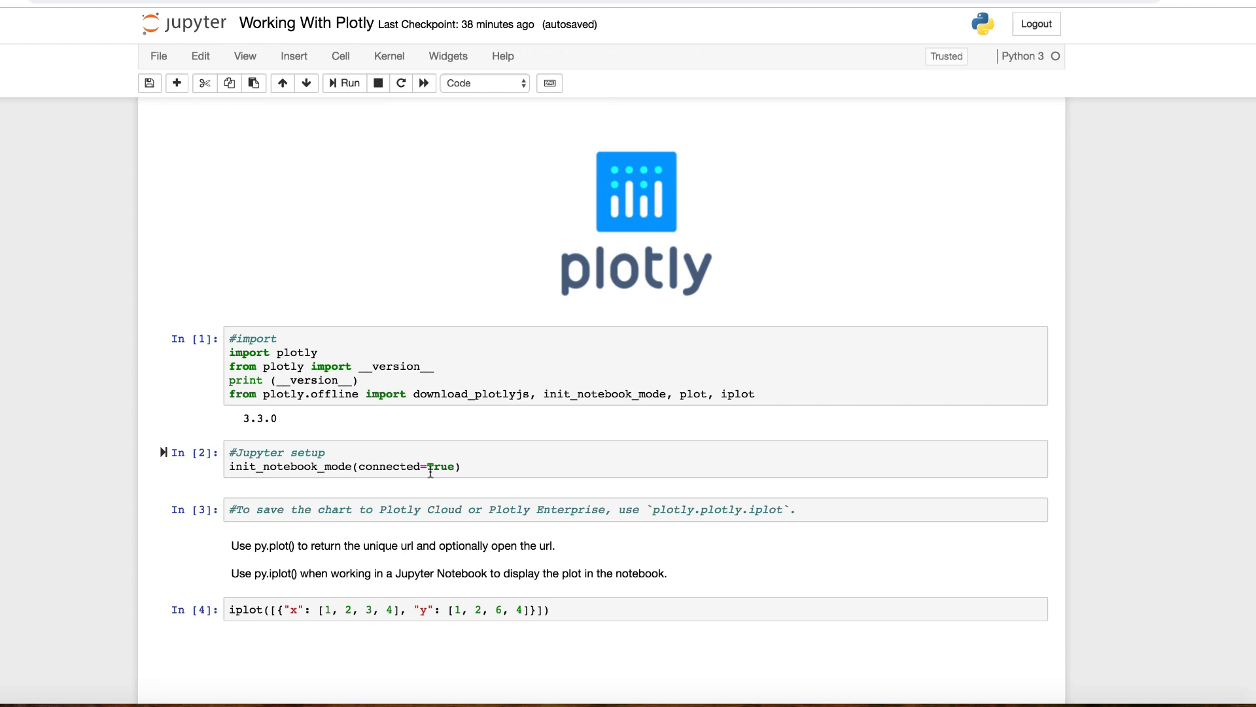
{"action": "scroll", "scroll_direction": "down", "scroll_amount": 3}
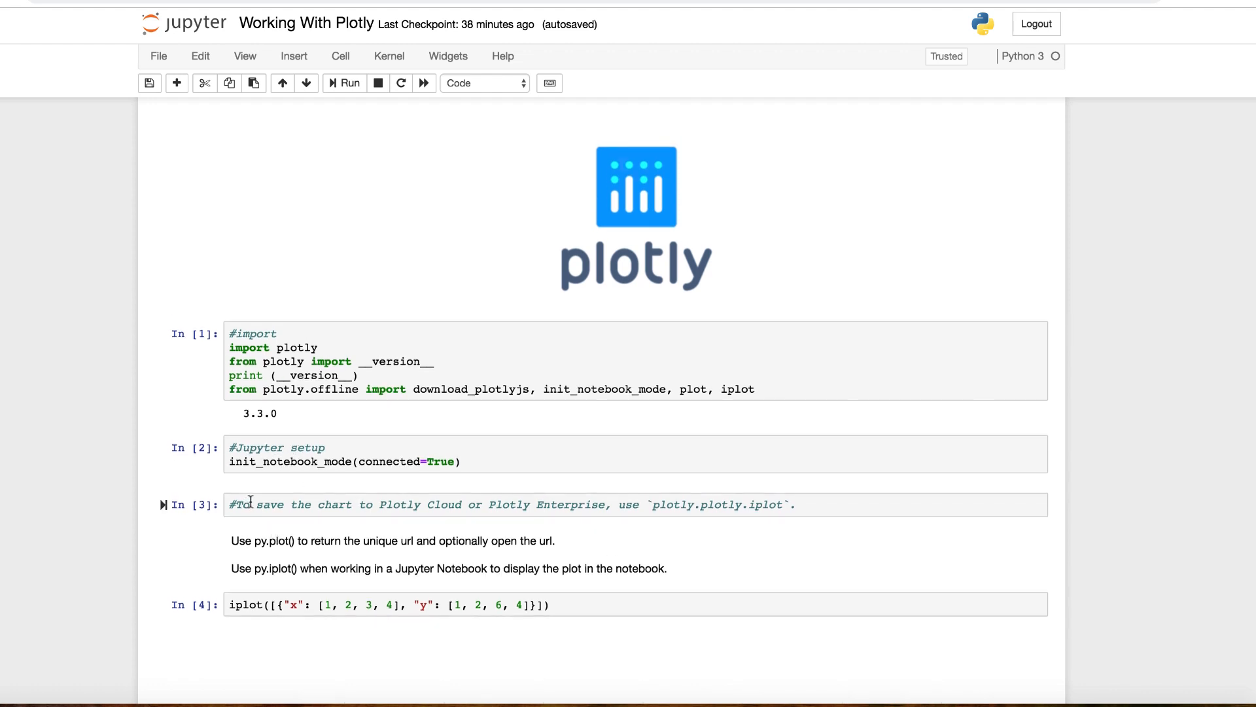
{"action": "mouse_move", "coordinate": [302, 493]}
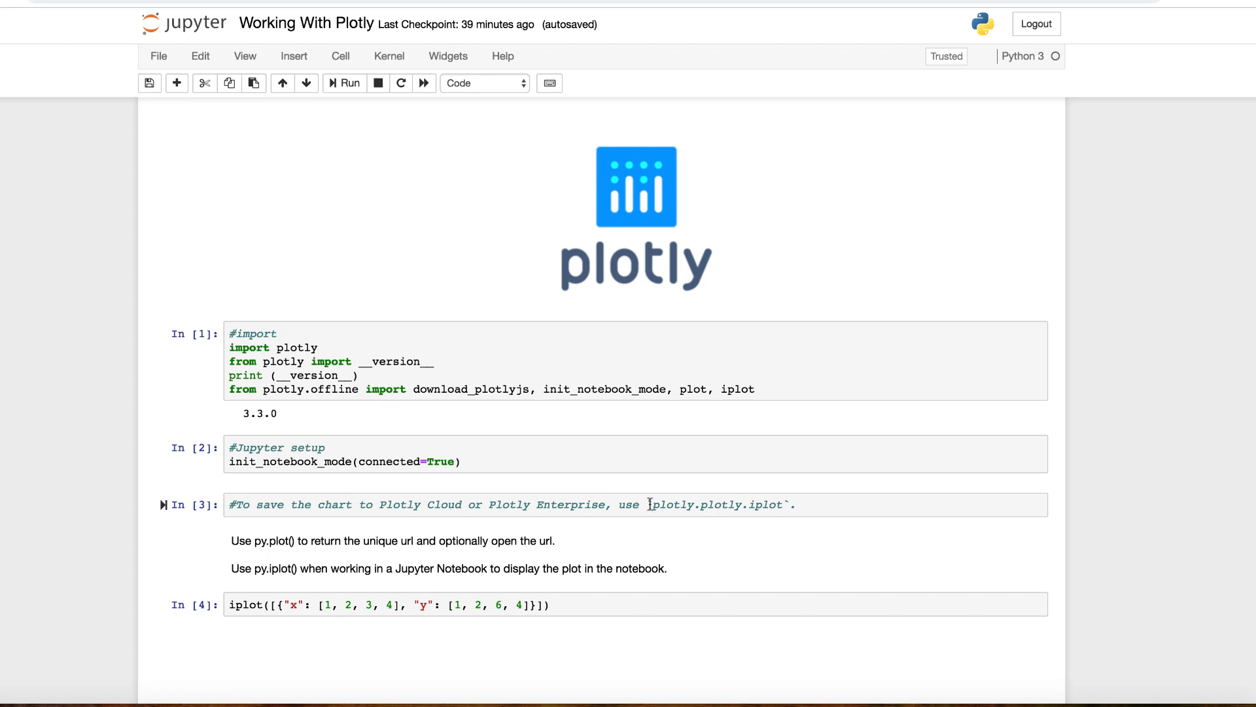
{"action": "mouse_move", "coordinate": [289, 552]}
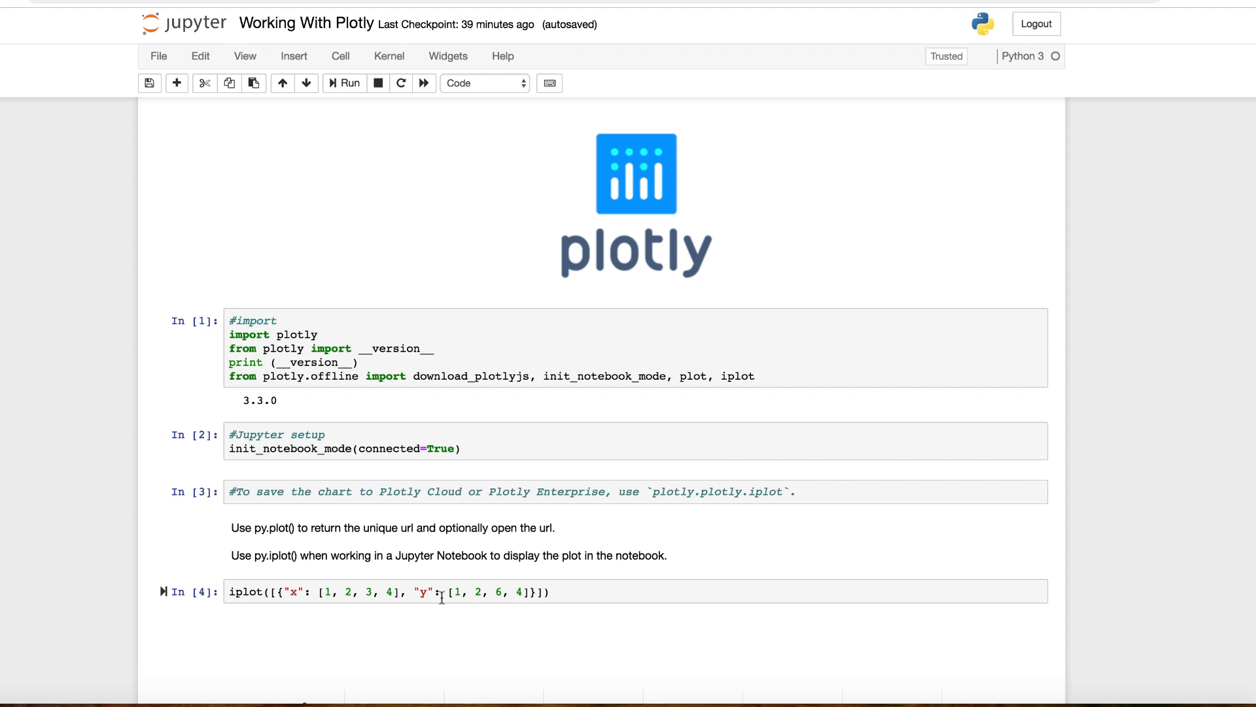
{"action": "mouse_move", "coordinate": [392, 591]}
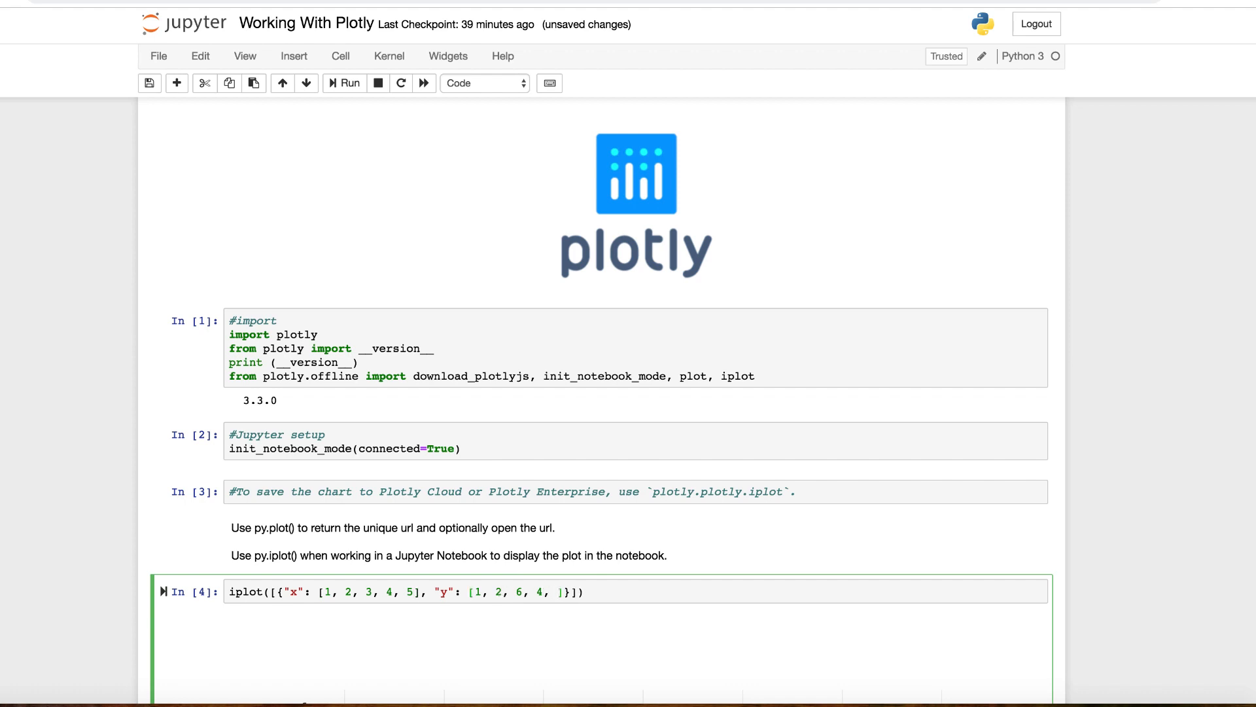
Step: Add 5 to the iplot x list and 1 to the y list
{"action": "type", "text": "1"}
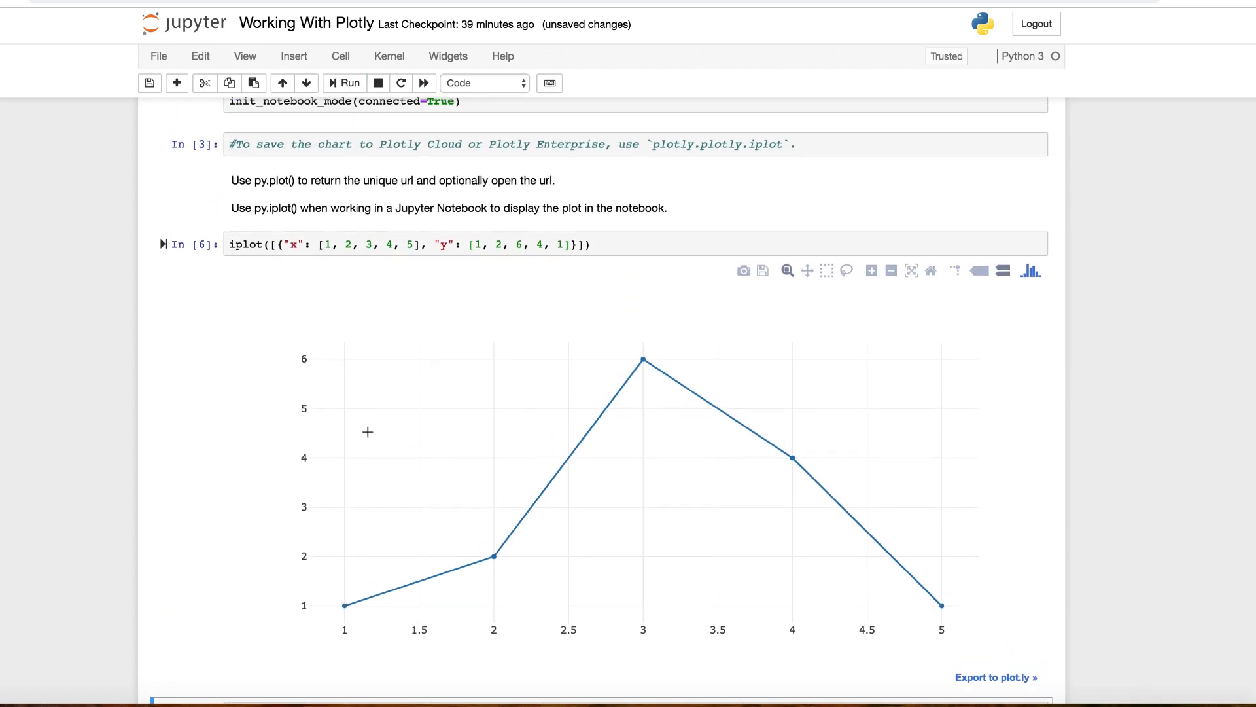
{"action": "mouse_move", "coordinate": [495, 556]}
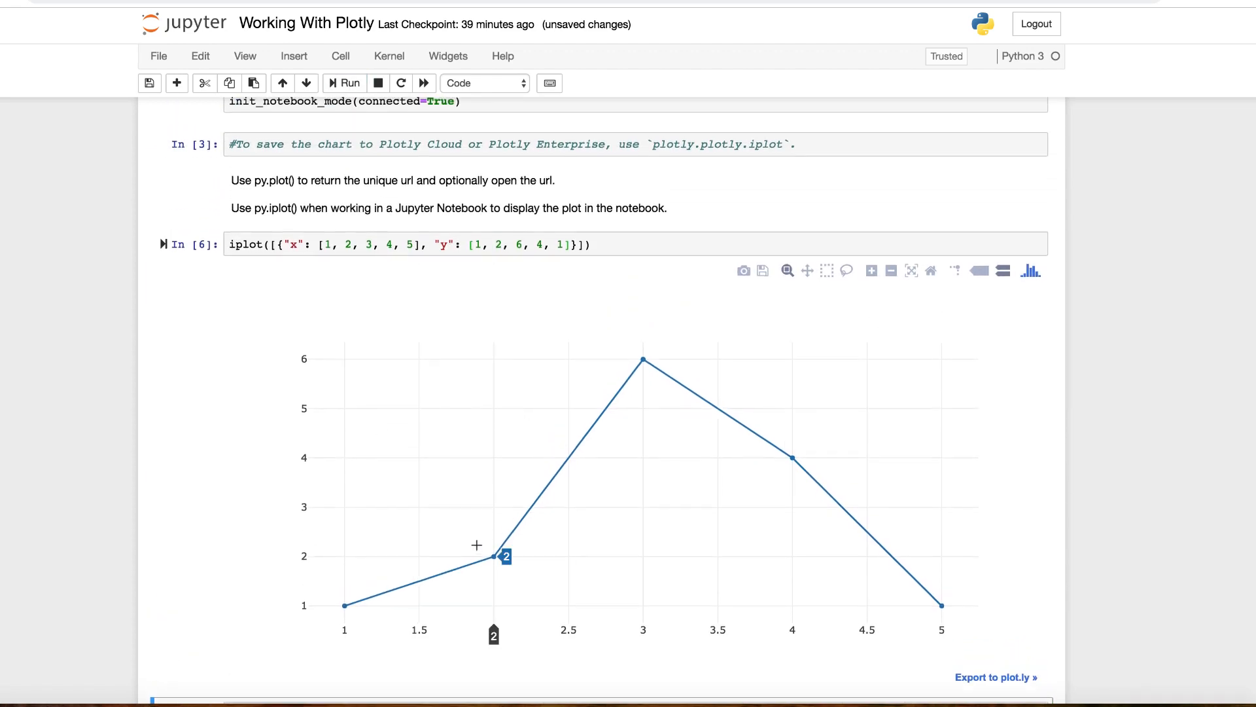
{"action": "mouse_move", "coordinate": [807, 270]}
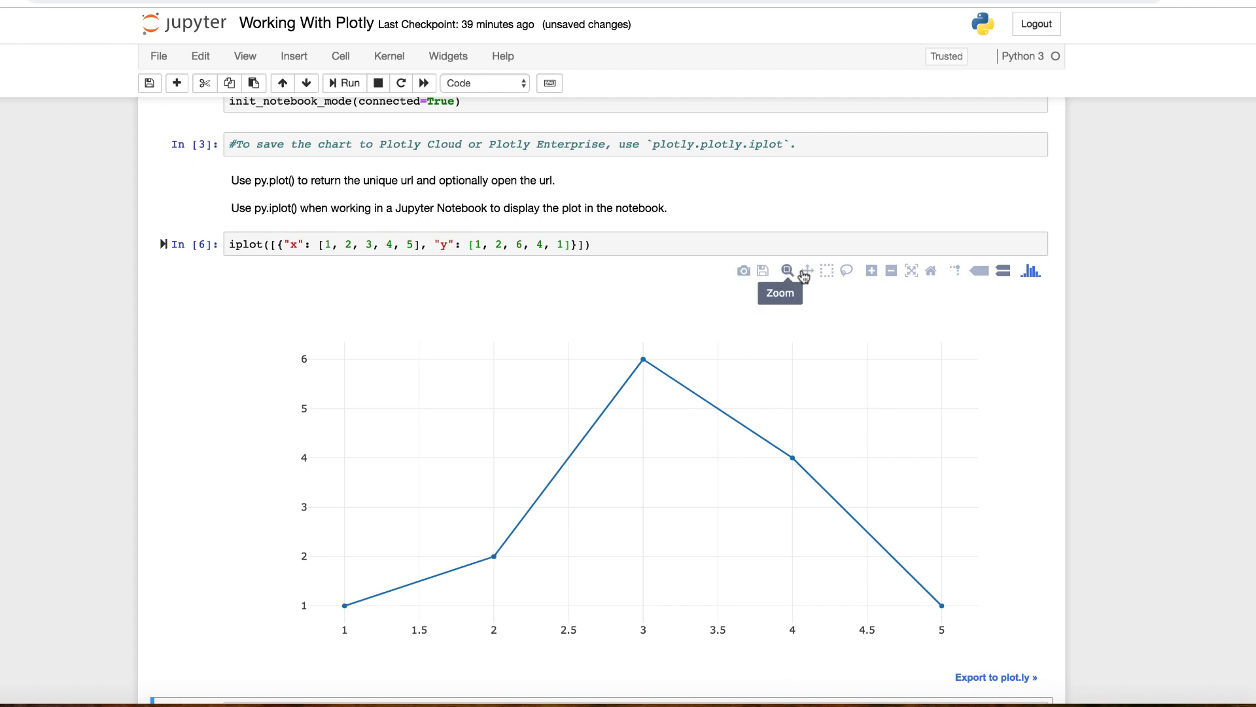
{"action": "mouse_move", "coordinate": [666, 432]}
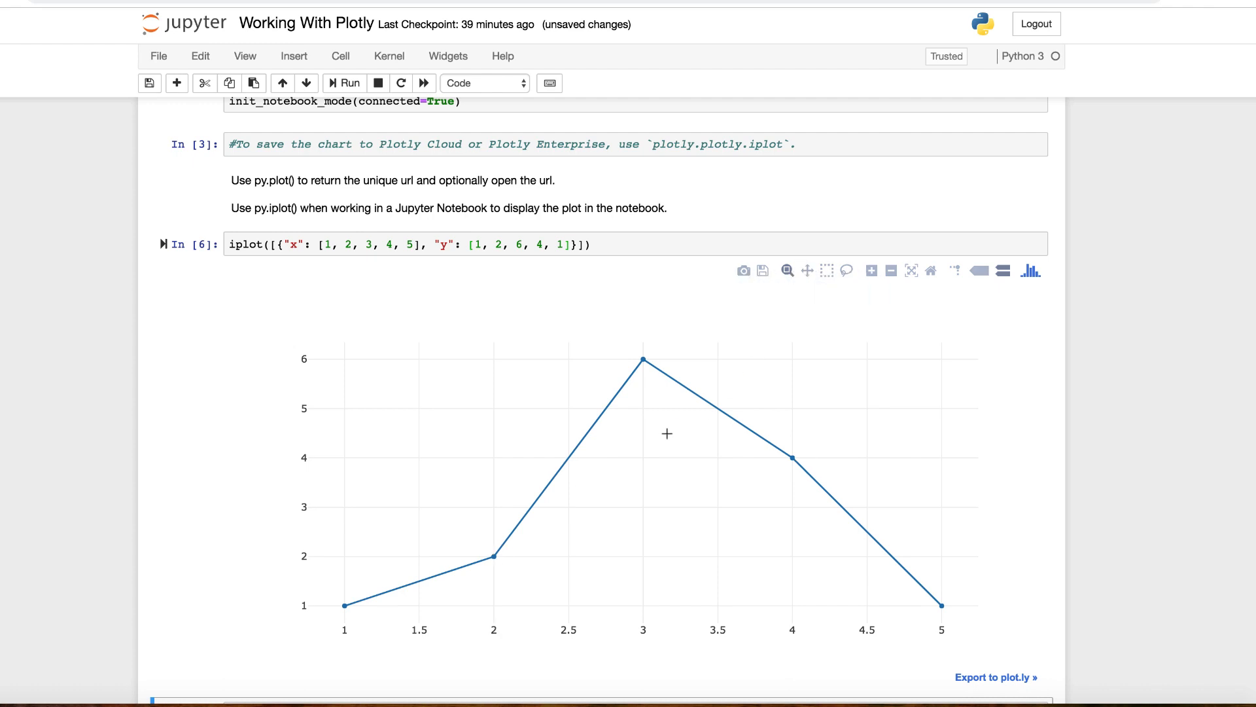
{"action": "mouse_move", "coordinate": [673, 409]}
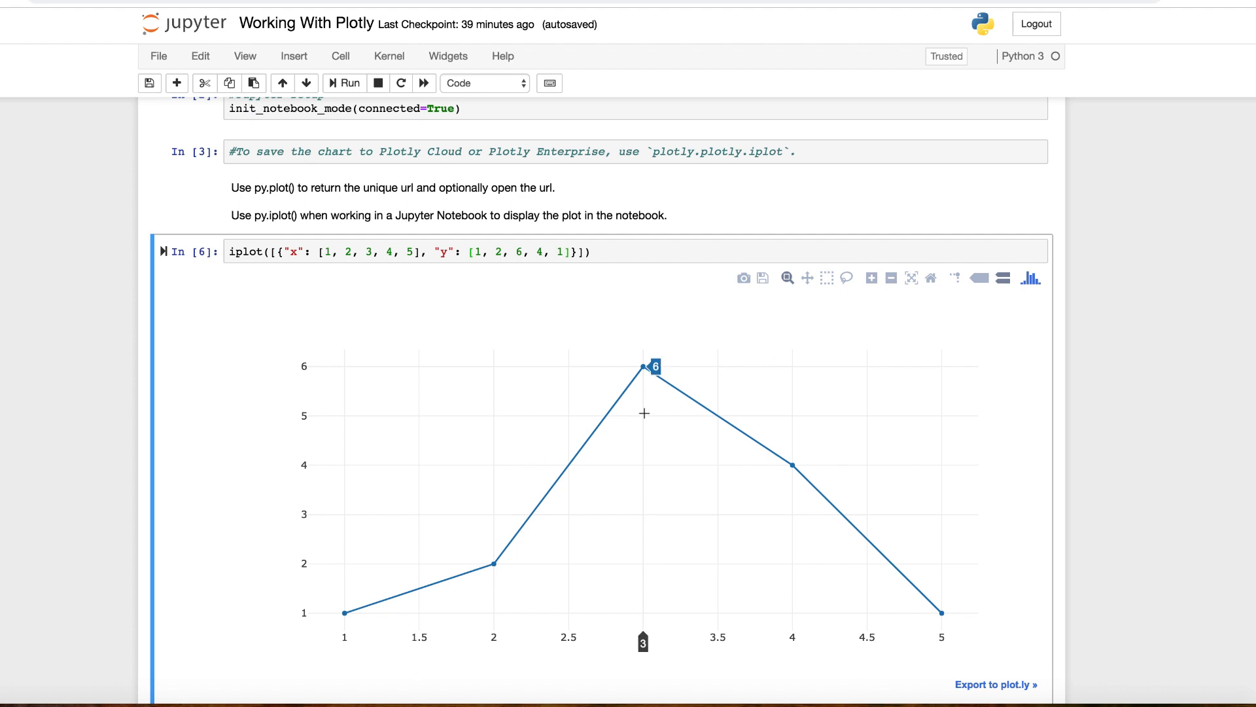
{"action": "mouse_move", "coordinate": [461, 424]}
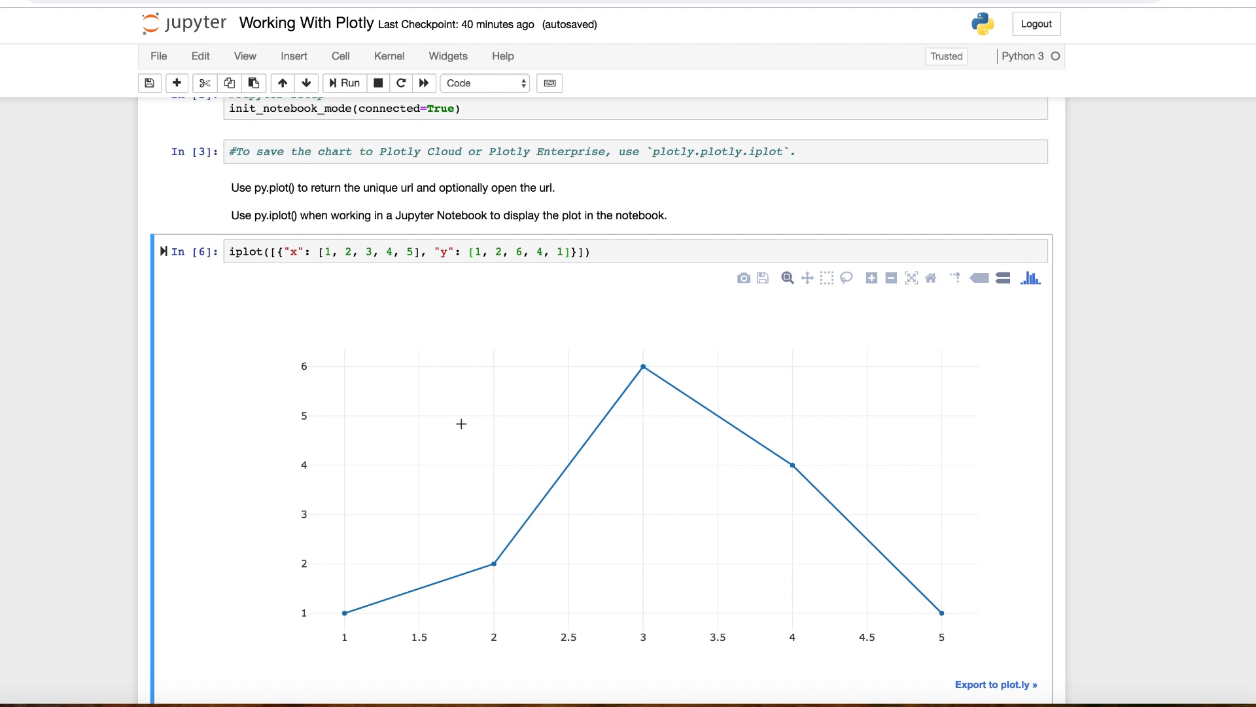
{"action": "mouse_move", "coordinate": [458, 399]}
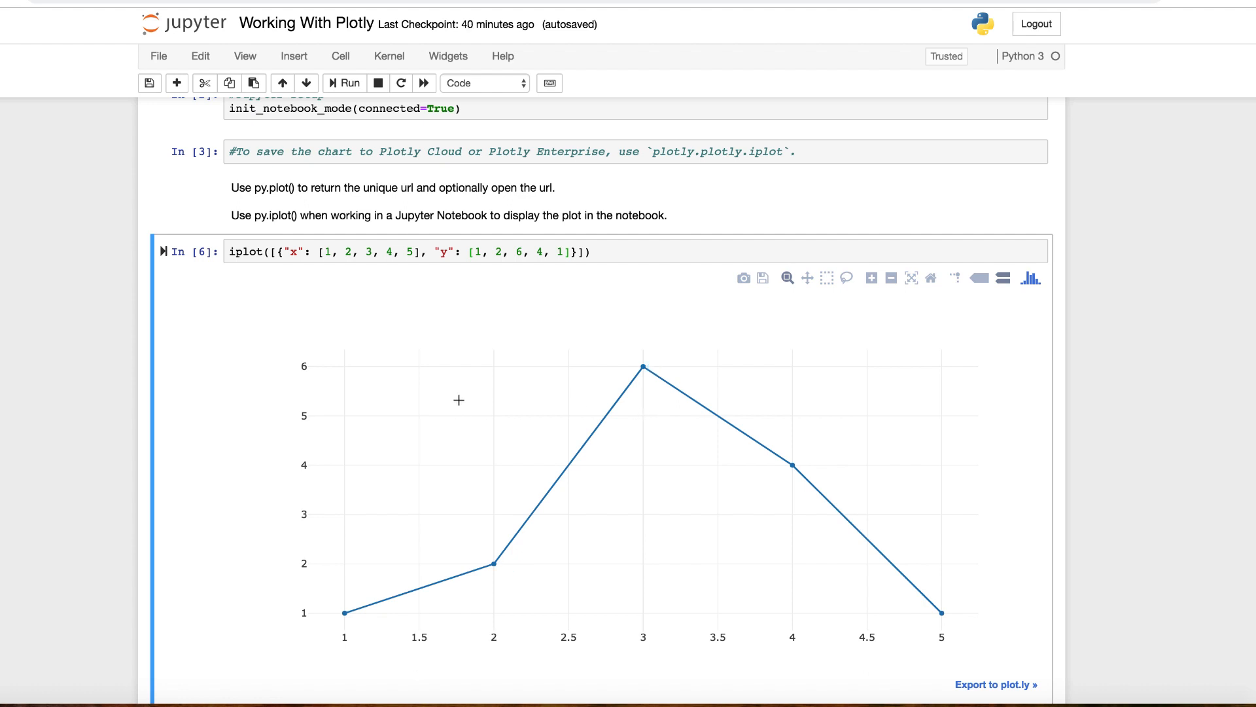
Step: Scroll below the line chart to the Histogram2dContour cell
{"action": "scroll", "scroll_direction": "down", "scroll_amount": 3}
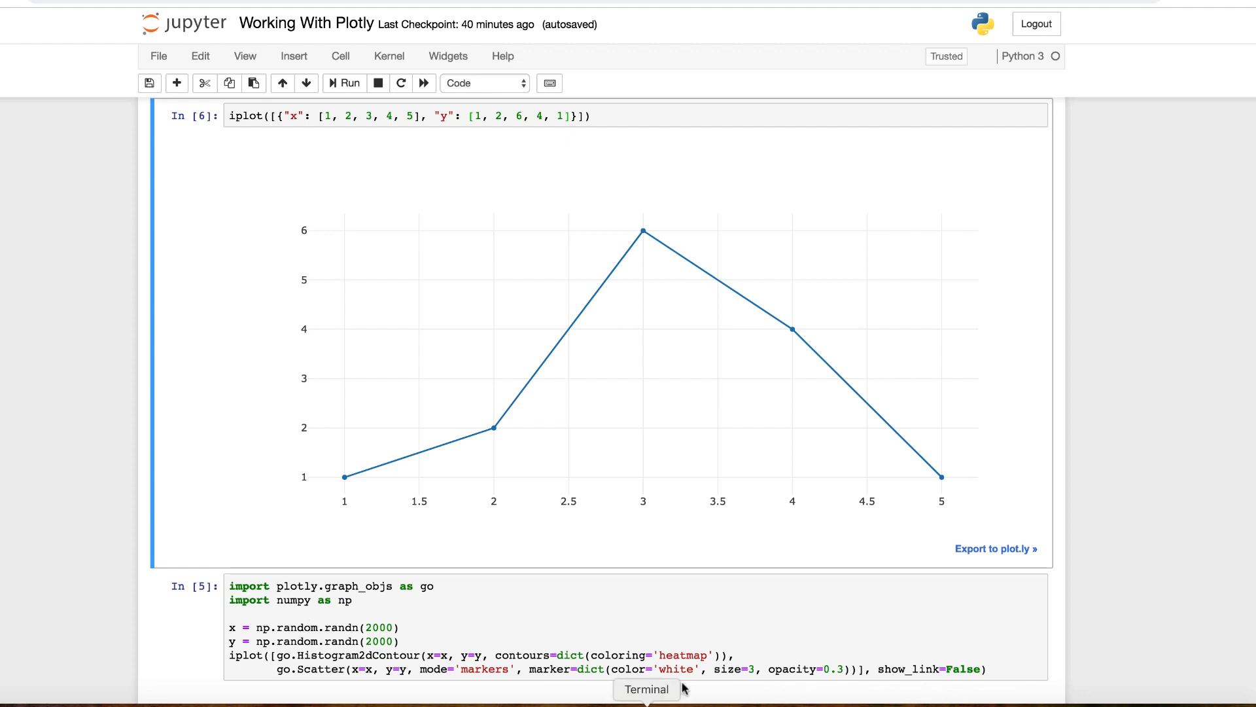
{"action": "mouse_move", "coordinate": [889, 397]}
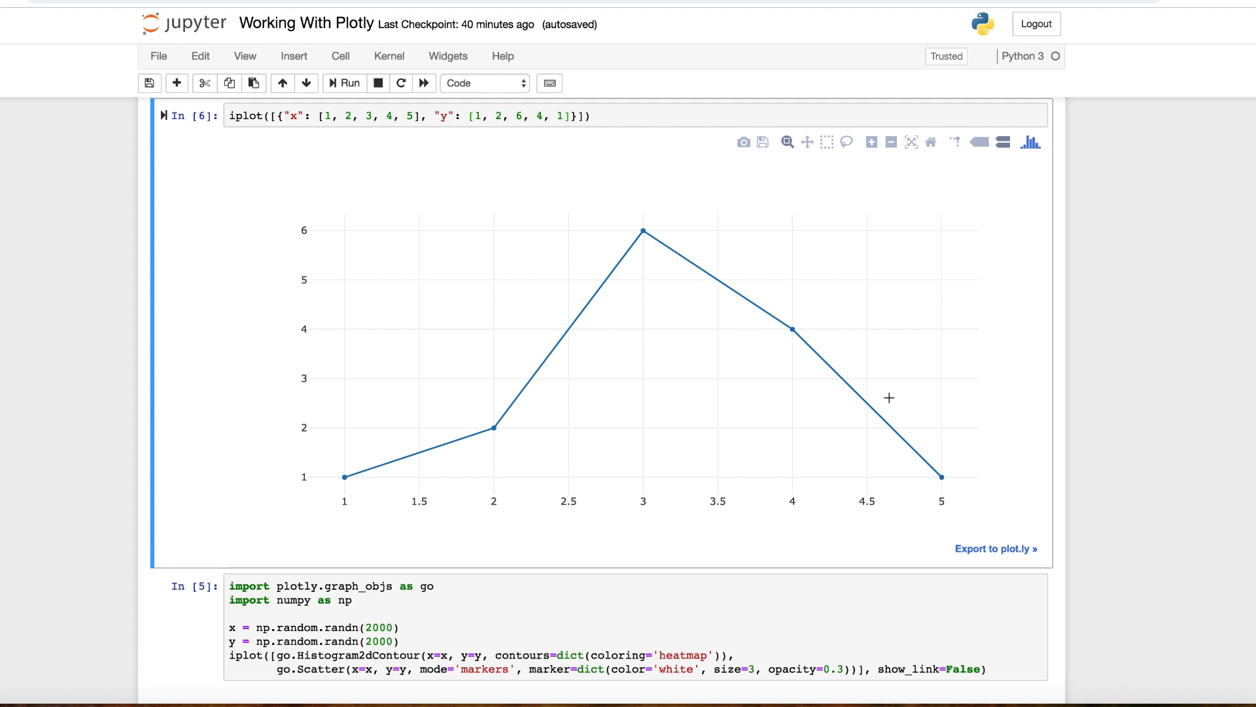
{"action": "mouse_move", "coordinate": [1093, 120]}
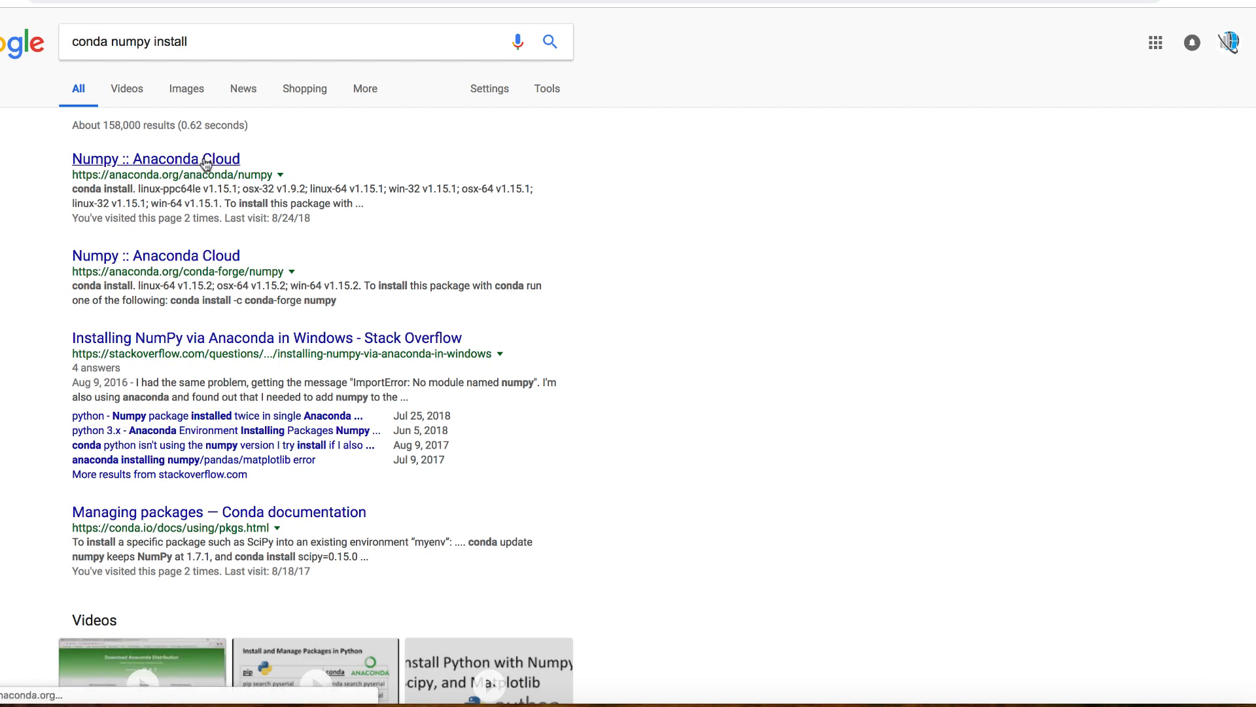
{"action": "mouse_move", "coordinate": [292, 132]}
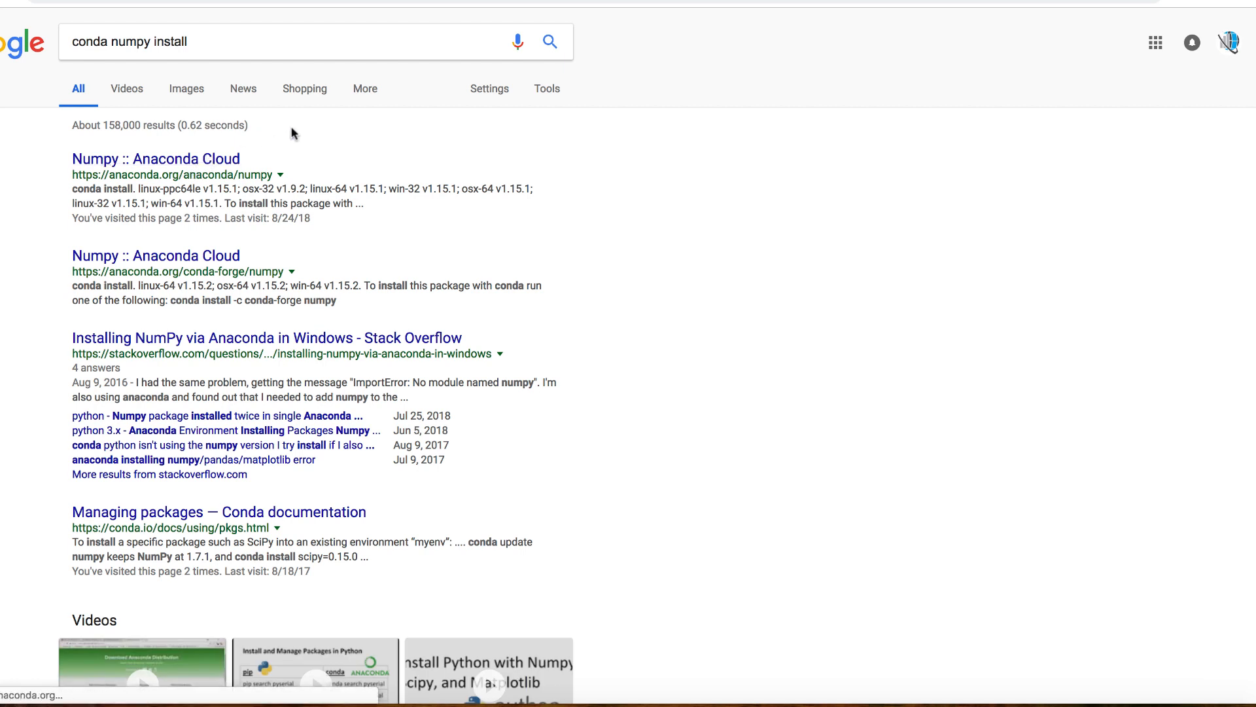
Step: Open the 'Numpy :: Anaconda Cloud' result from the 'conda numpy install' search
{"action": "left_click", "coordinate": [156, 157]}
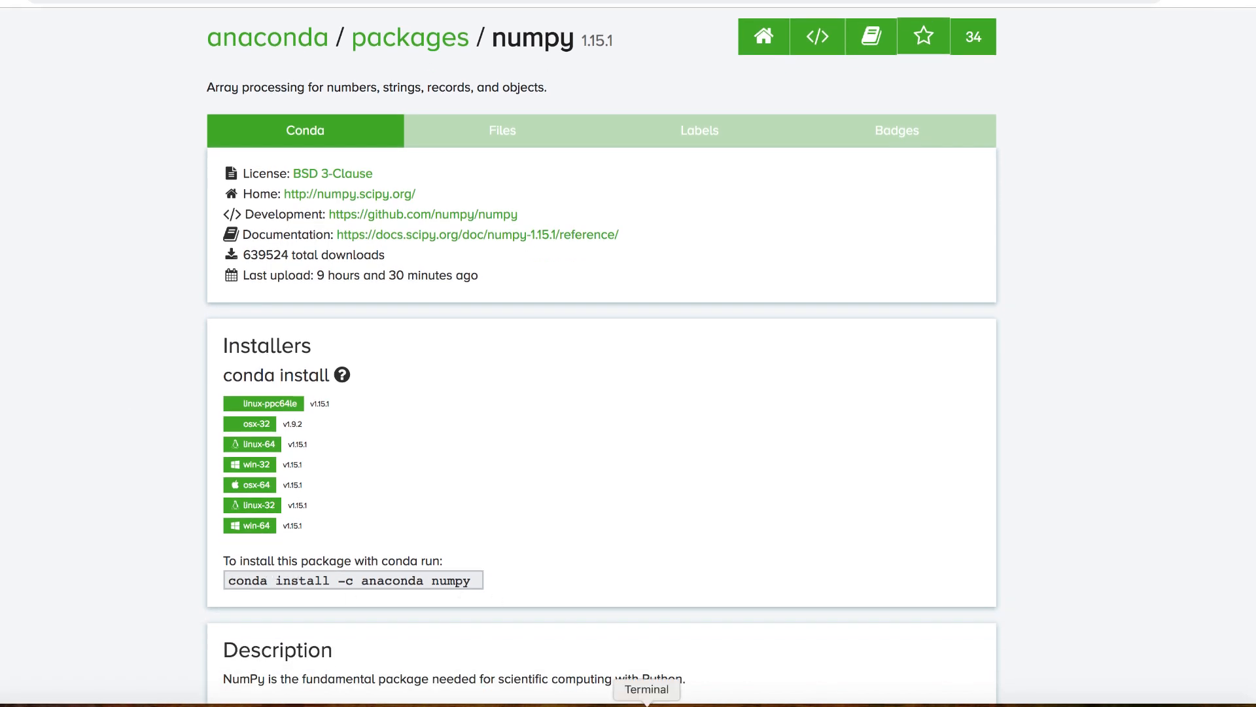
{"action": "mouse_move", "coordinate": [707, 610]}
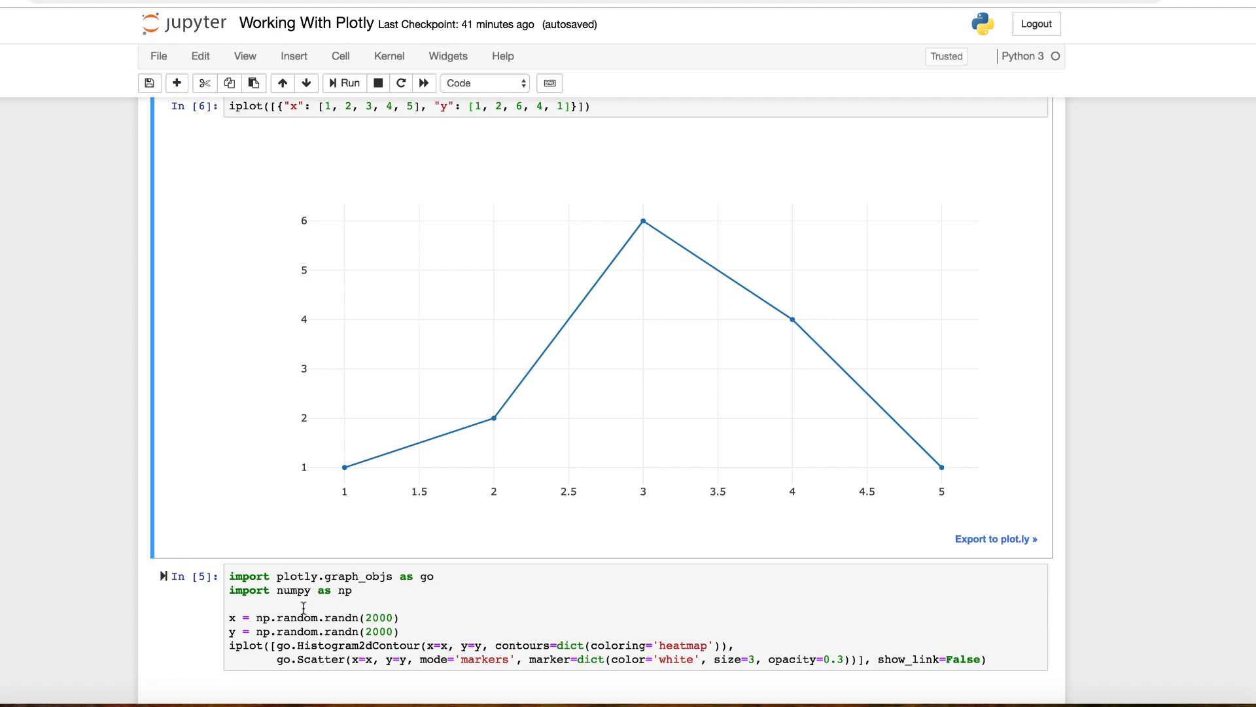
Step: Run the Histogram2dContour cell and zoom the heatmap into a small region
{"action": "left_click", "coordinate": [343, 82]}
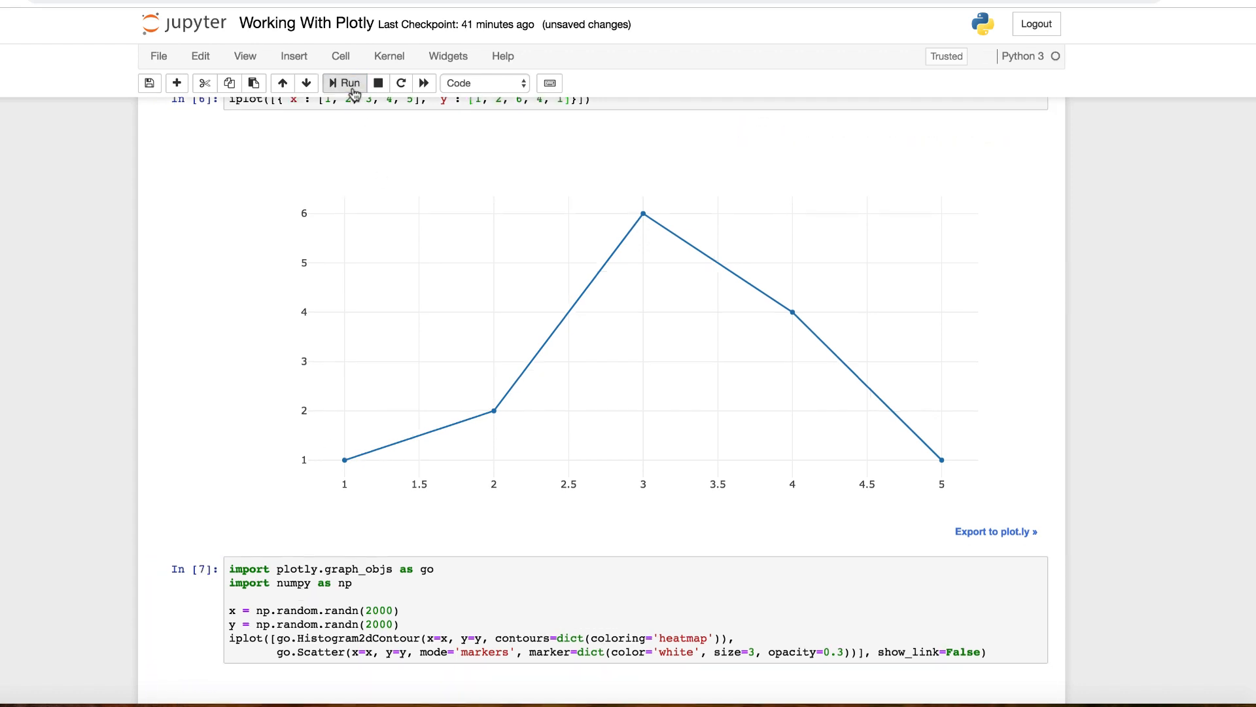
{"action": "left_click", "coordinate": [343, 82]}
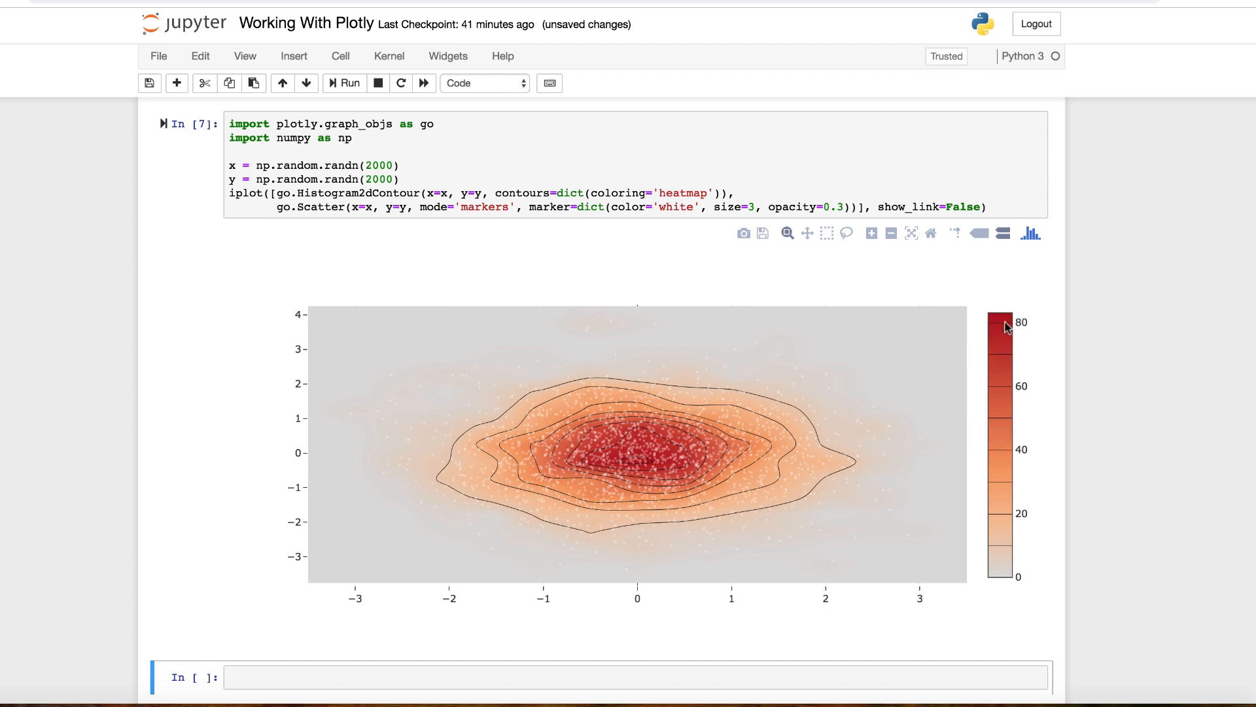
{"action": "mouse_move", "coordinate": [565, 393]}
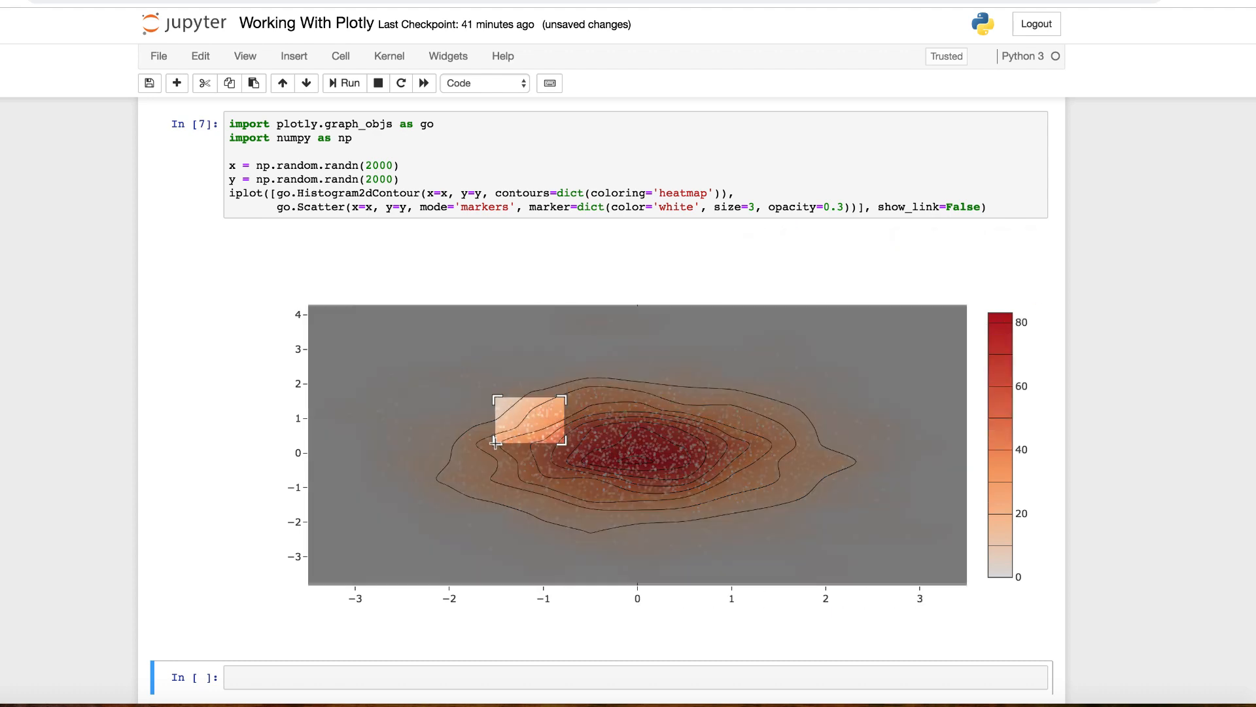
{"action": "left_click_drag", "start_coordinate": [496, 395], "coordinate": [564, 447]}
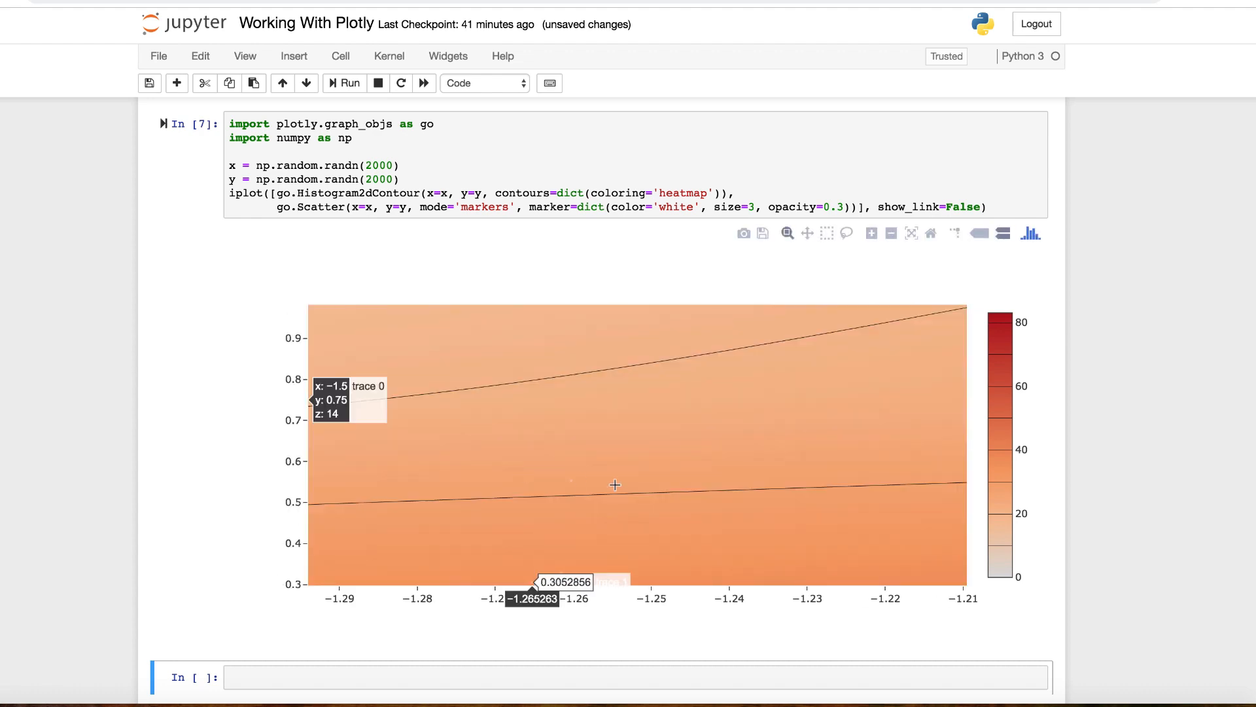
{"action": "mouse_move", "coordinate": [583, 486]}
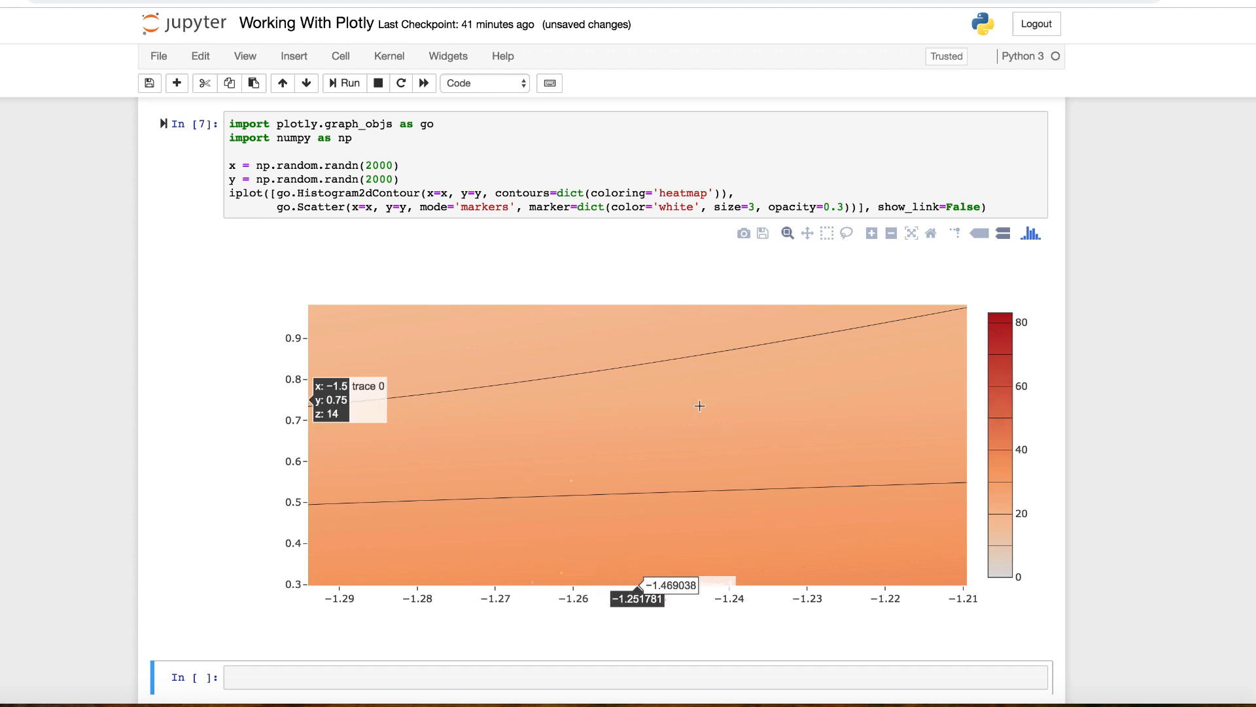
{"action": "mouse_move", "coordinate": [603, 342]}
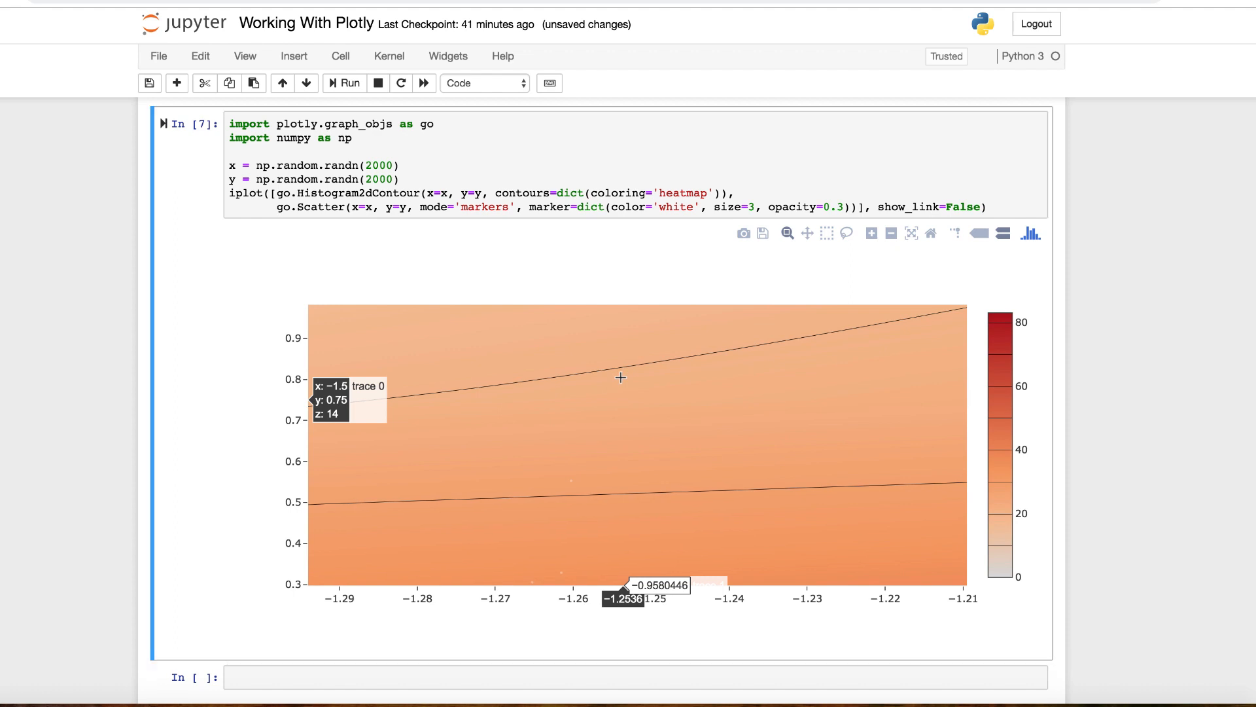
{"action": "mouse_move", "coordinate": [783, 335]}
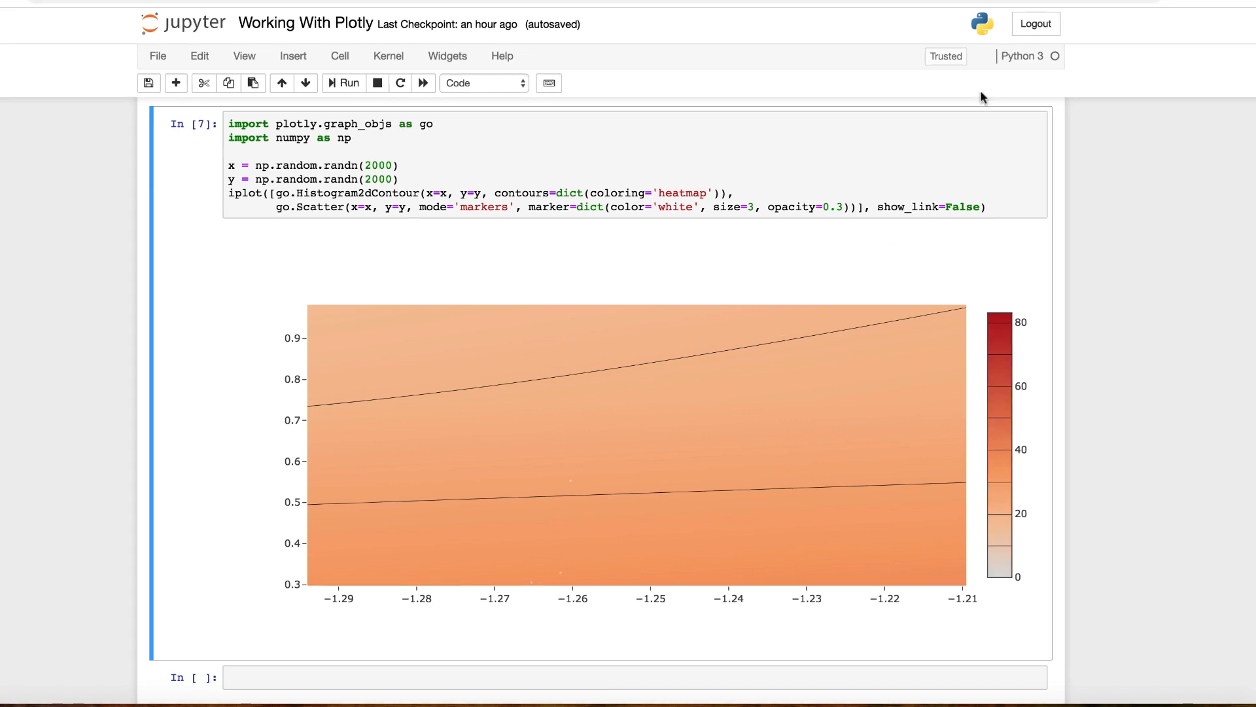
Step: Scroll down the Offline Plots page to the New Walmart Stores per year map example
{"action": "scroll", "scroll_direction": "down", "scroll_amount": 3}
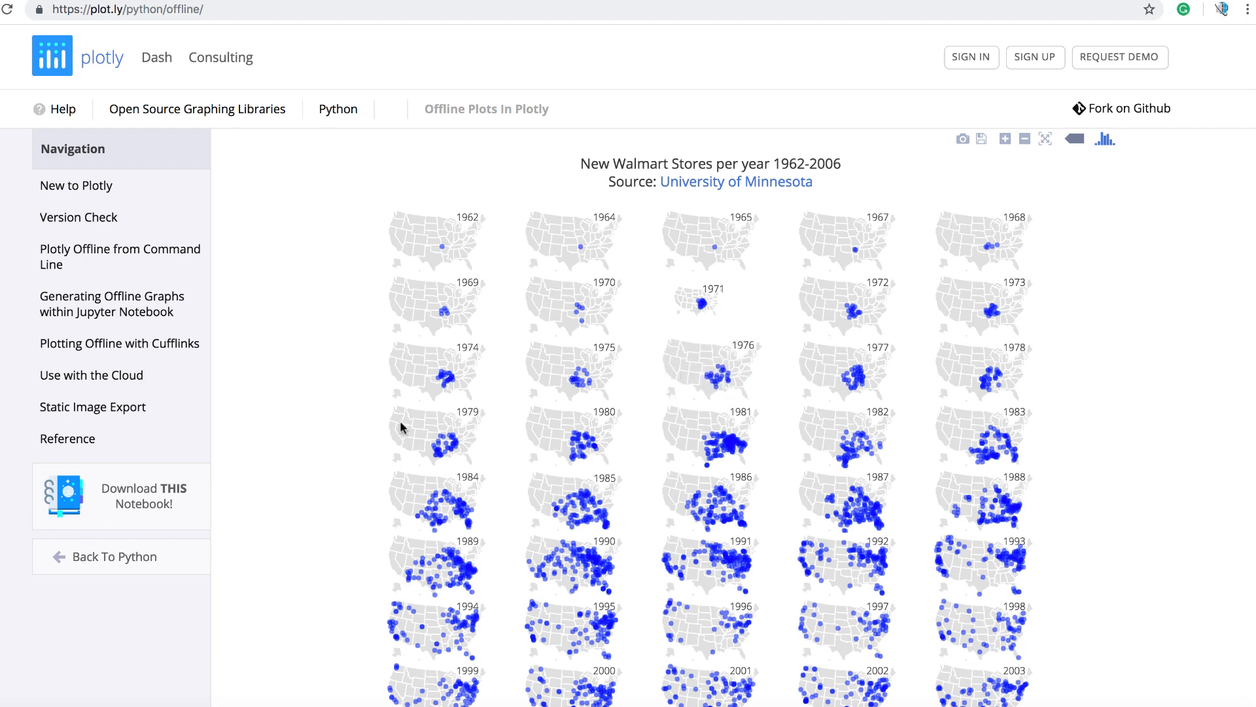
{"action": "scroll", "scroll_direction": "down", "scroll_amount": 3}
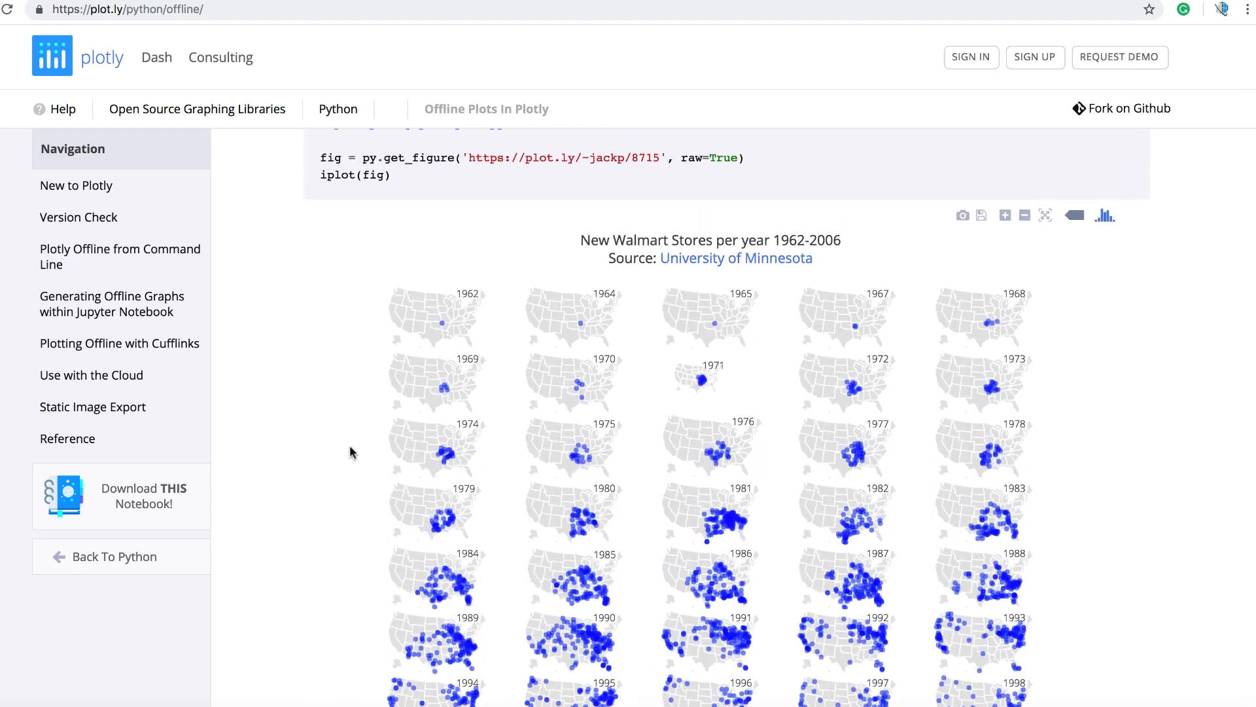
{"action": "scroll", "scroll_direction": "down", "scroll_amount": 3}
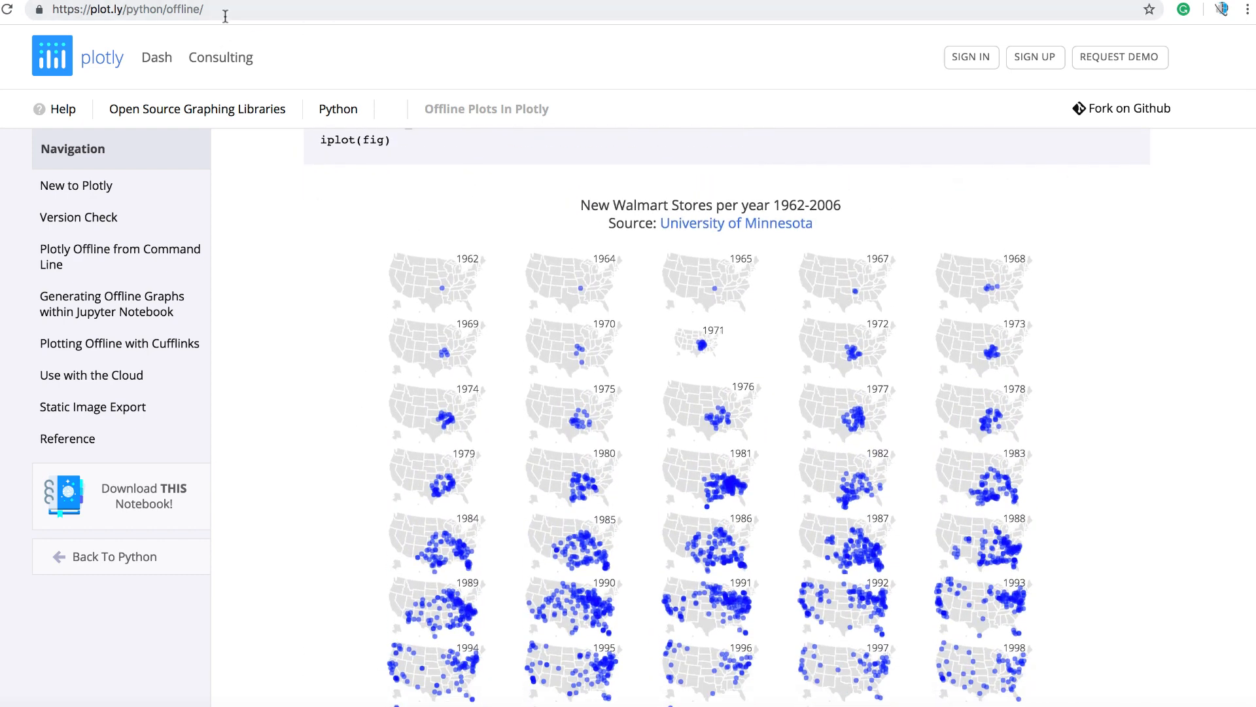
{"action": "mouse_move", "coordinate": [458, 342]}
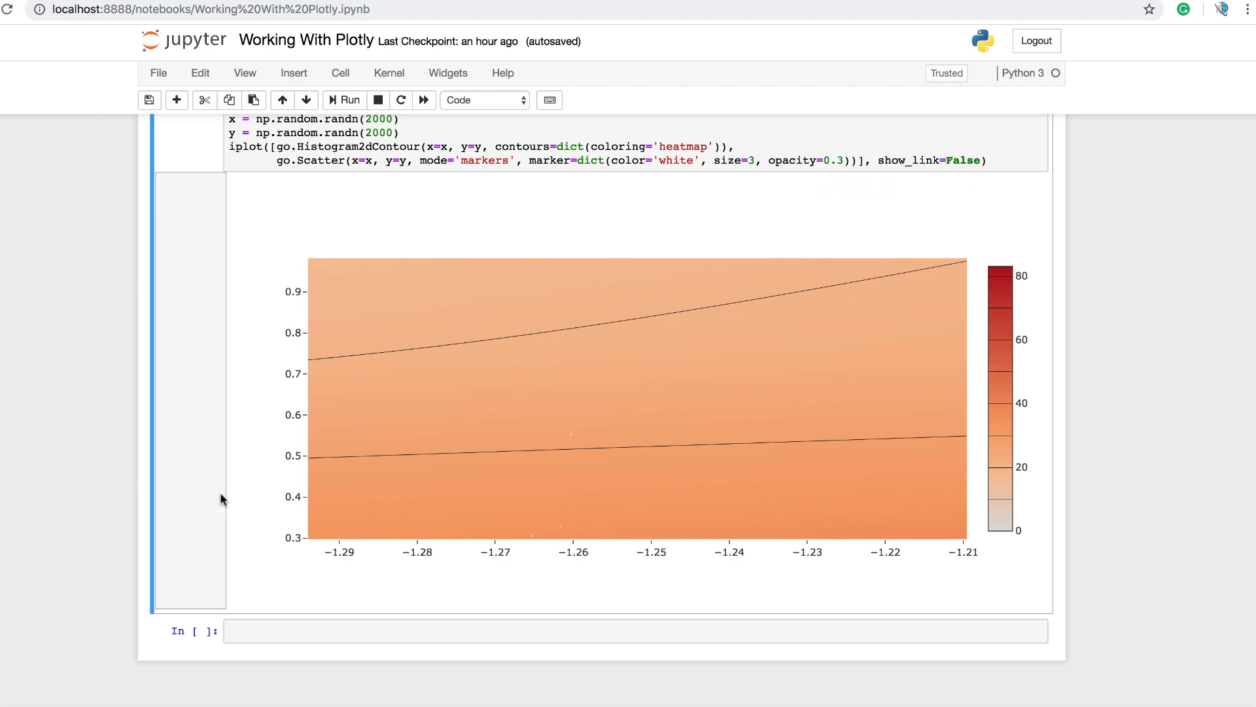
{"action": "mouse_move", "coordinate": [222, 499]}
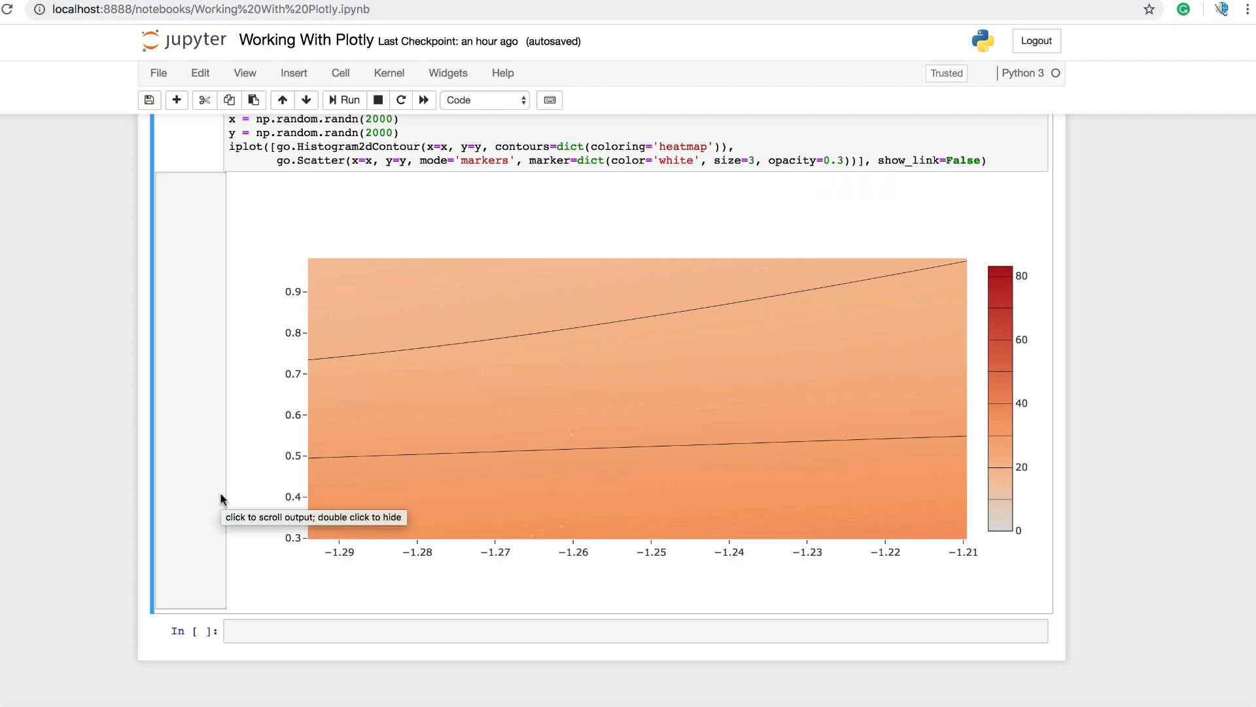